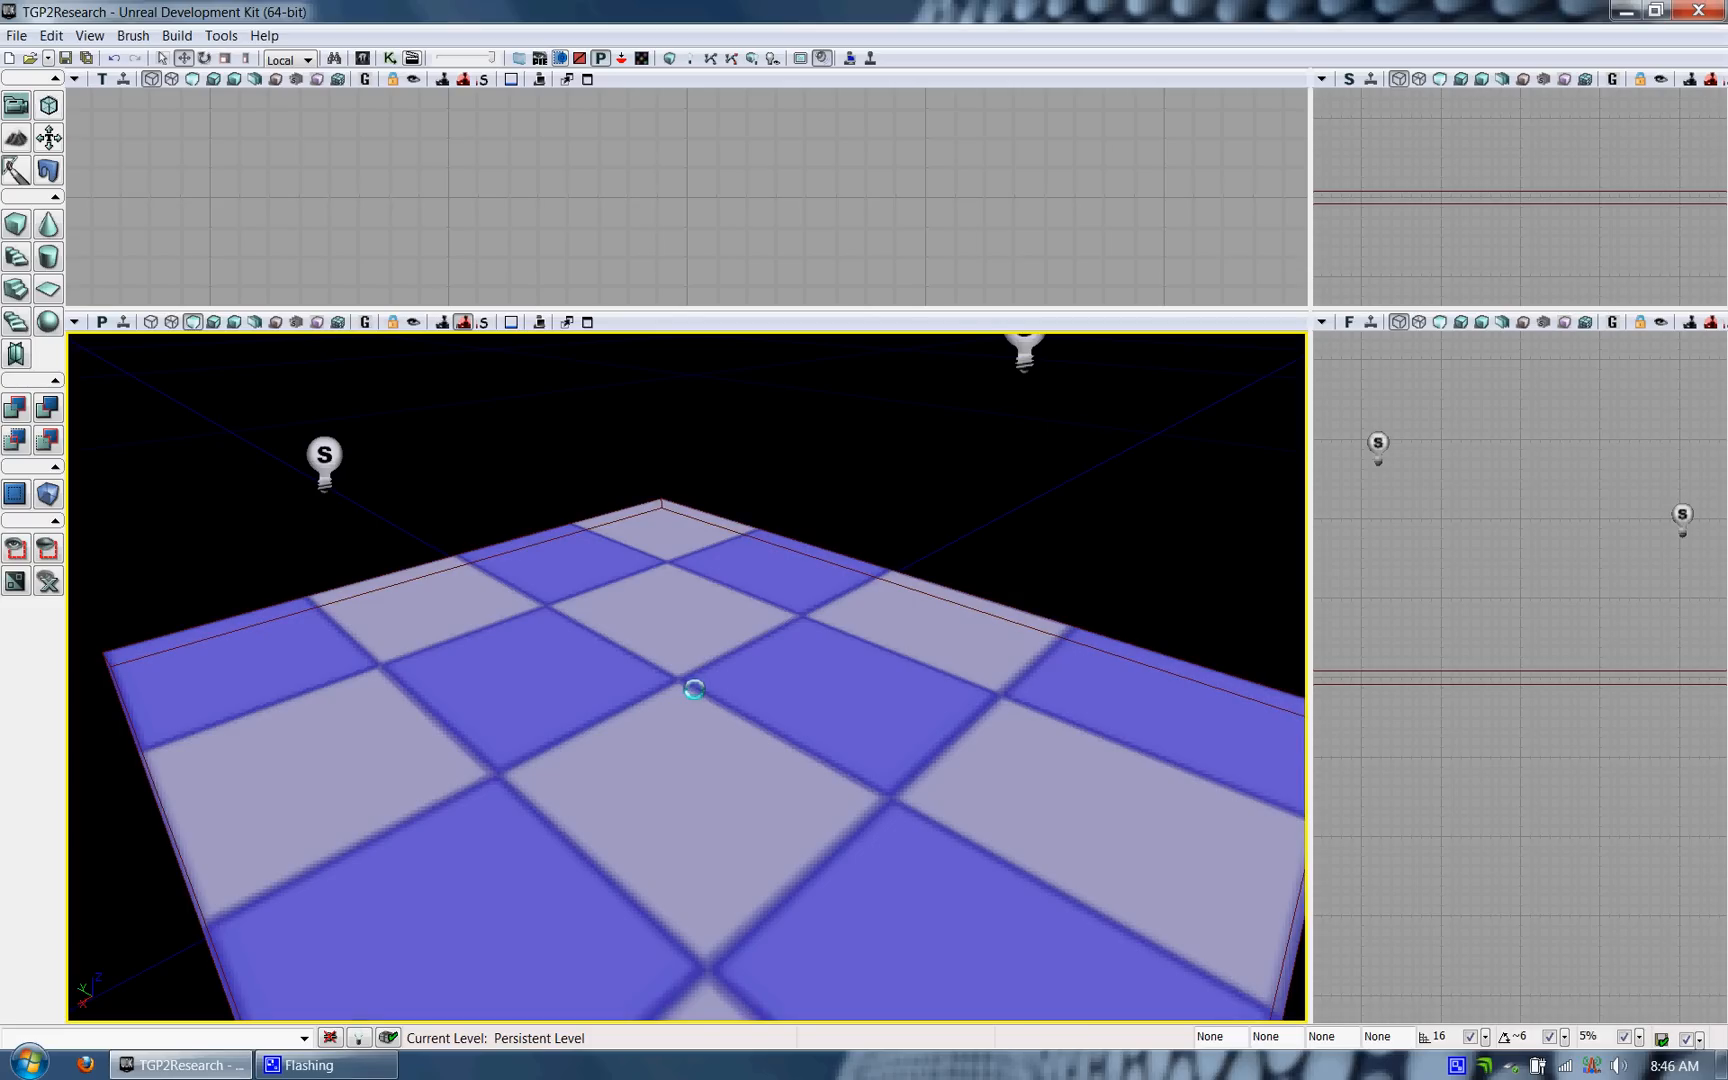
Test-play the empty level briefly and stop the play test
right_click(696, 690)
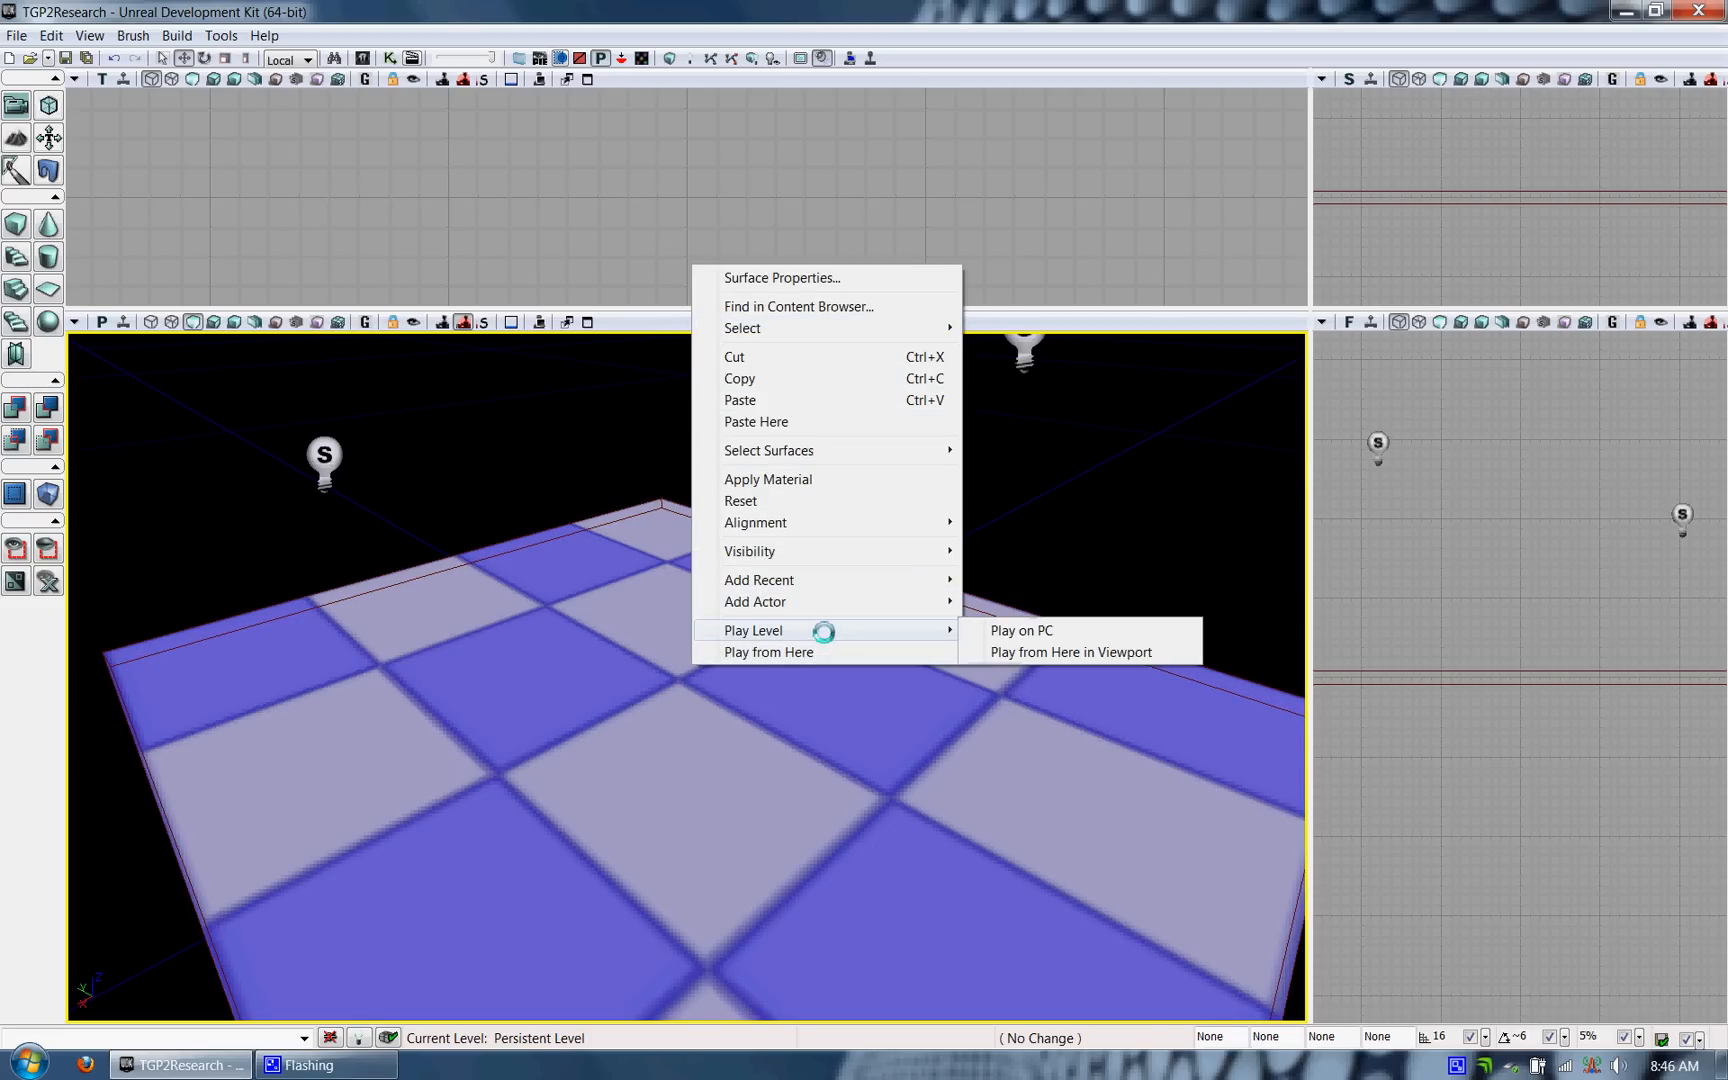
left_click(1020, 630)
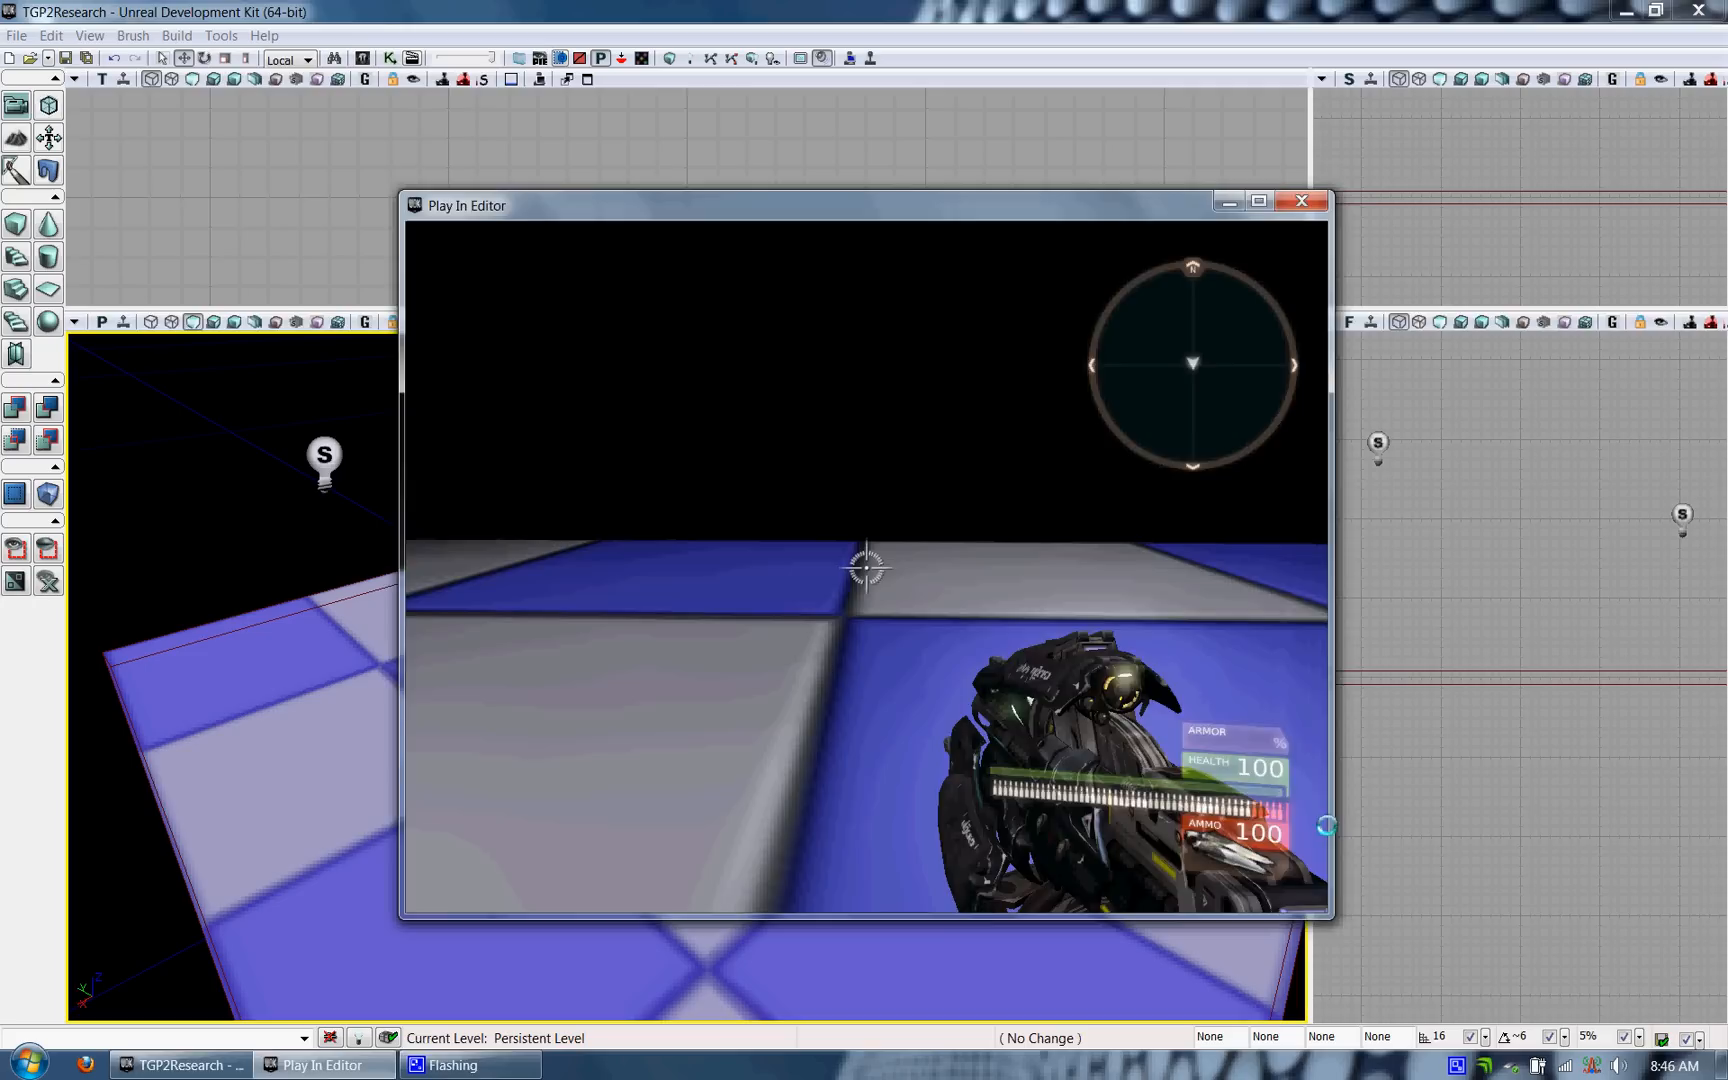
left_click(1302, 202)
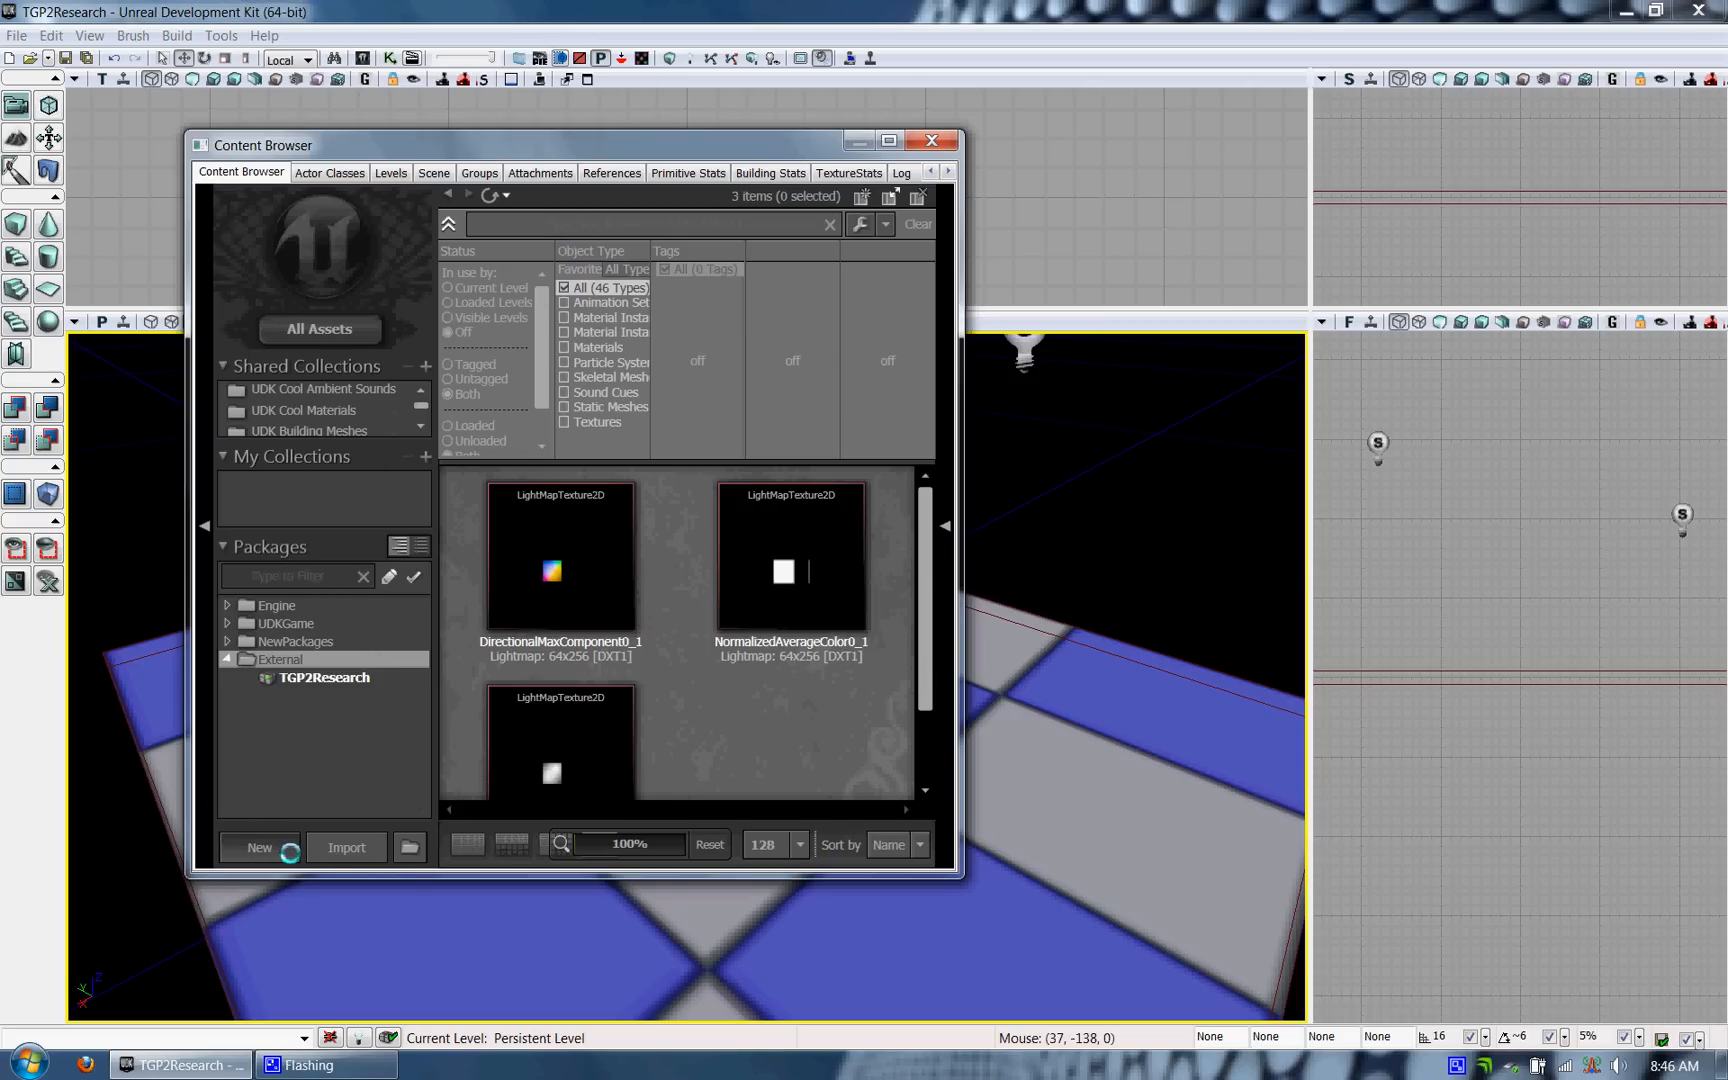
Import Femaletest.PSK from the research folder into the TGP2Research package
left_click(258, 848)
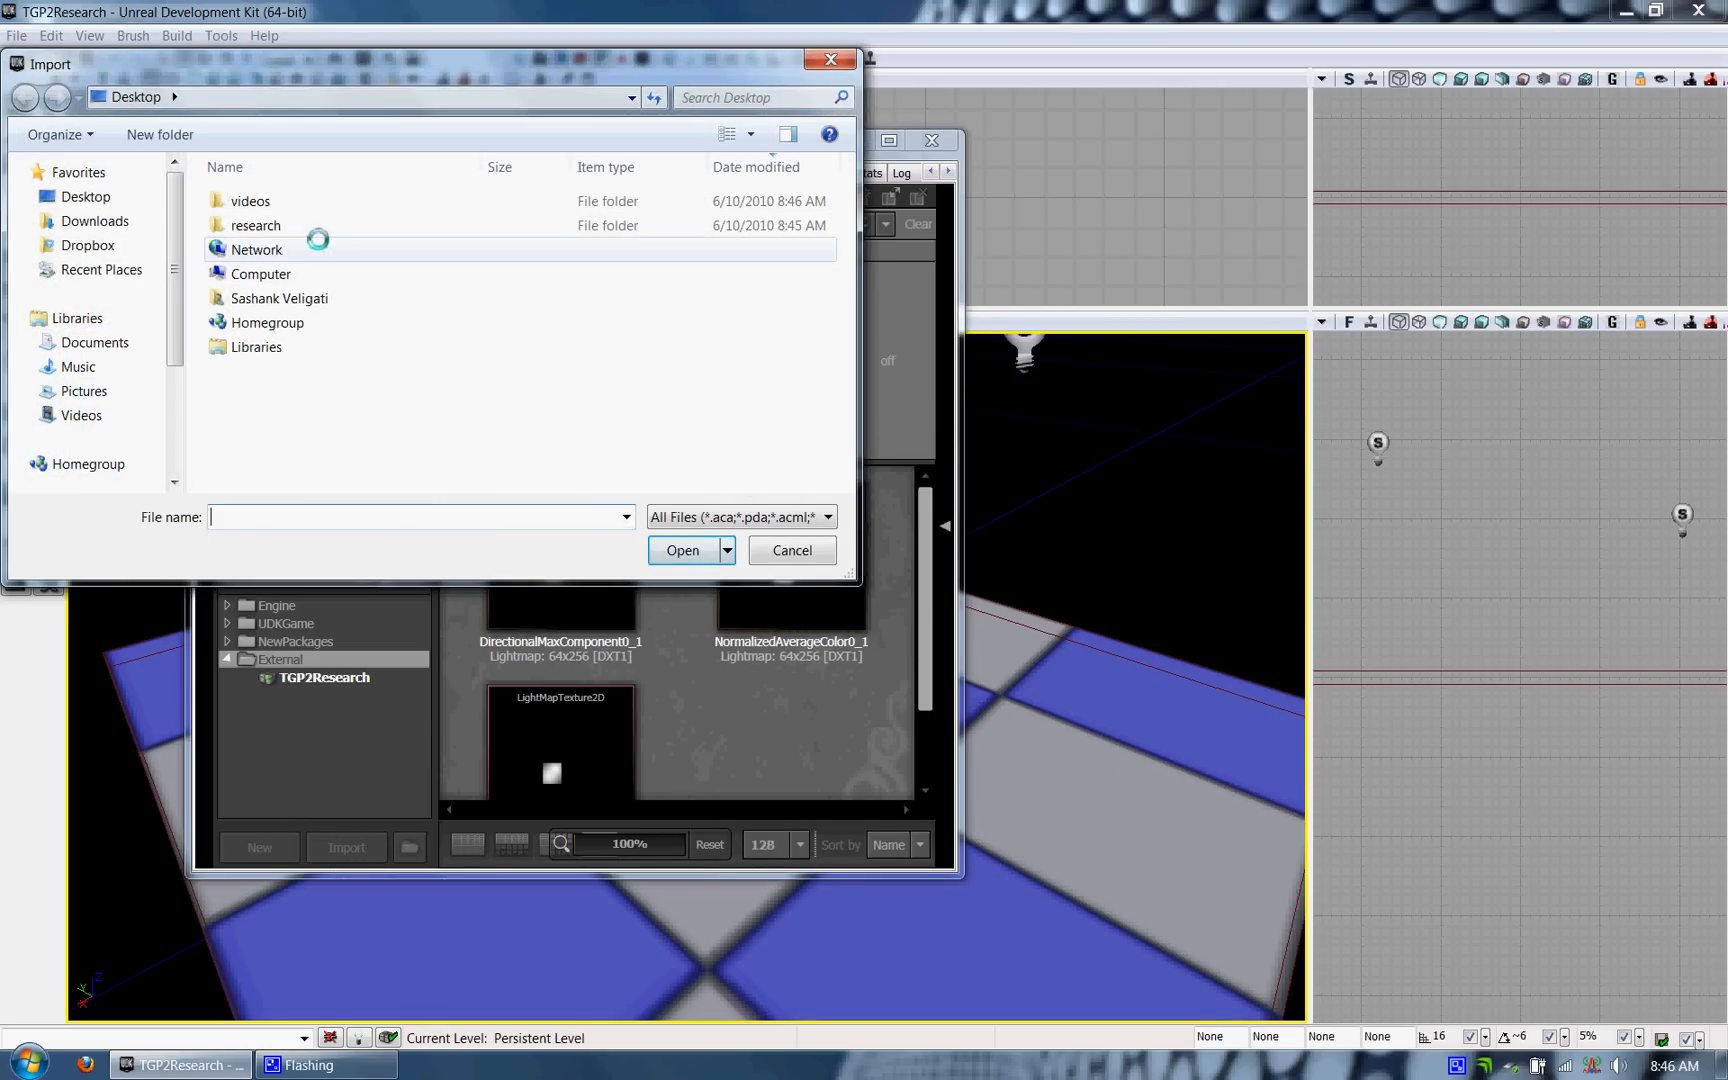
double_click(256, 224)
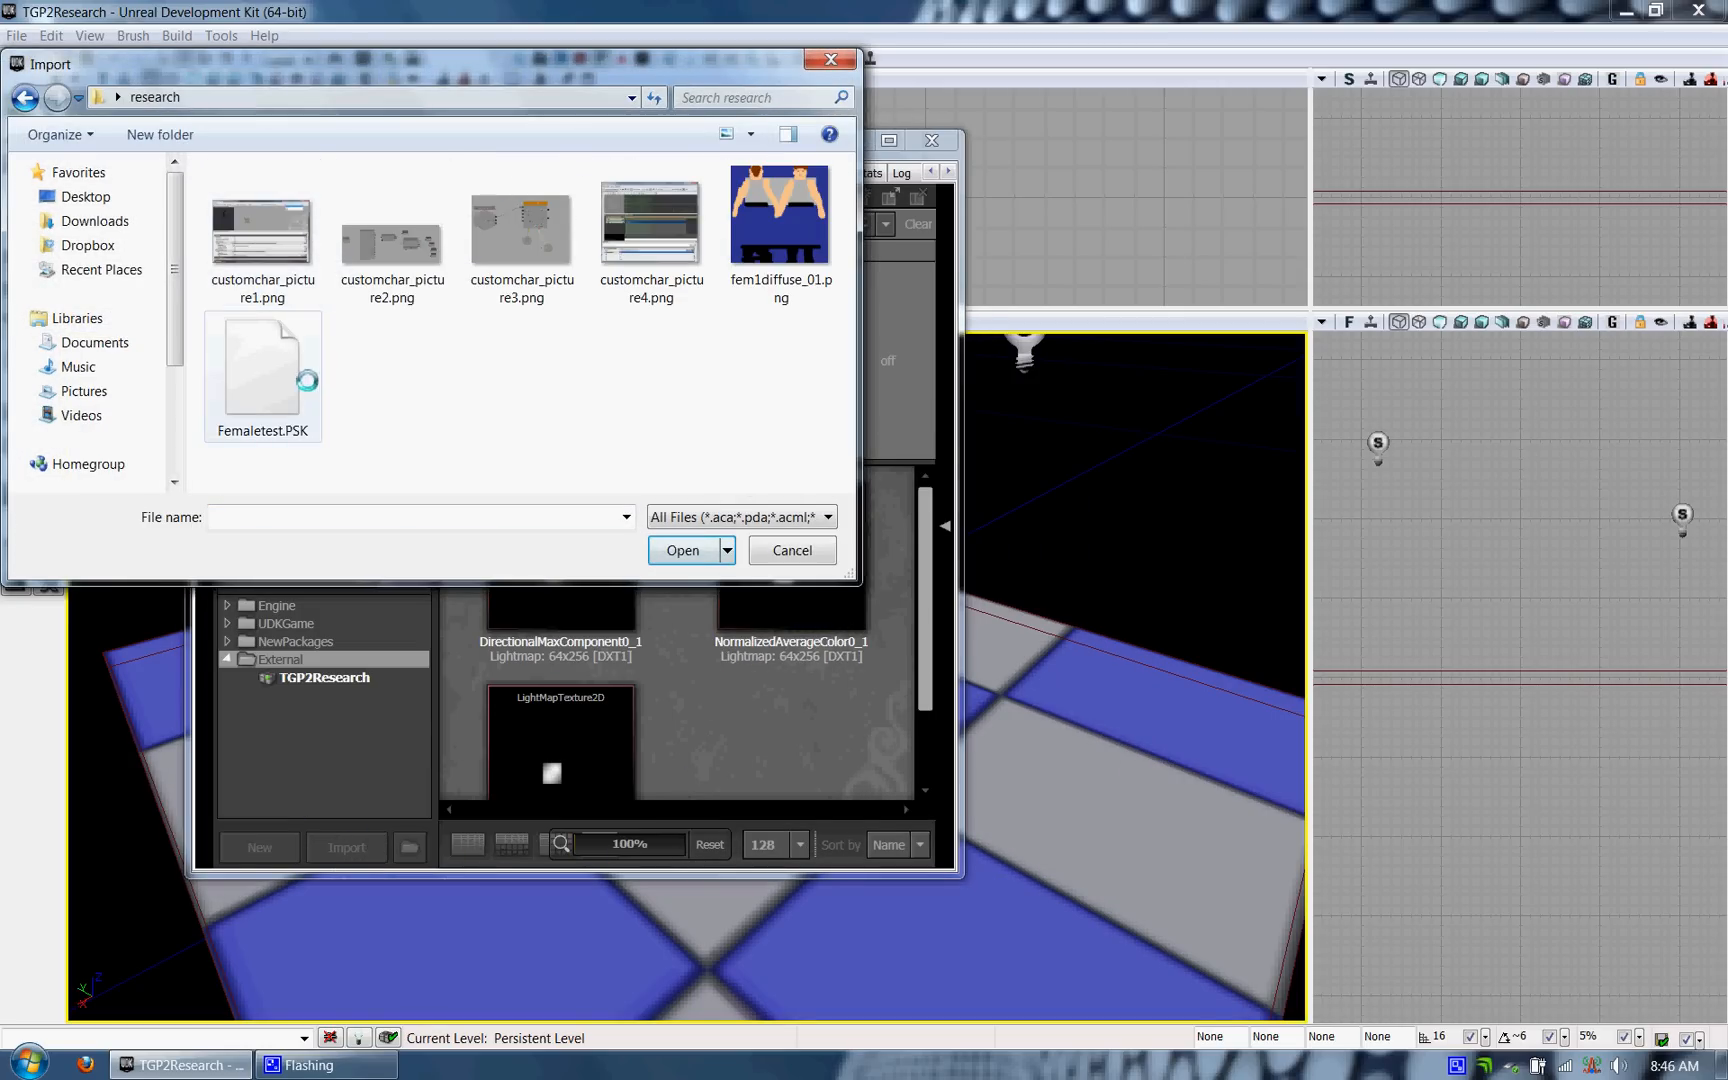
left_click(680, 550)
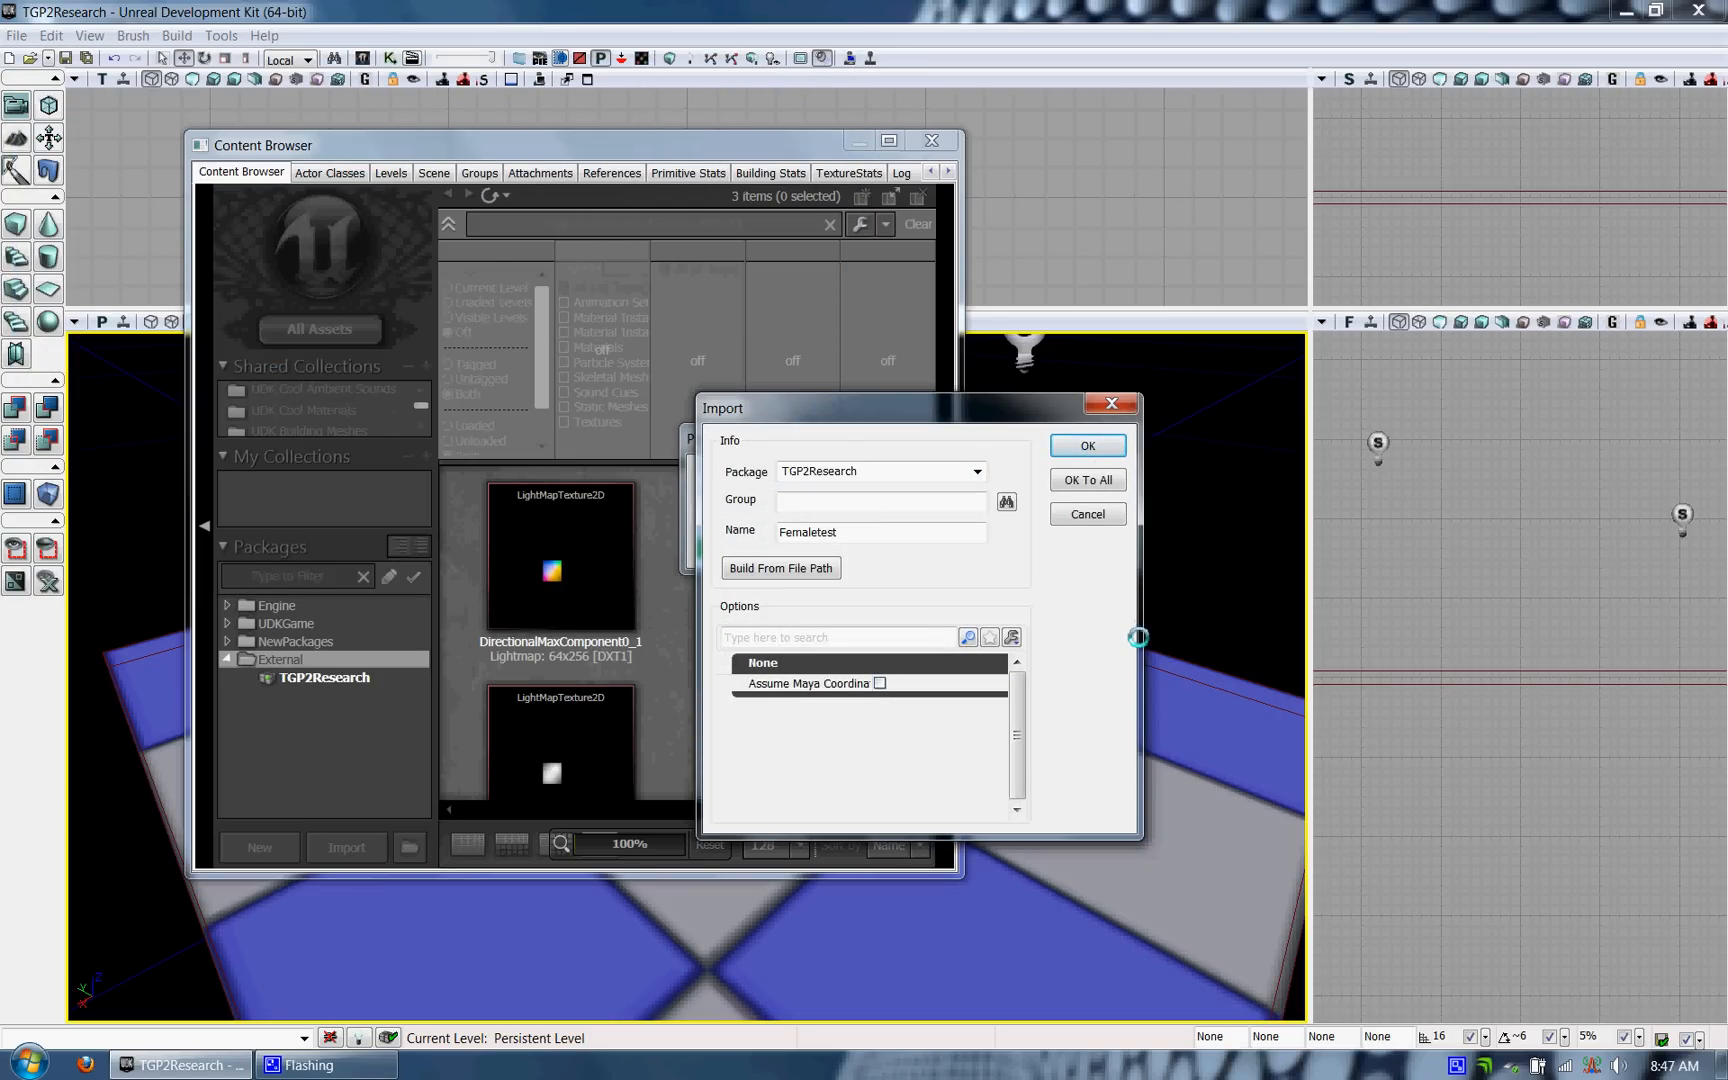
left_click(1088, 446)
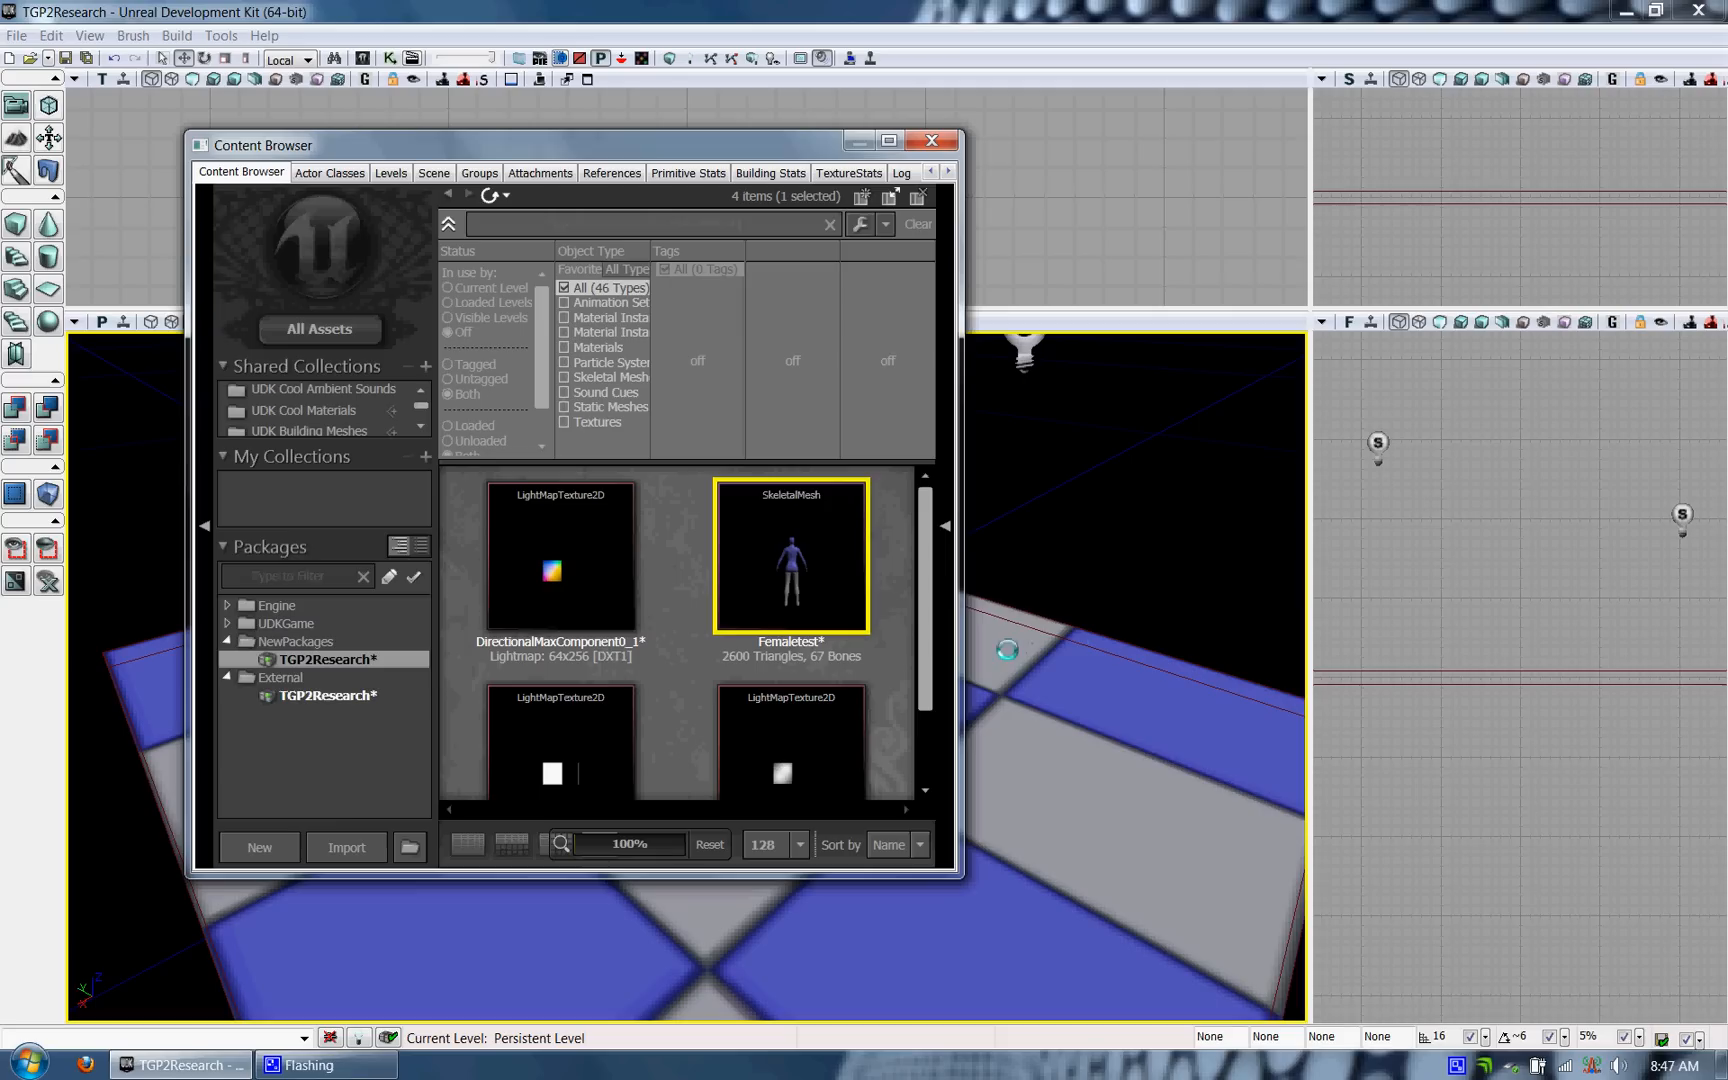
mouse_move(346, 848)
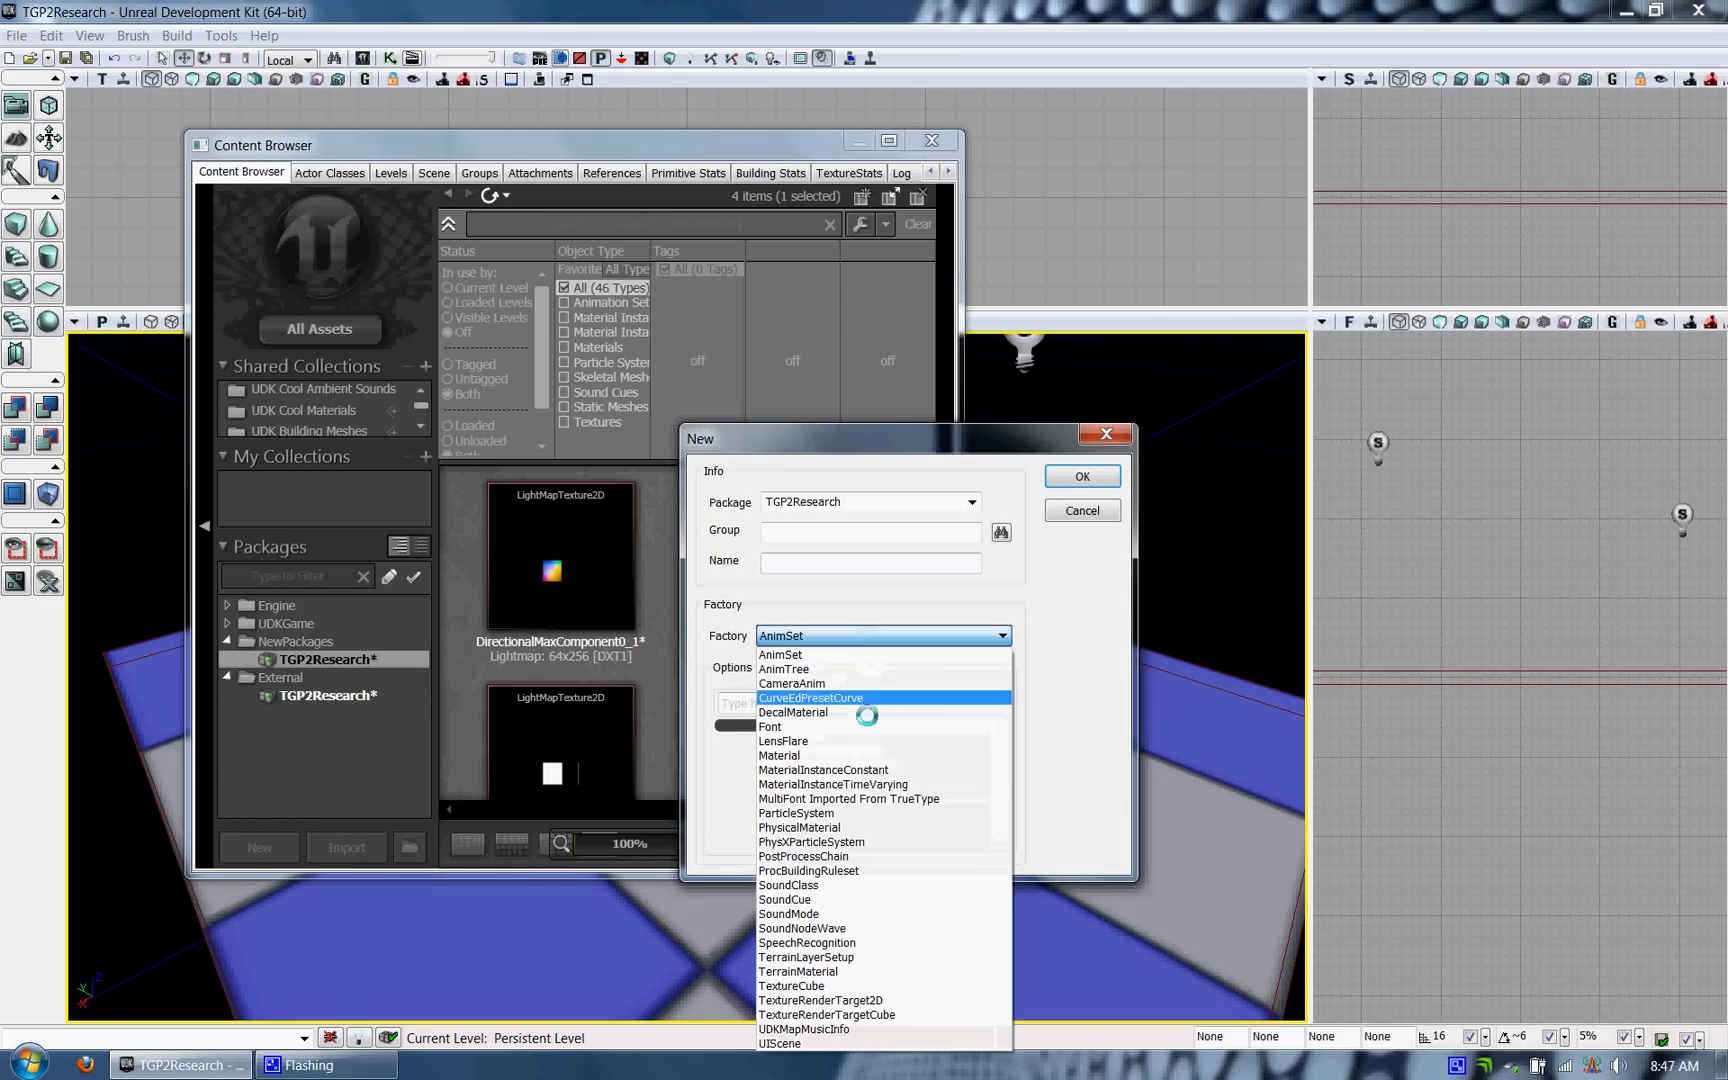
Create a new AnimSet named TGP2ResearchSet in the TGP2Research package
left_click(780, 654)
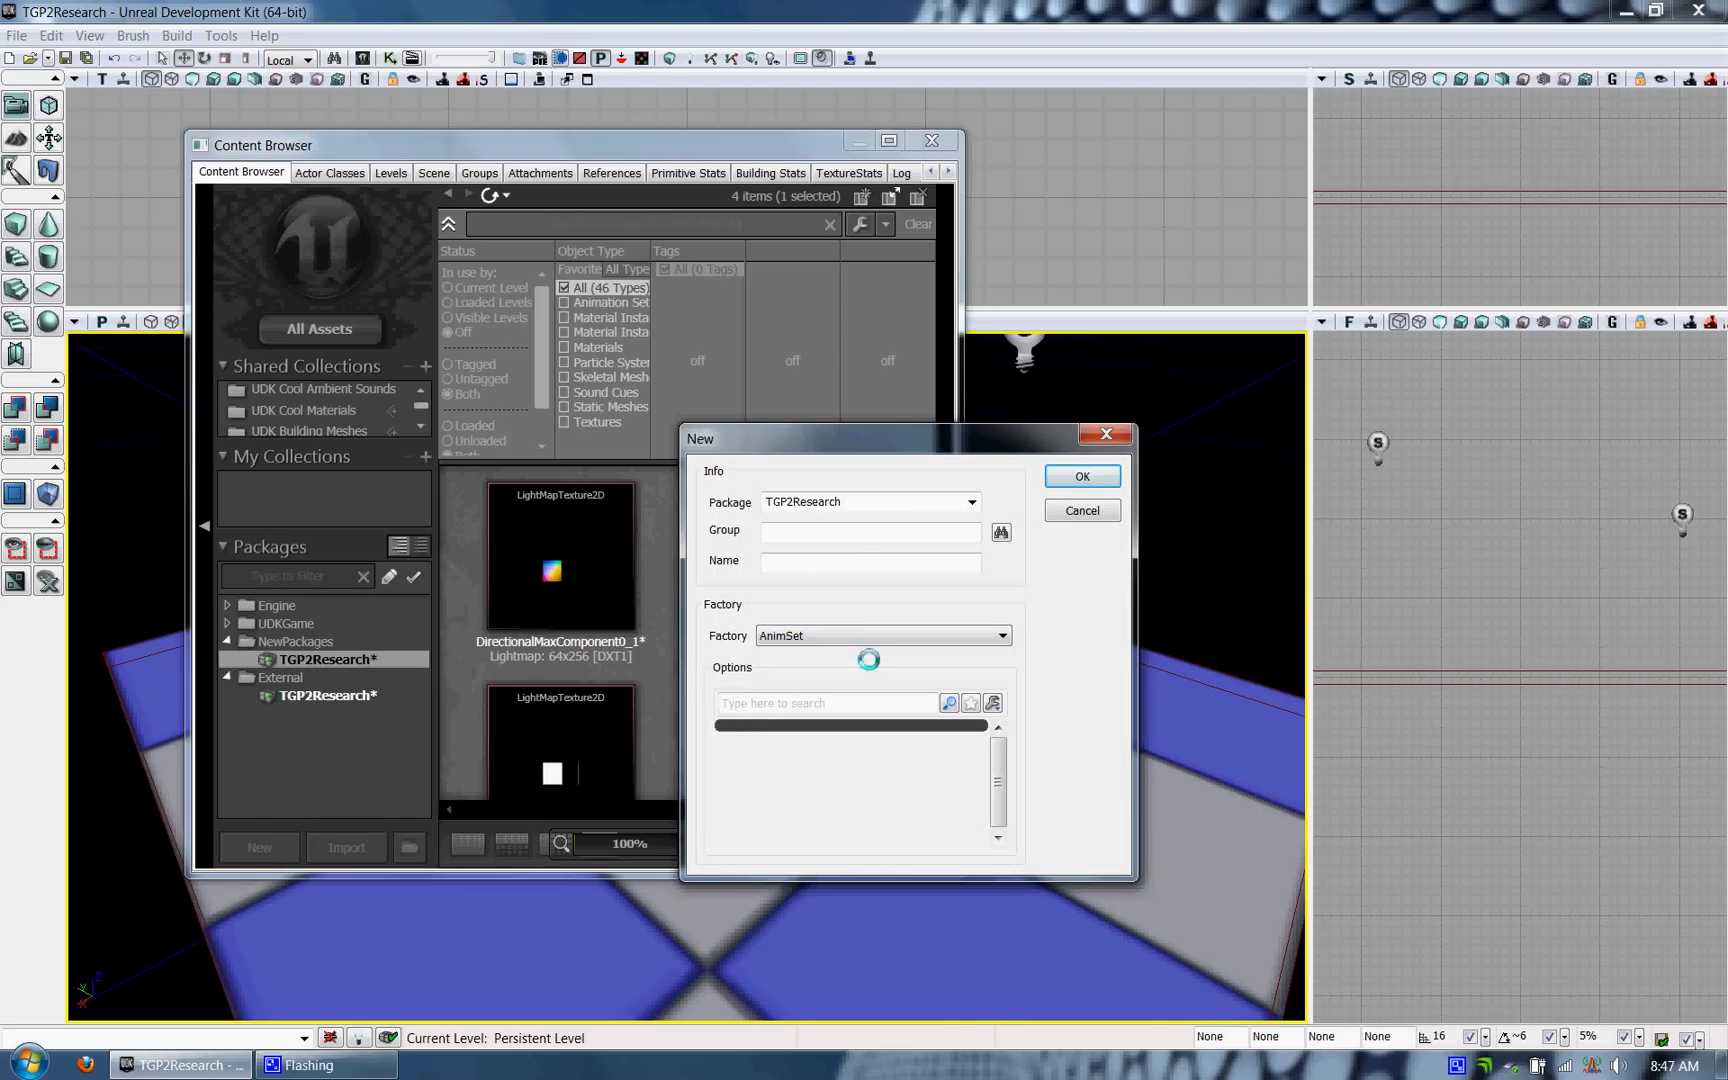
left_click(870, 560)
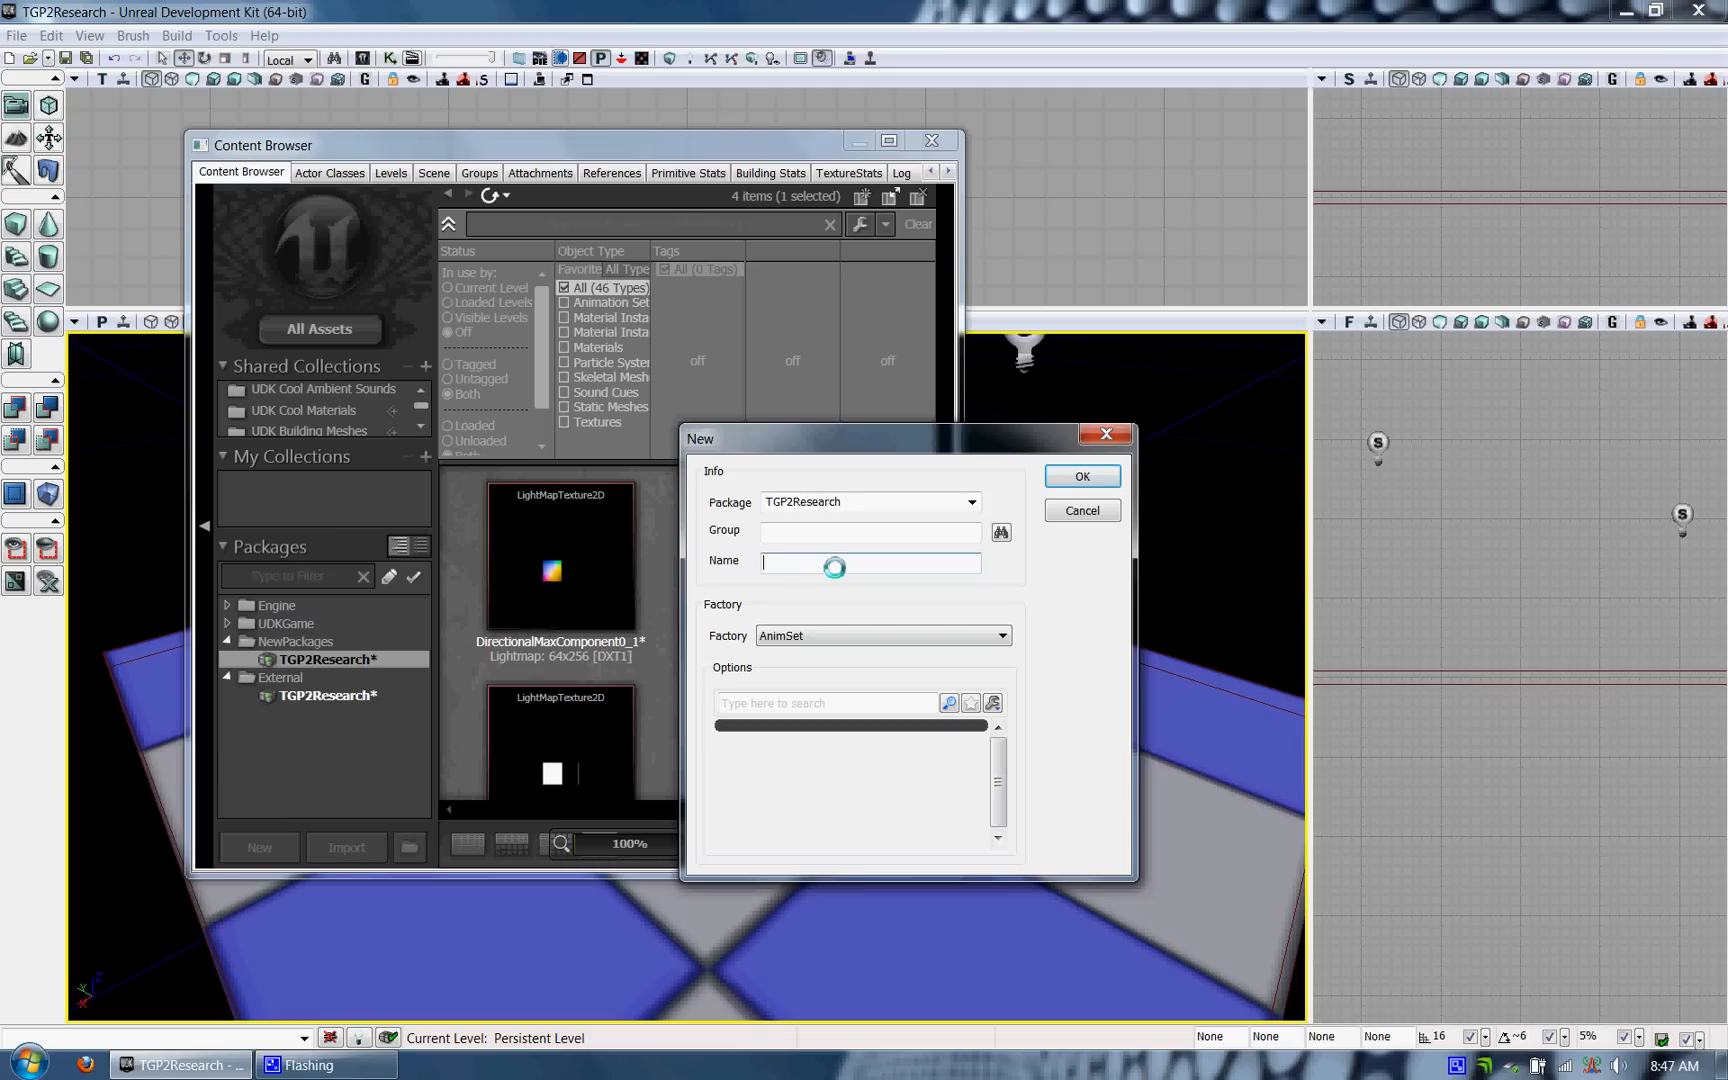
type("TG")
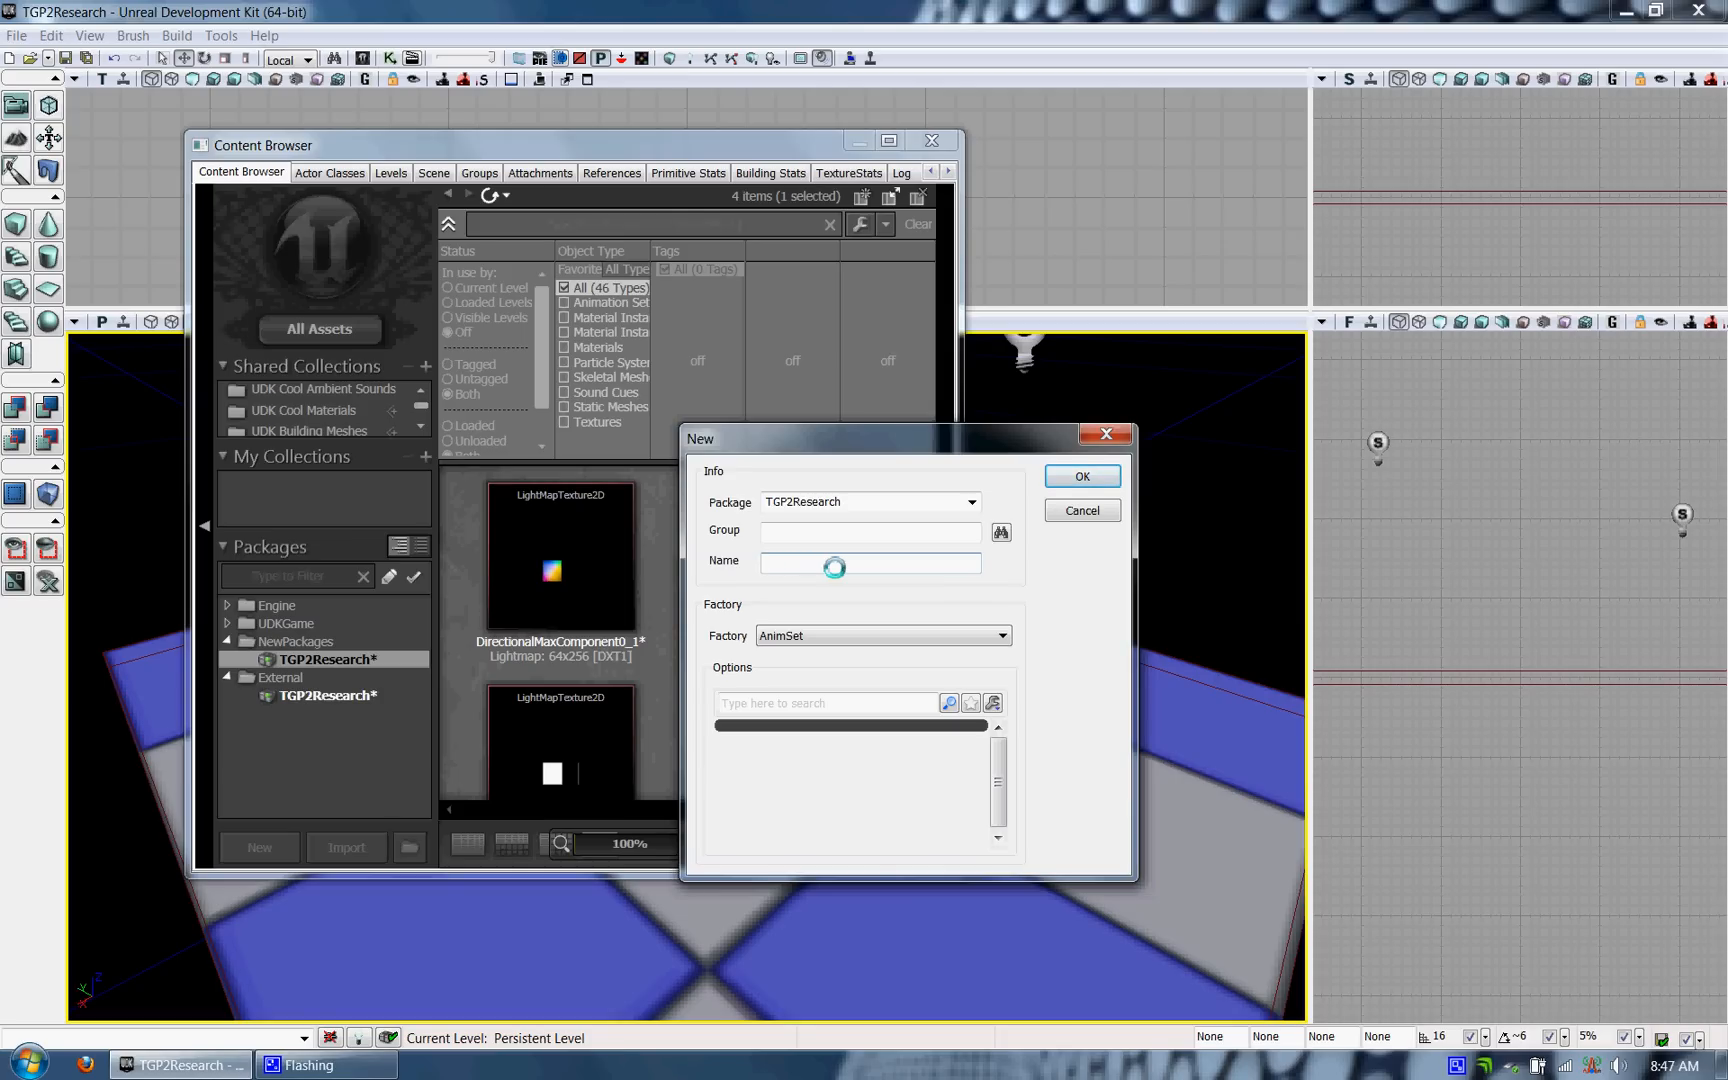
type("TGP2ResearchSet")
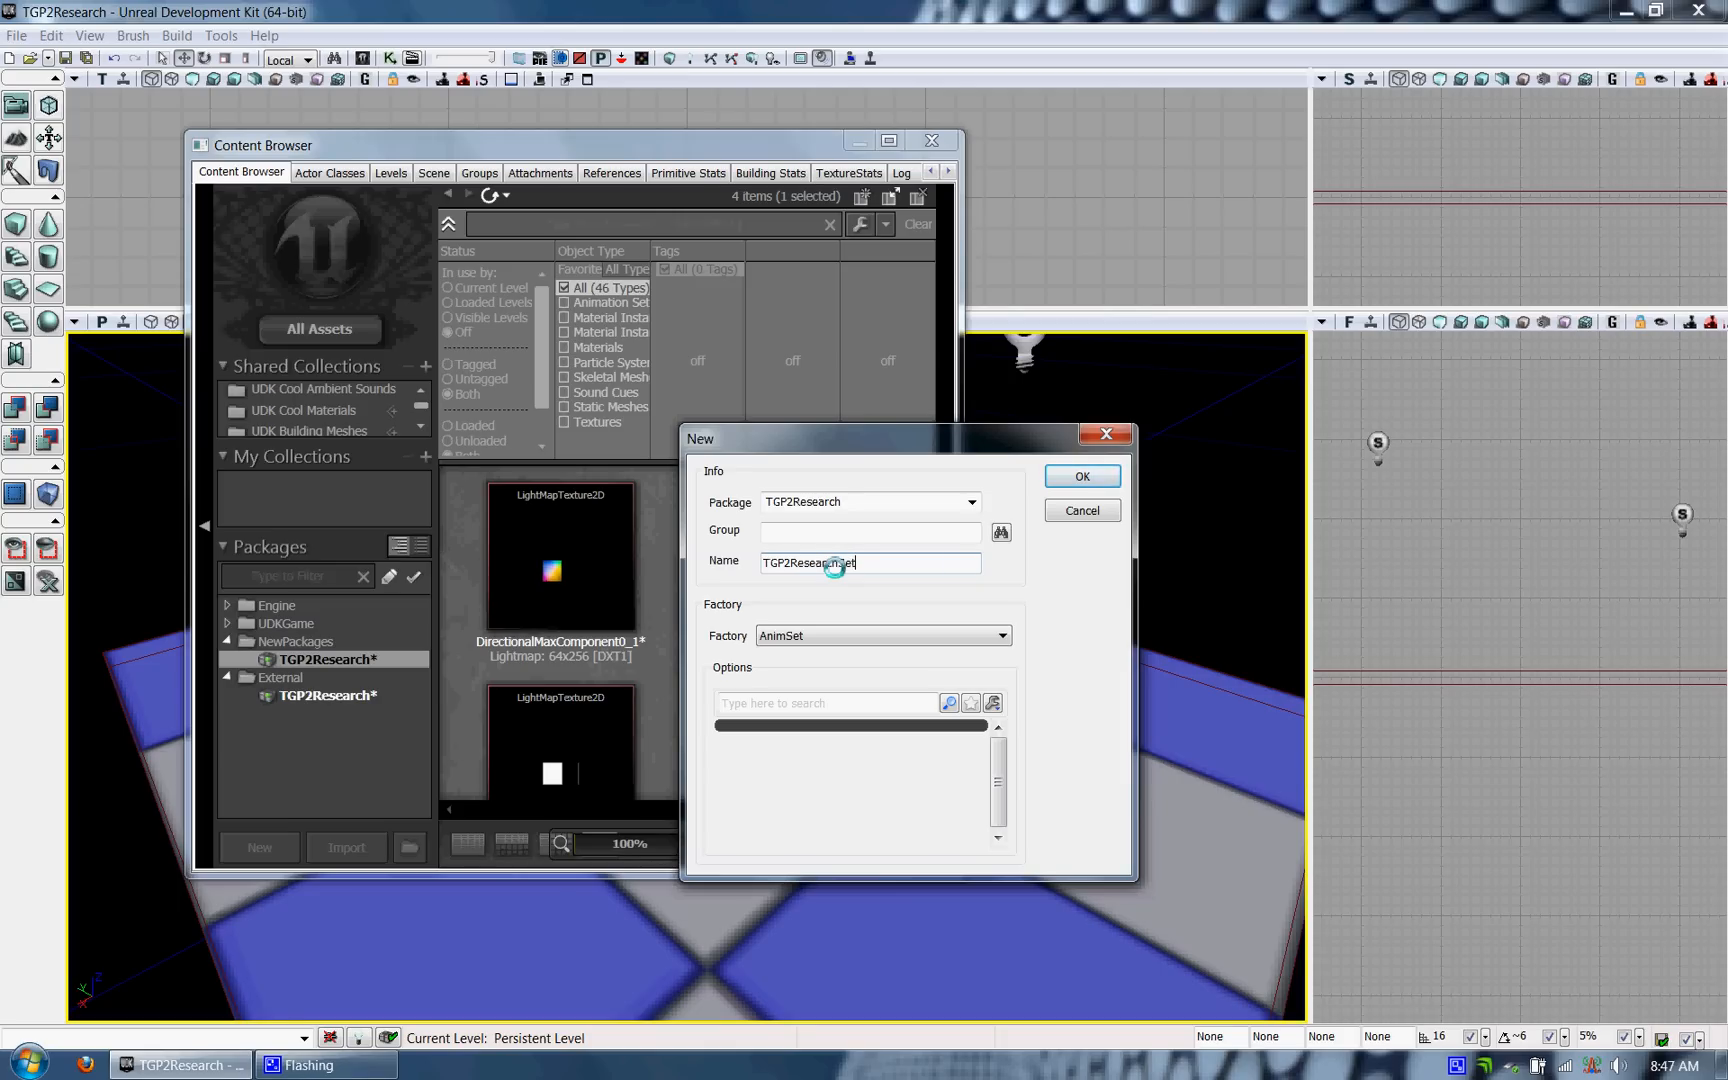
left_click(1082, 476)
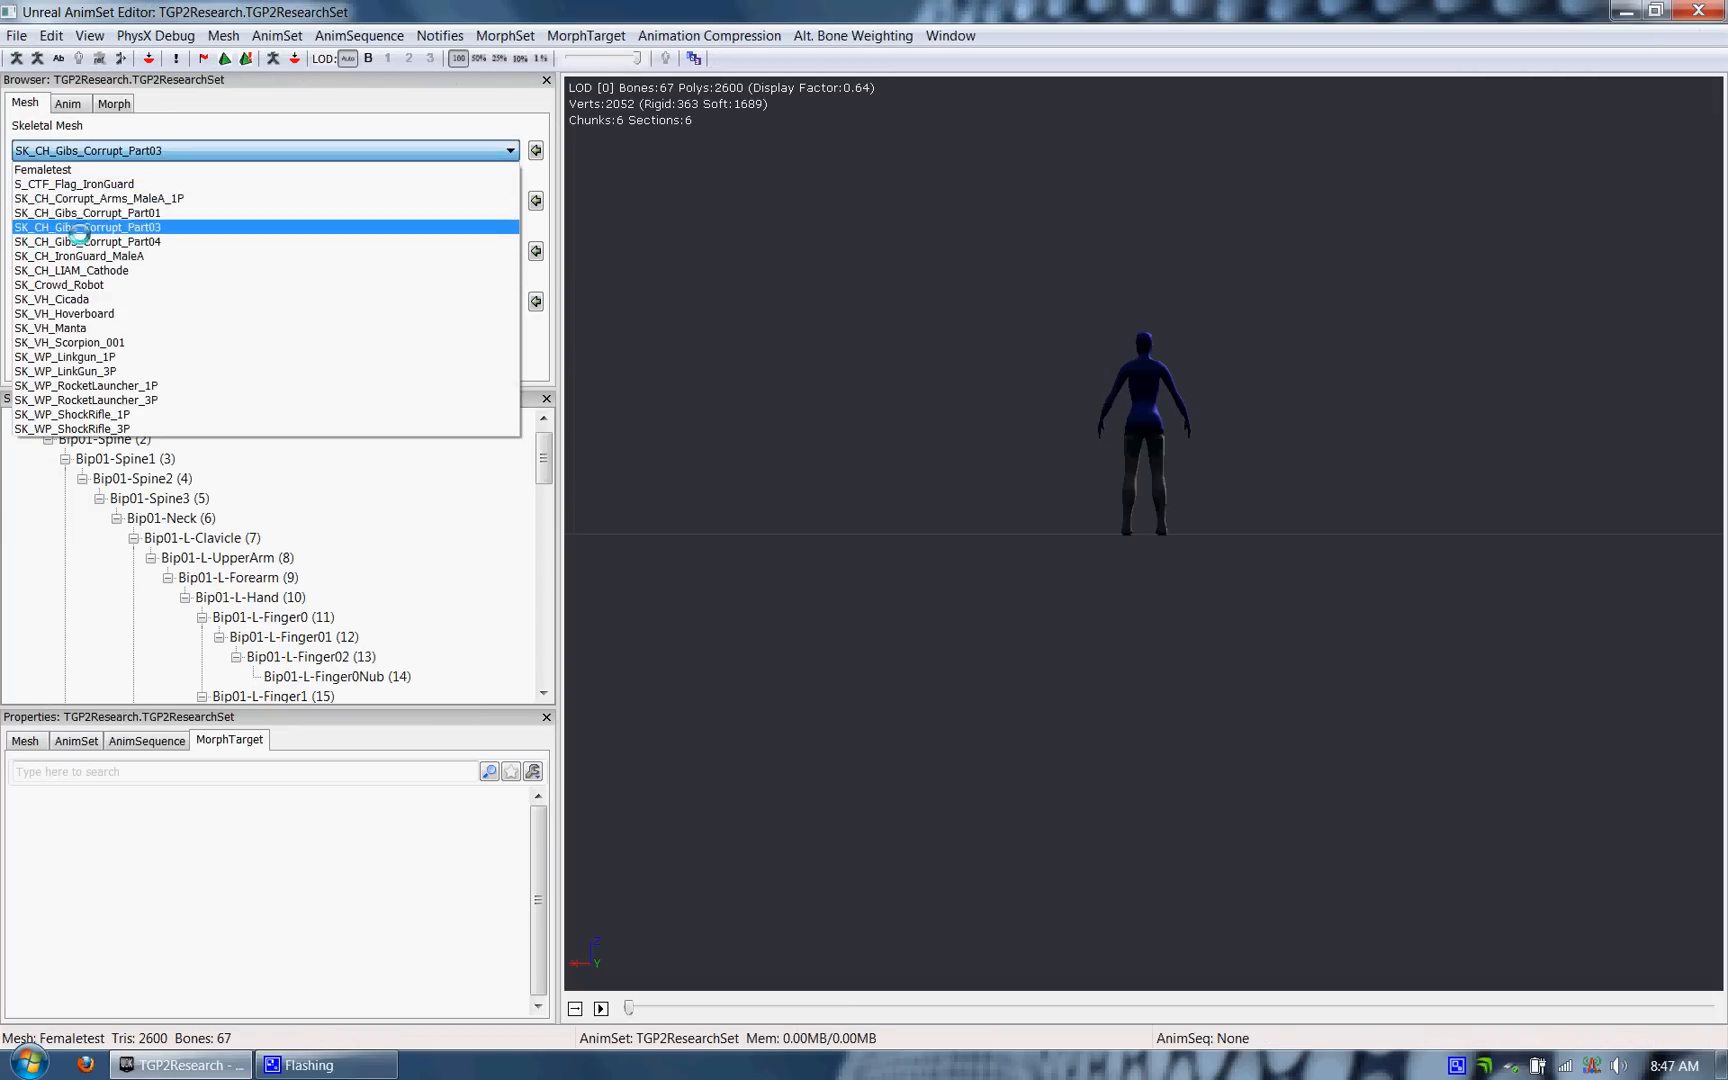
Assign the Femaletest mesh to the set and import the femaletest.psa animations
left_click(42, 184)
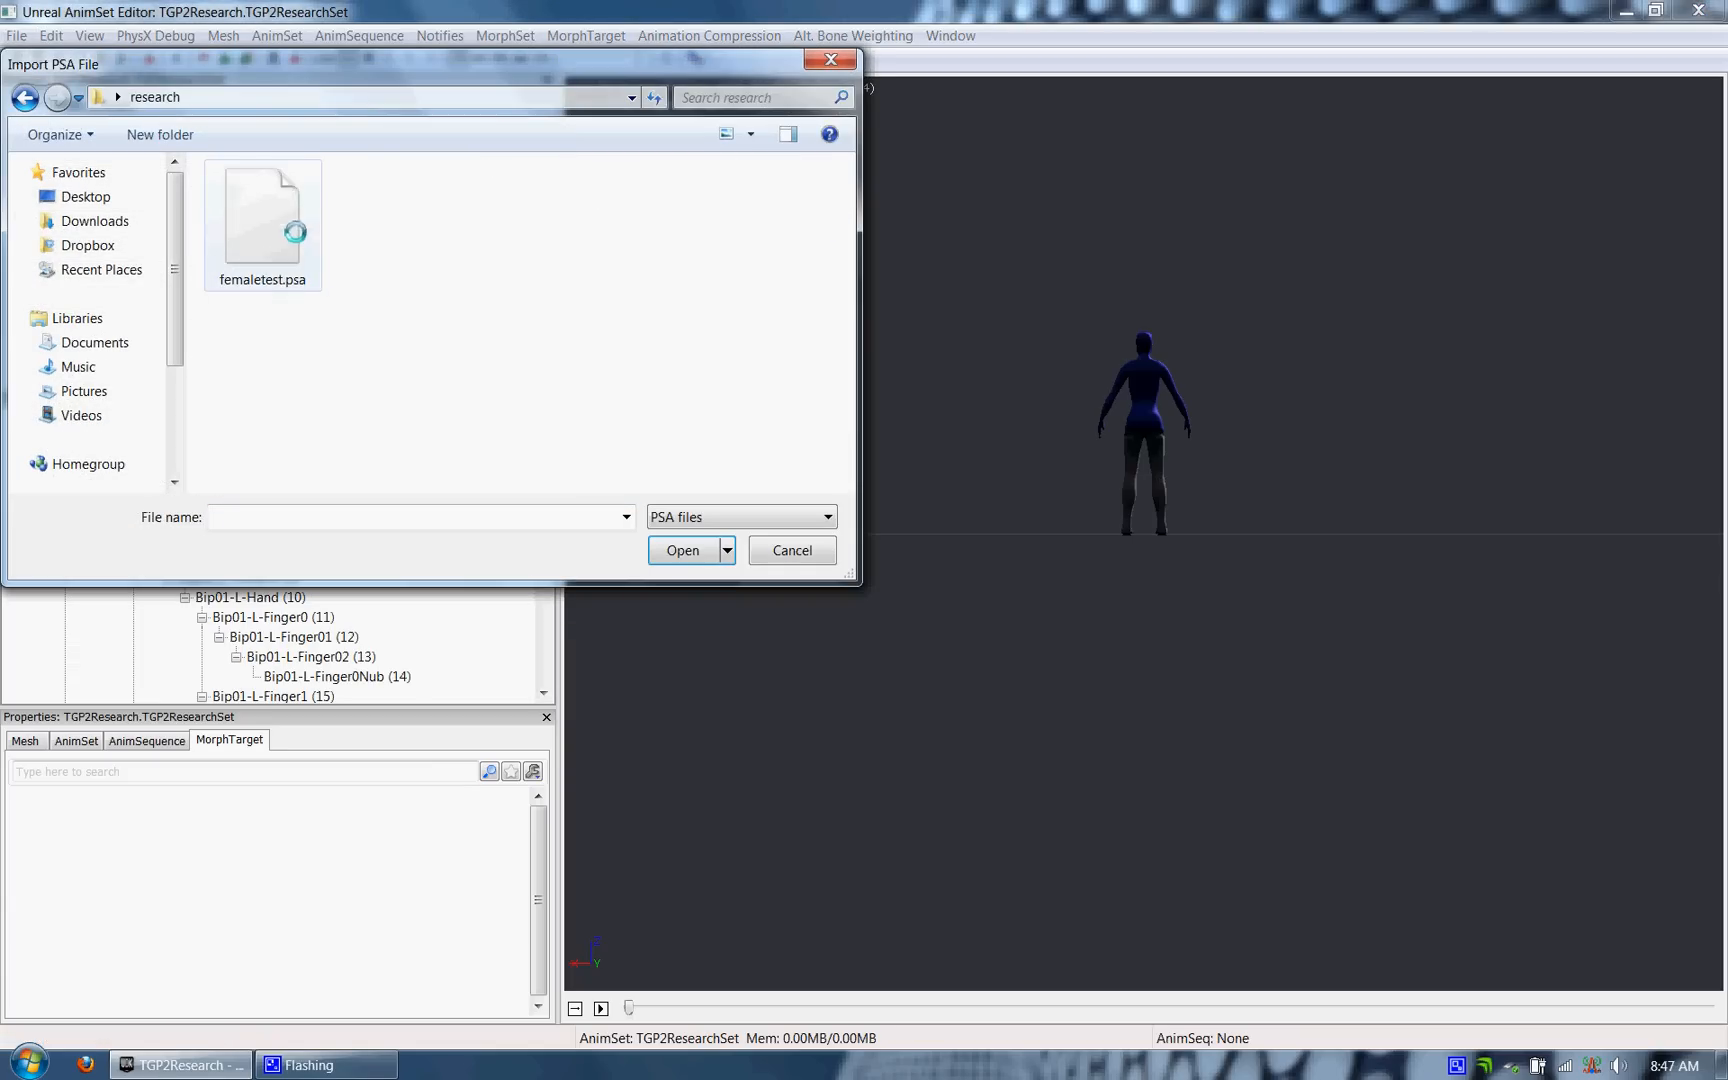
left_click(262, 216)
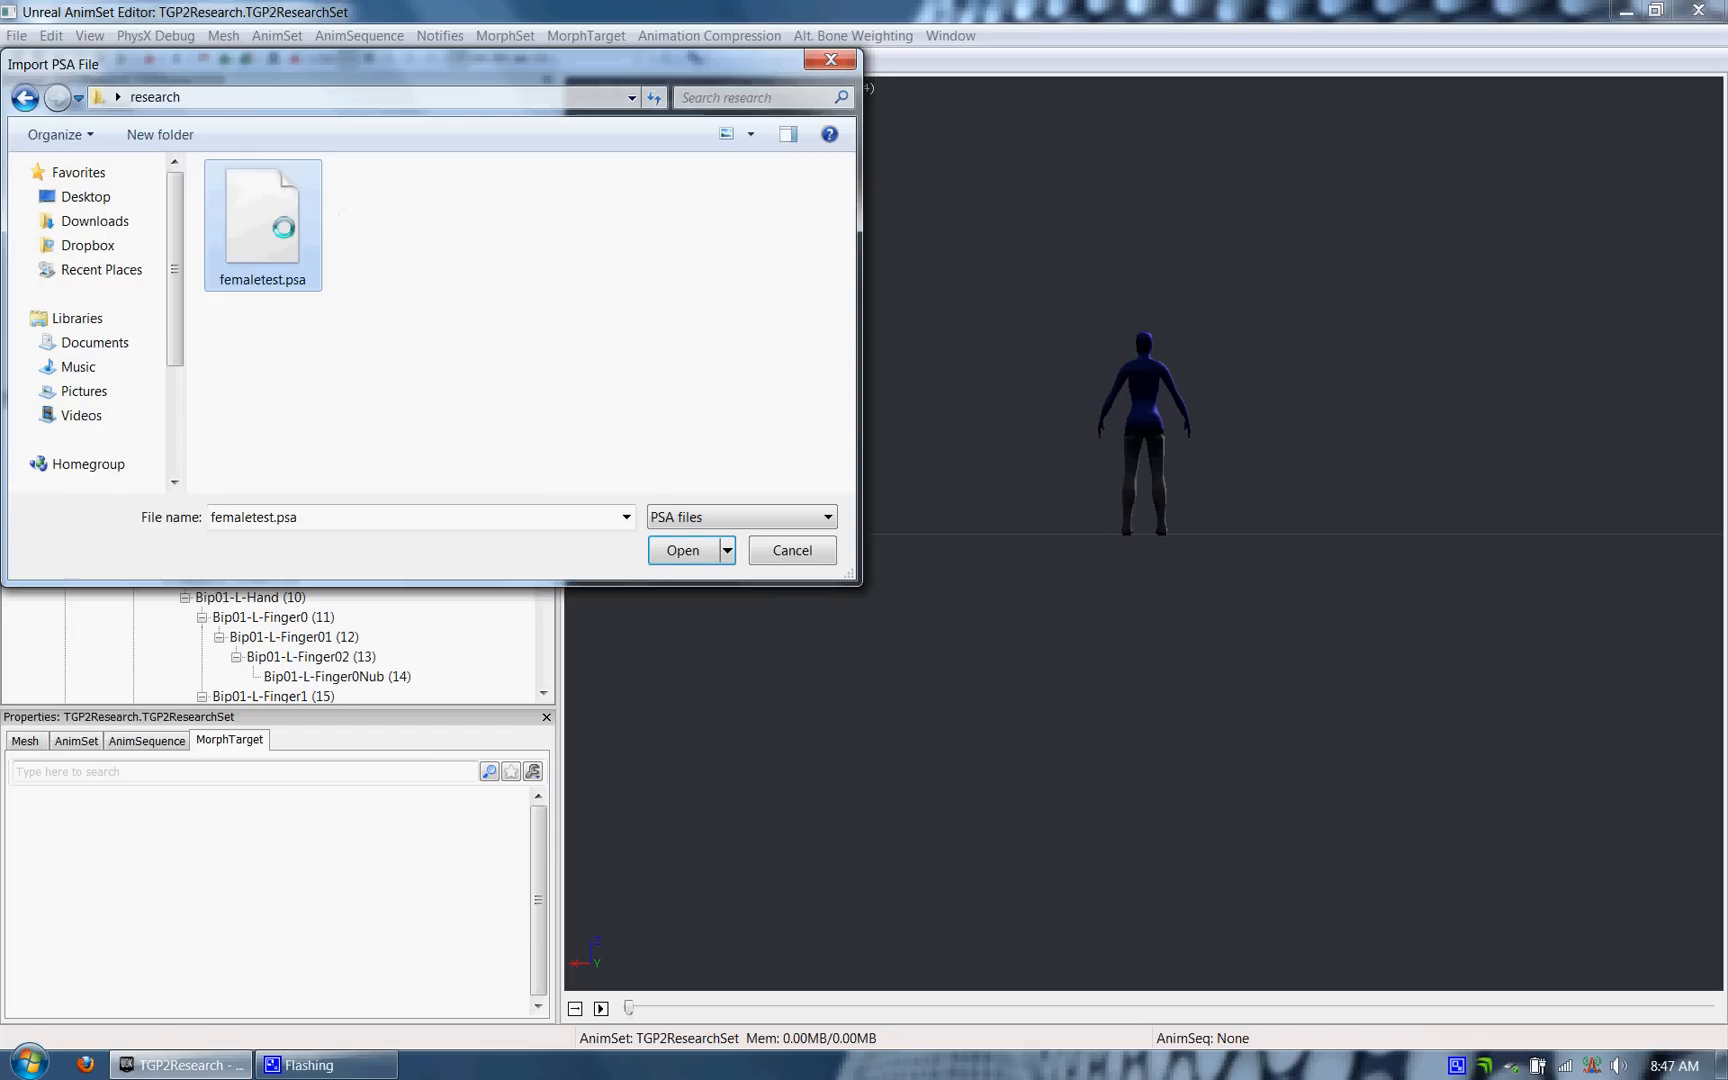
left_click(680, 550)
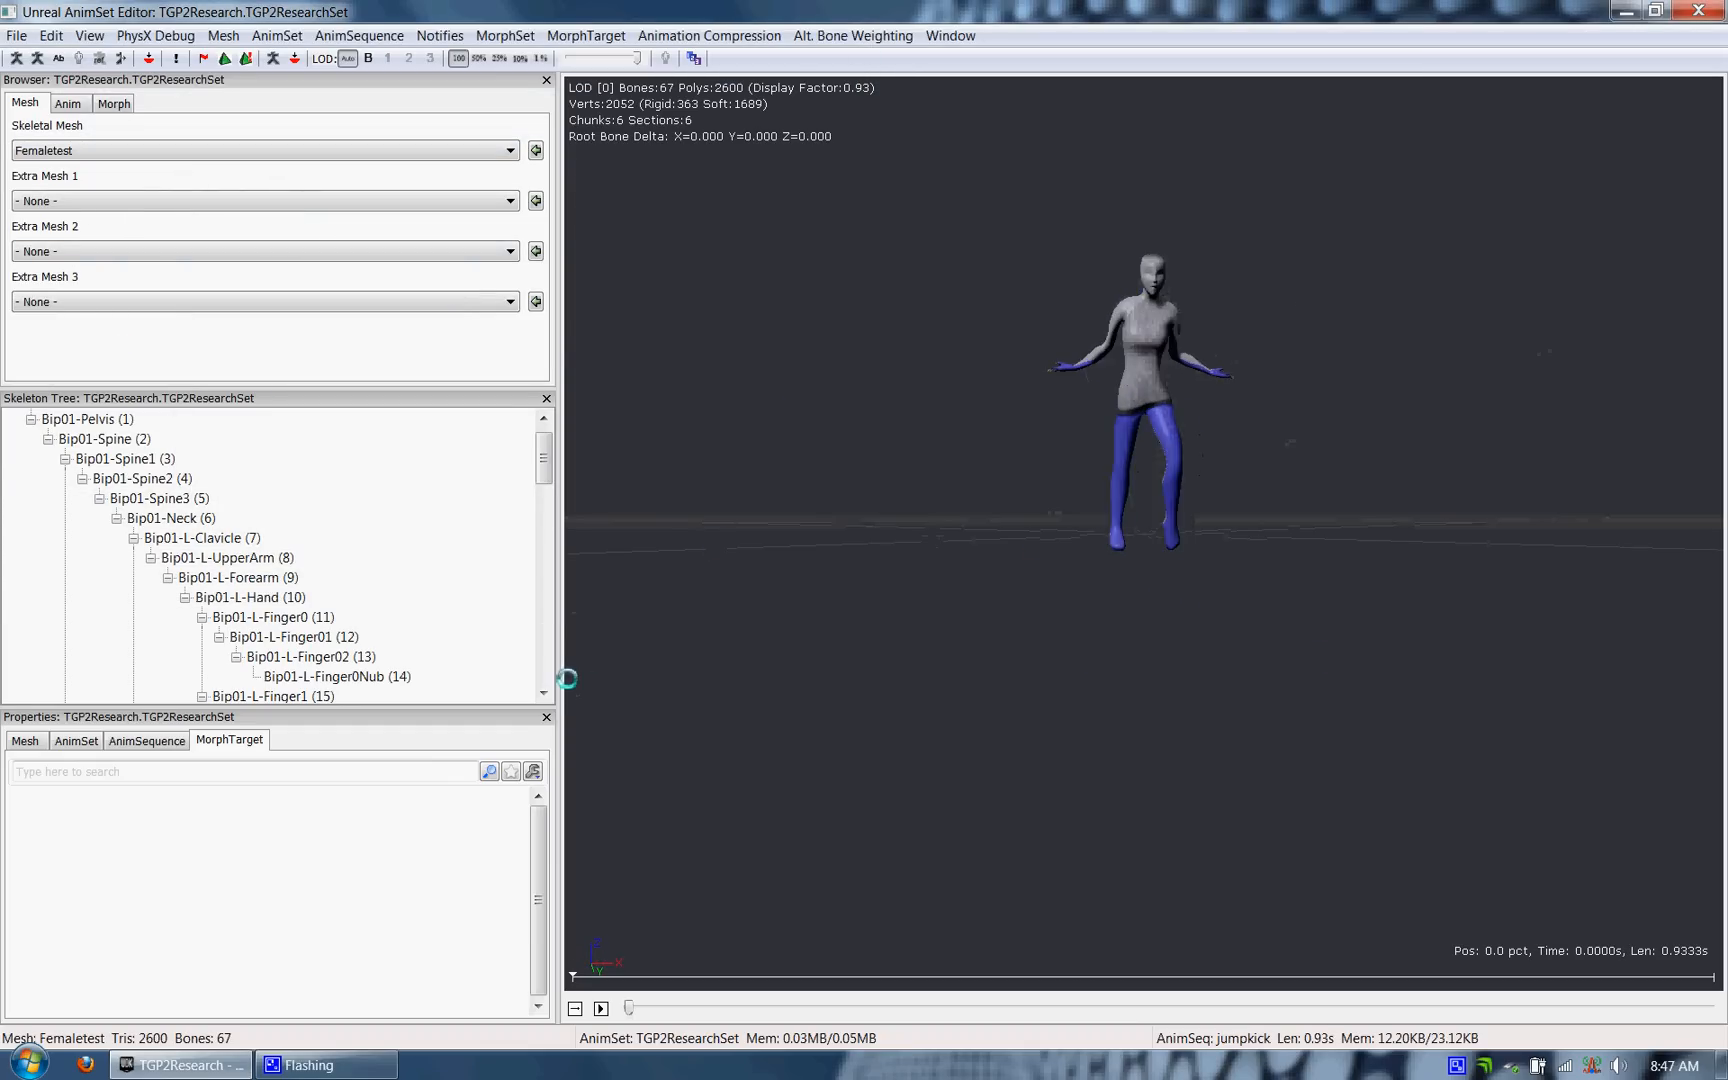
Preview the Wave and Walk sequences on the mesh, ending with Wave playing
left_click(62, 104)
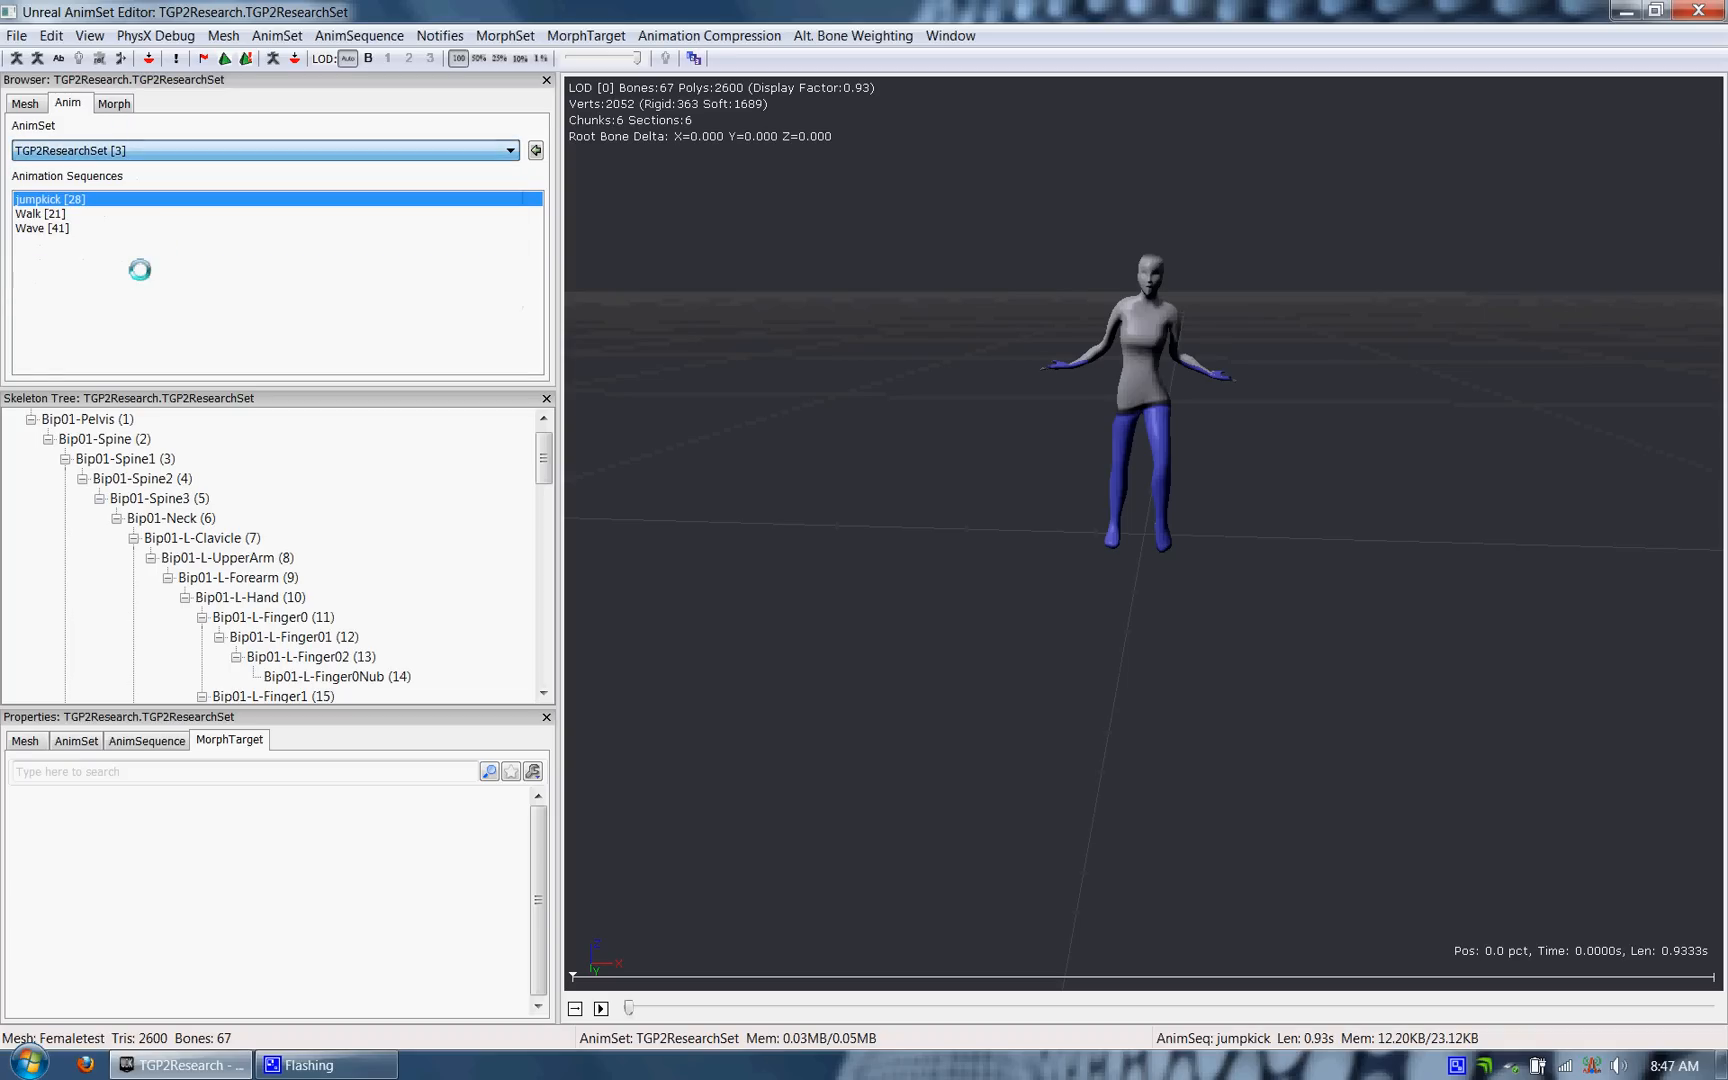
left_click(38, 228)
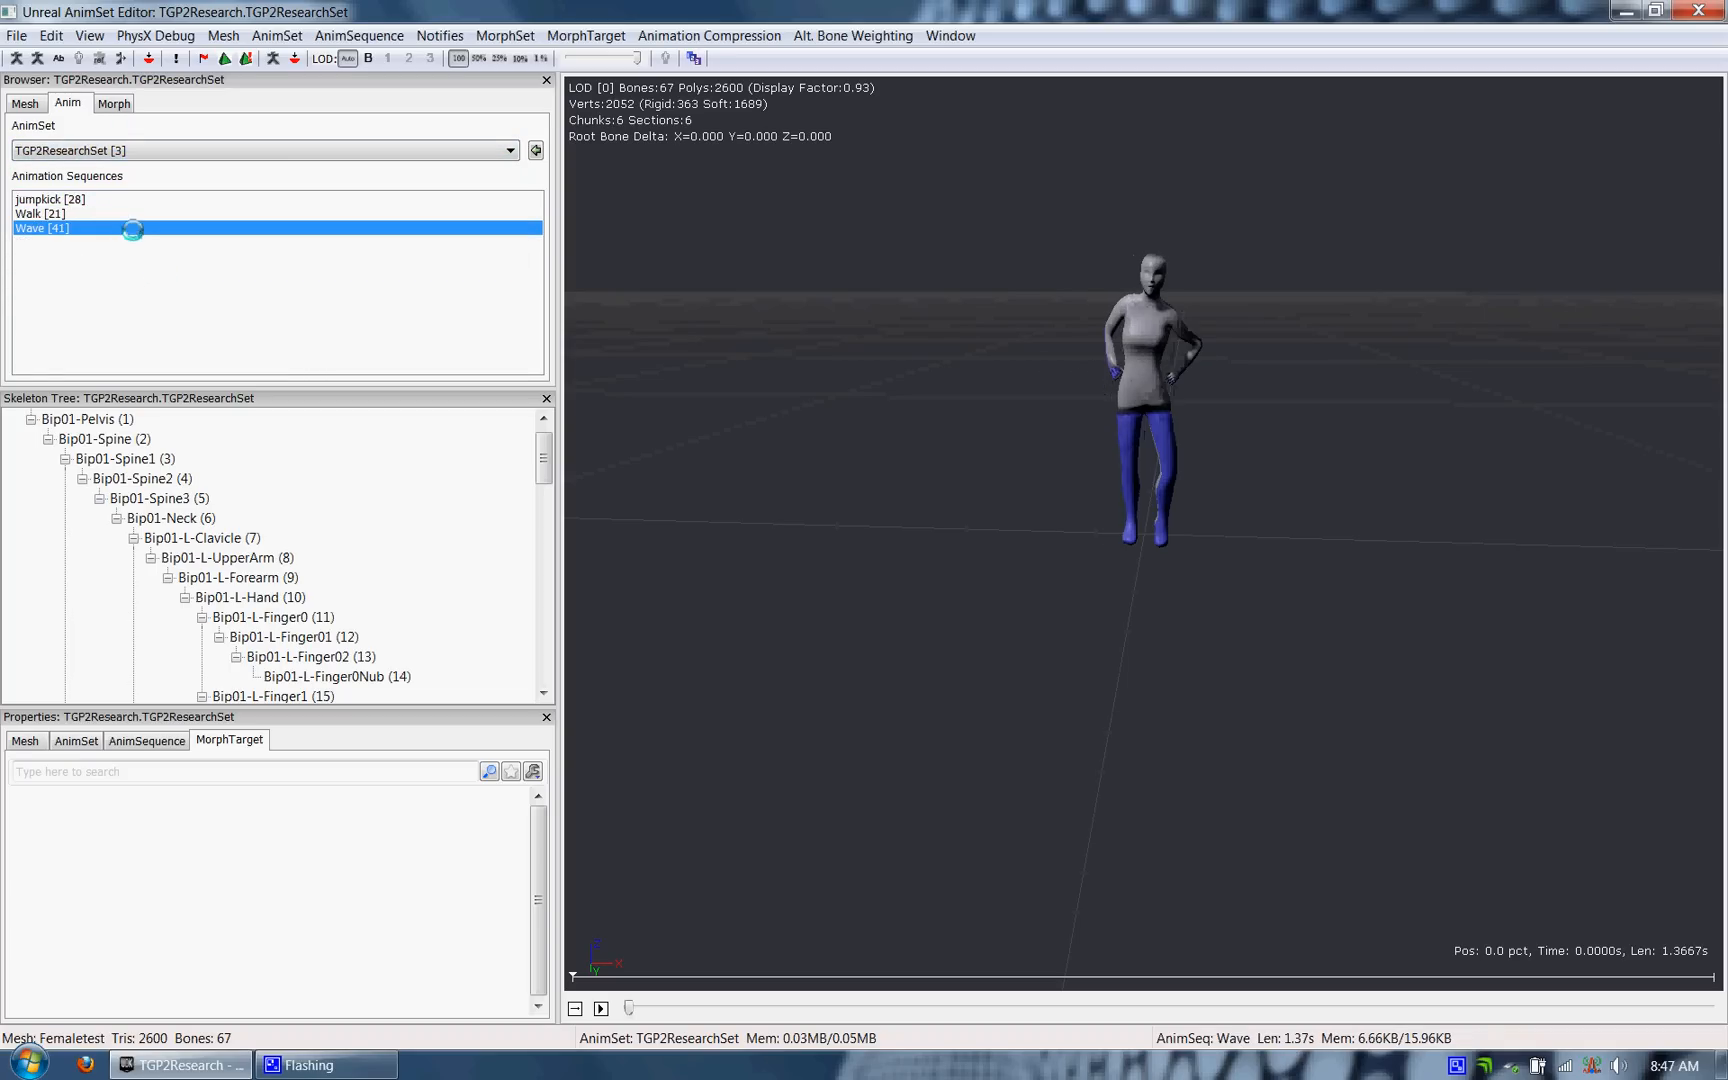
left_click(36, 214)
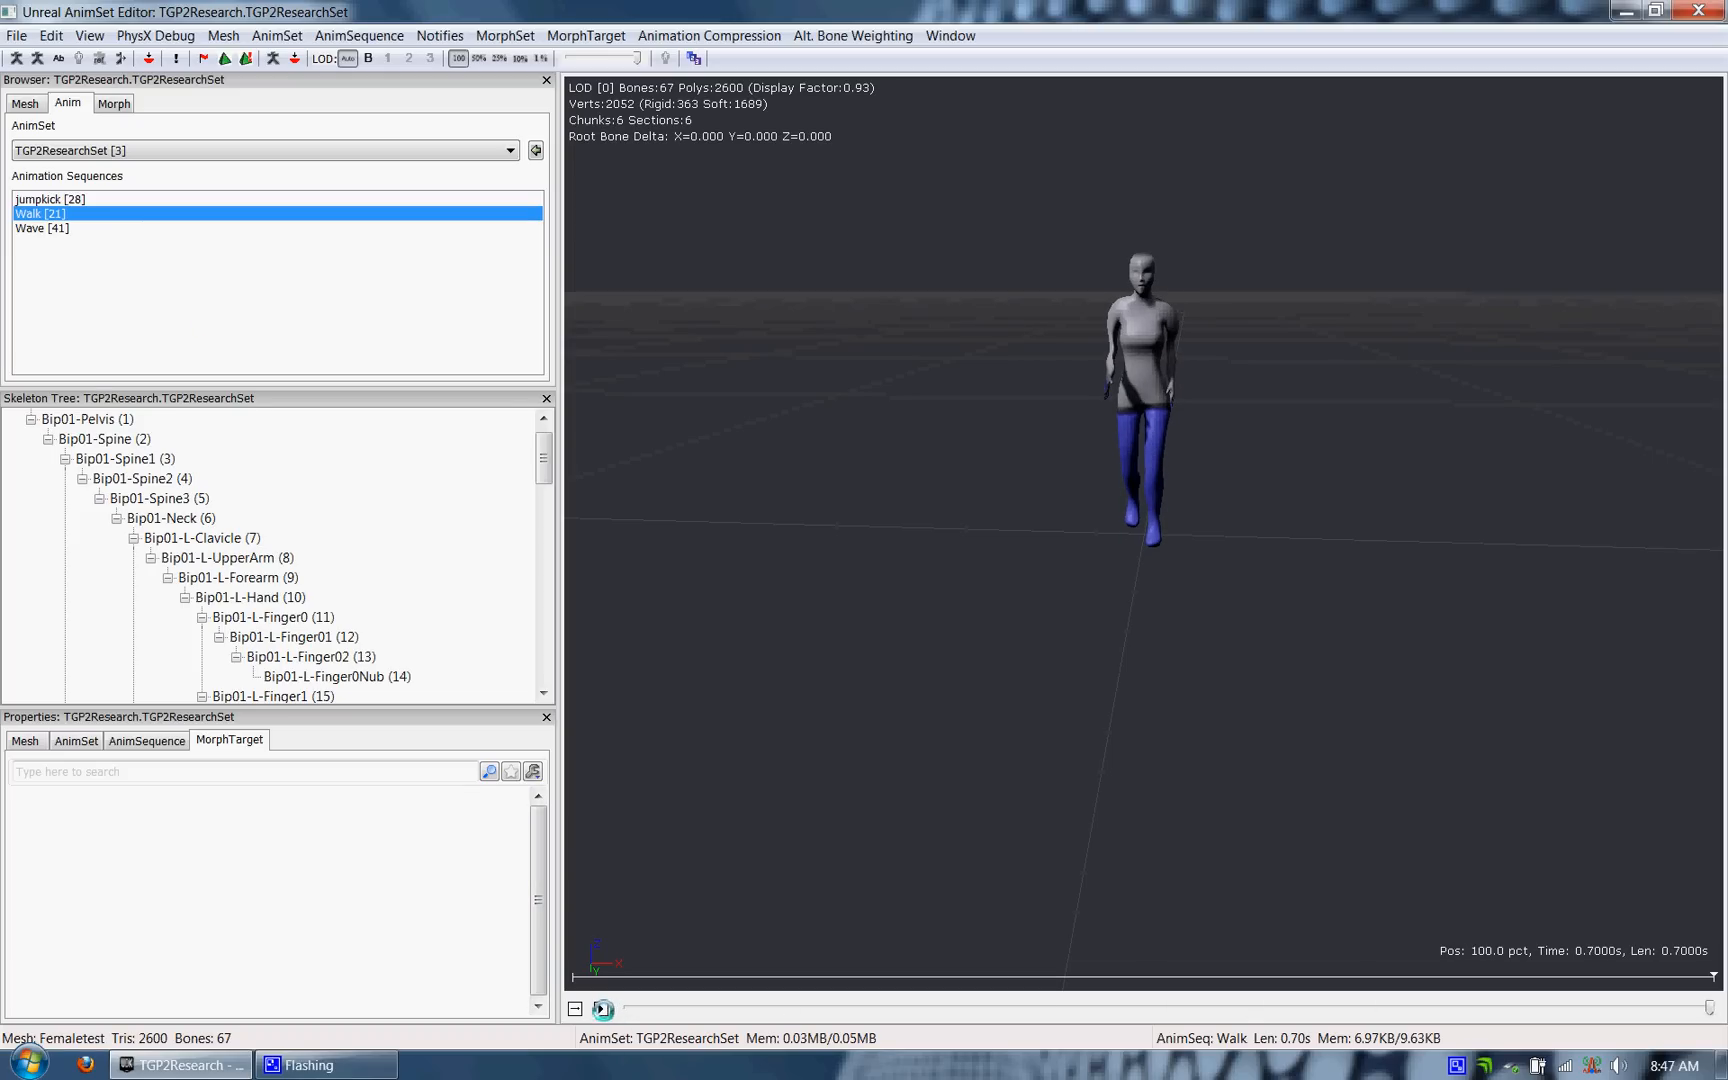
left_click(38, 228)
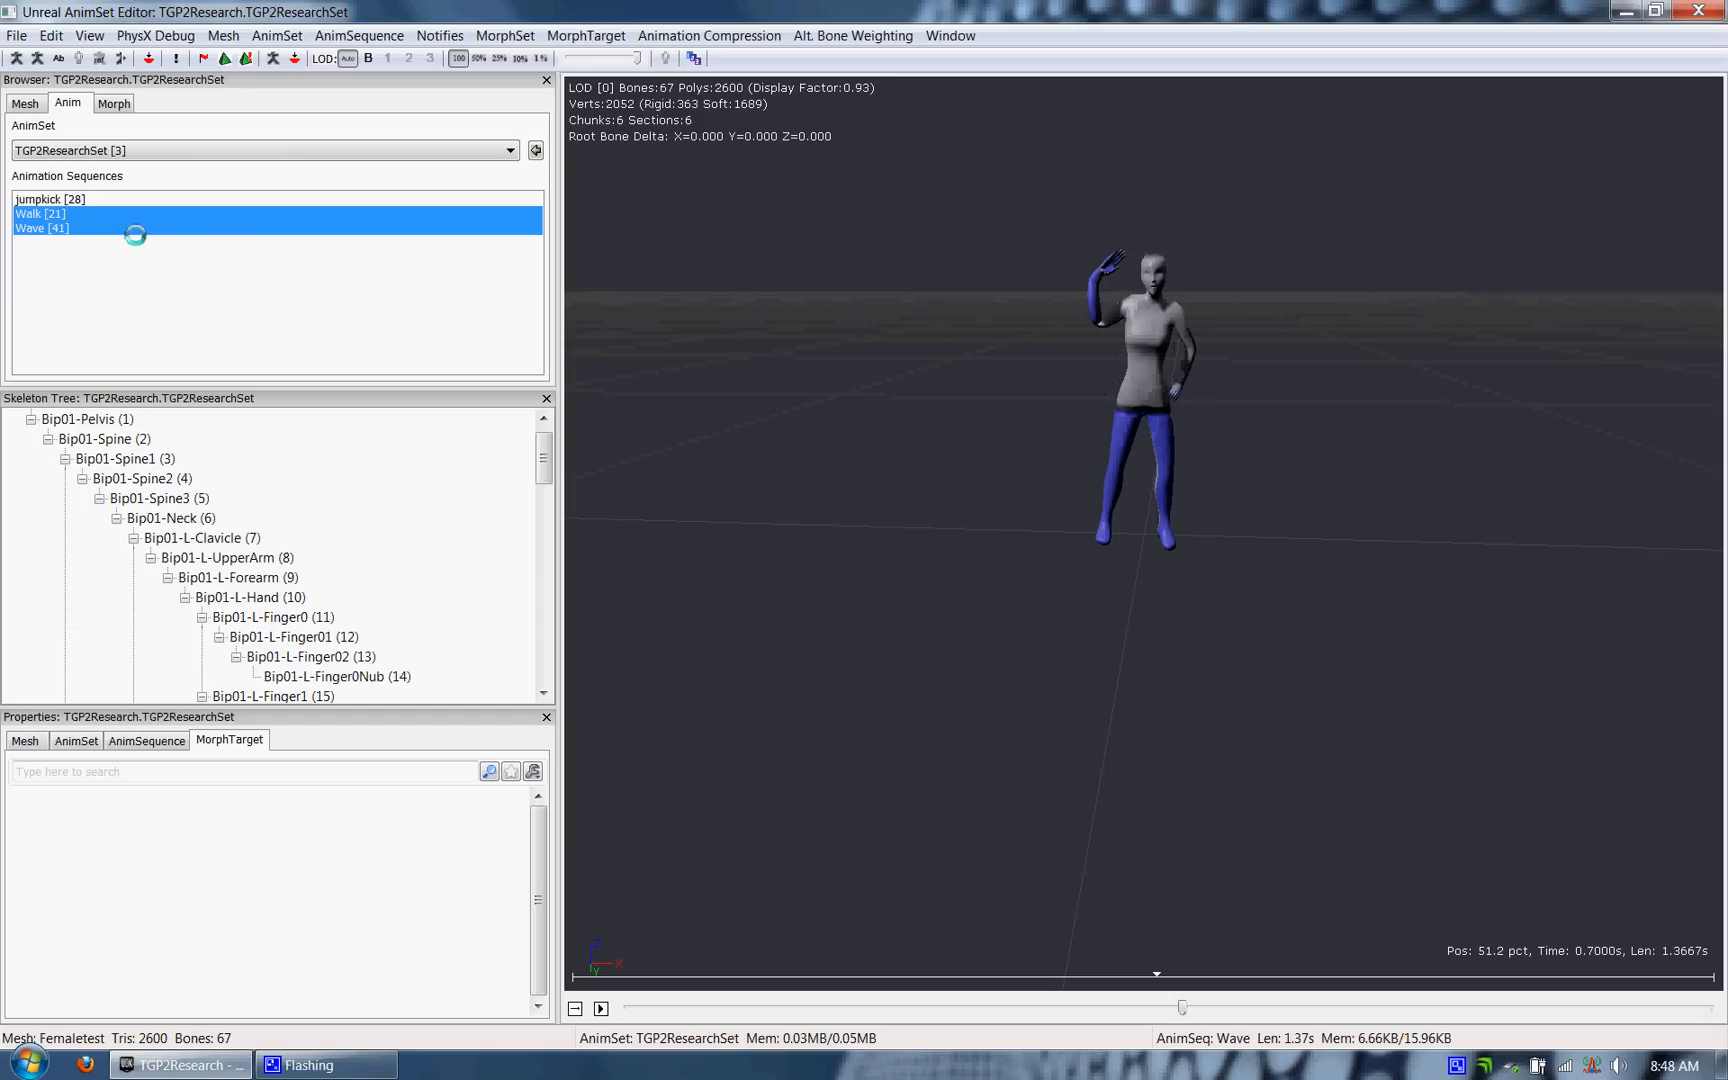
left_click(36, 228)
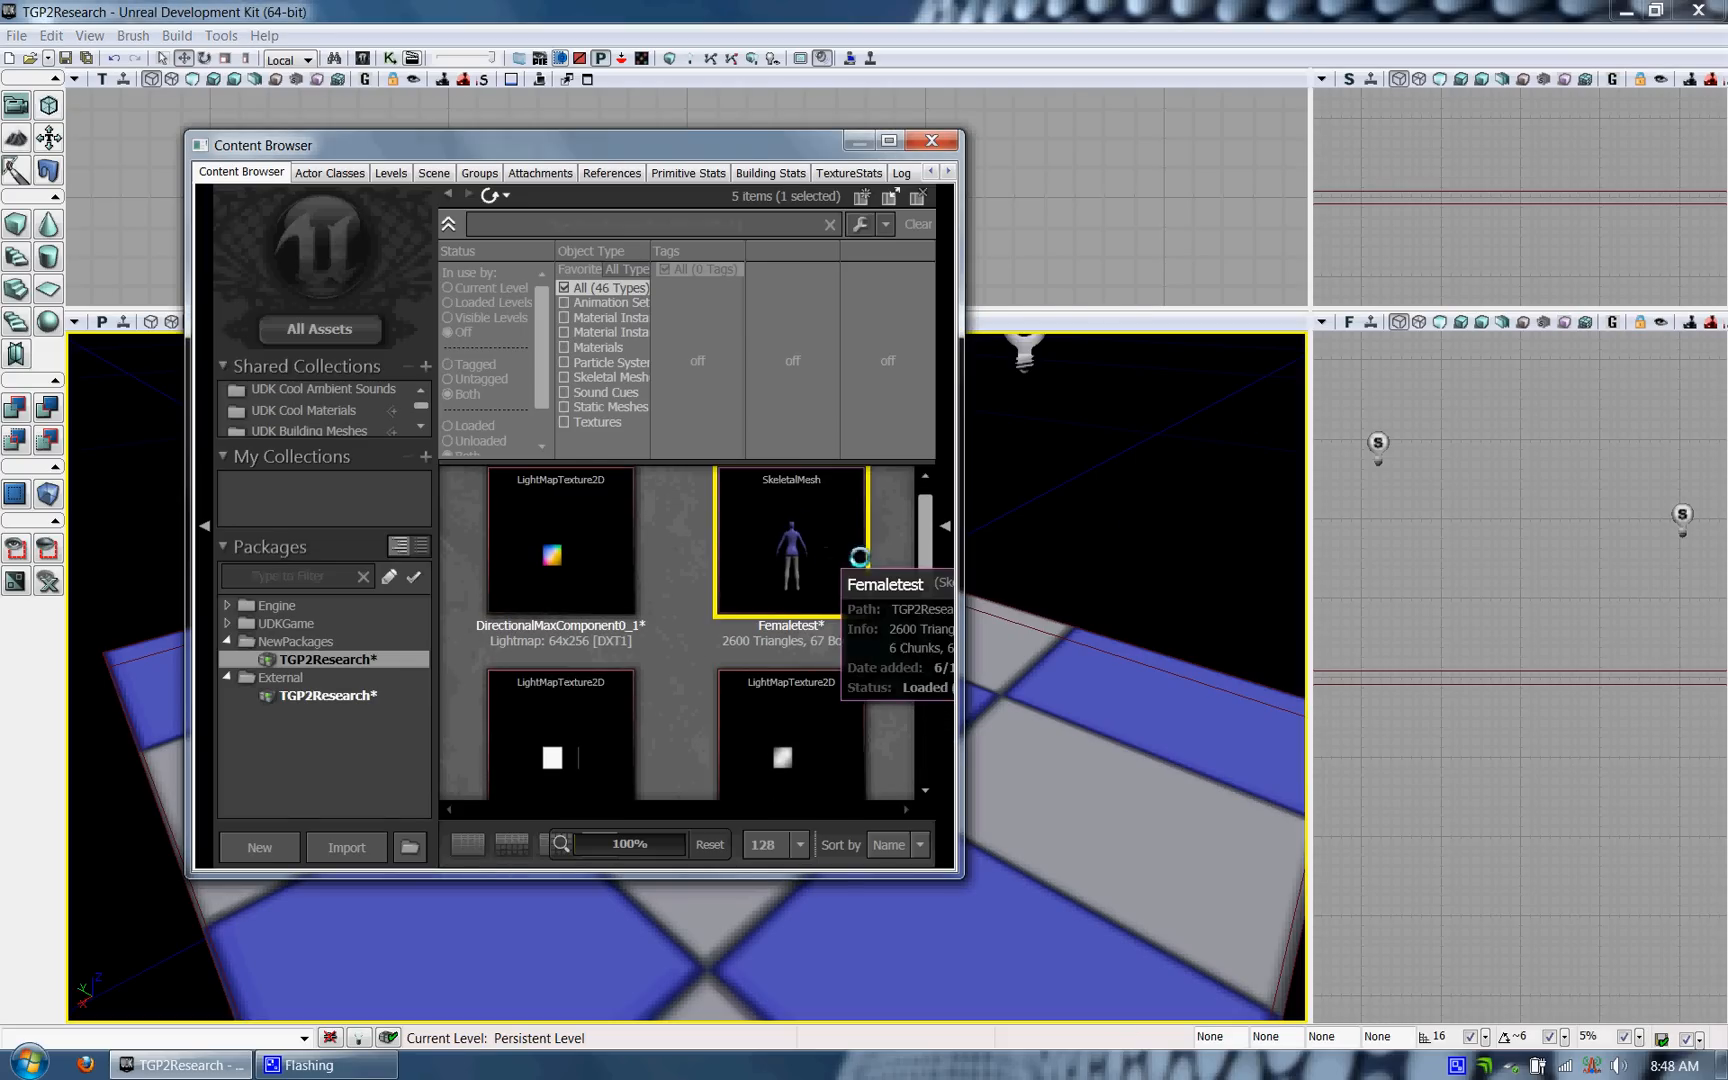
Add a SkeletalMeshActor using the Femaletest mesh and TGP2ResearchSet anim set
left_click_drag(264, 144, 1074, 150)
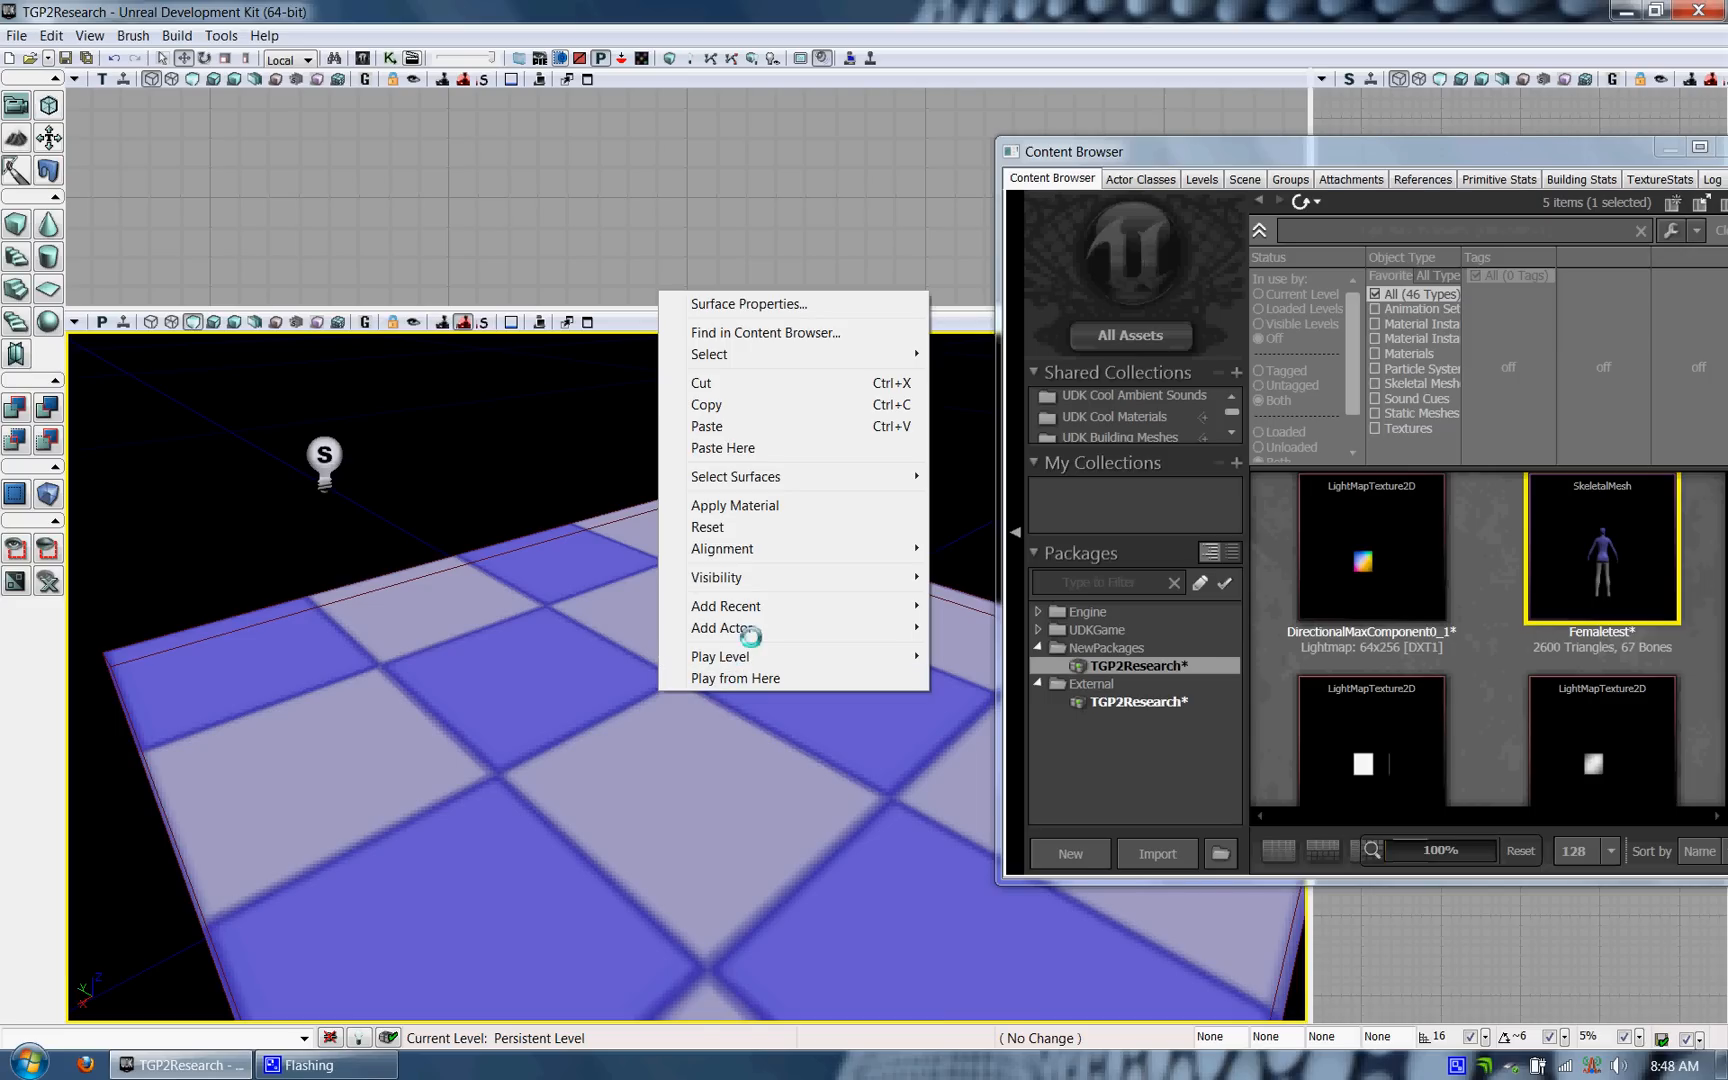
left_click(738, 628)
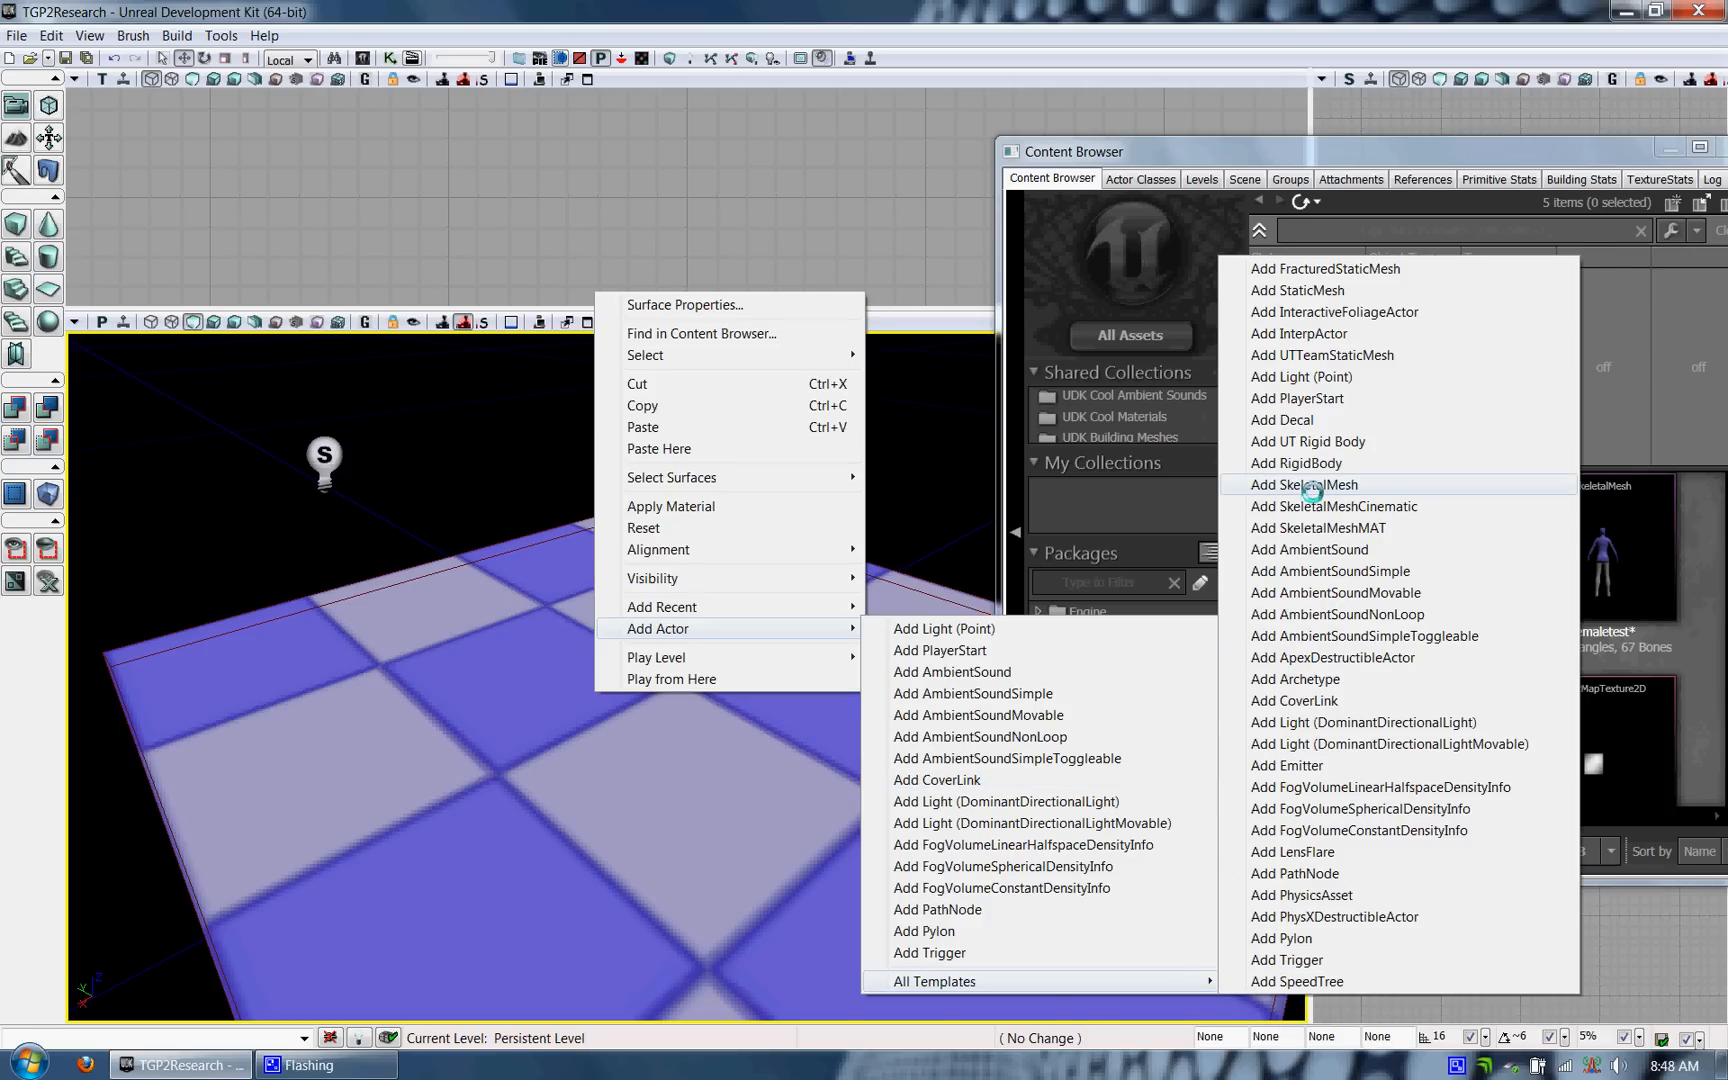
left_click(1304, 484)
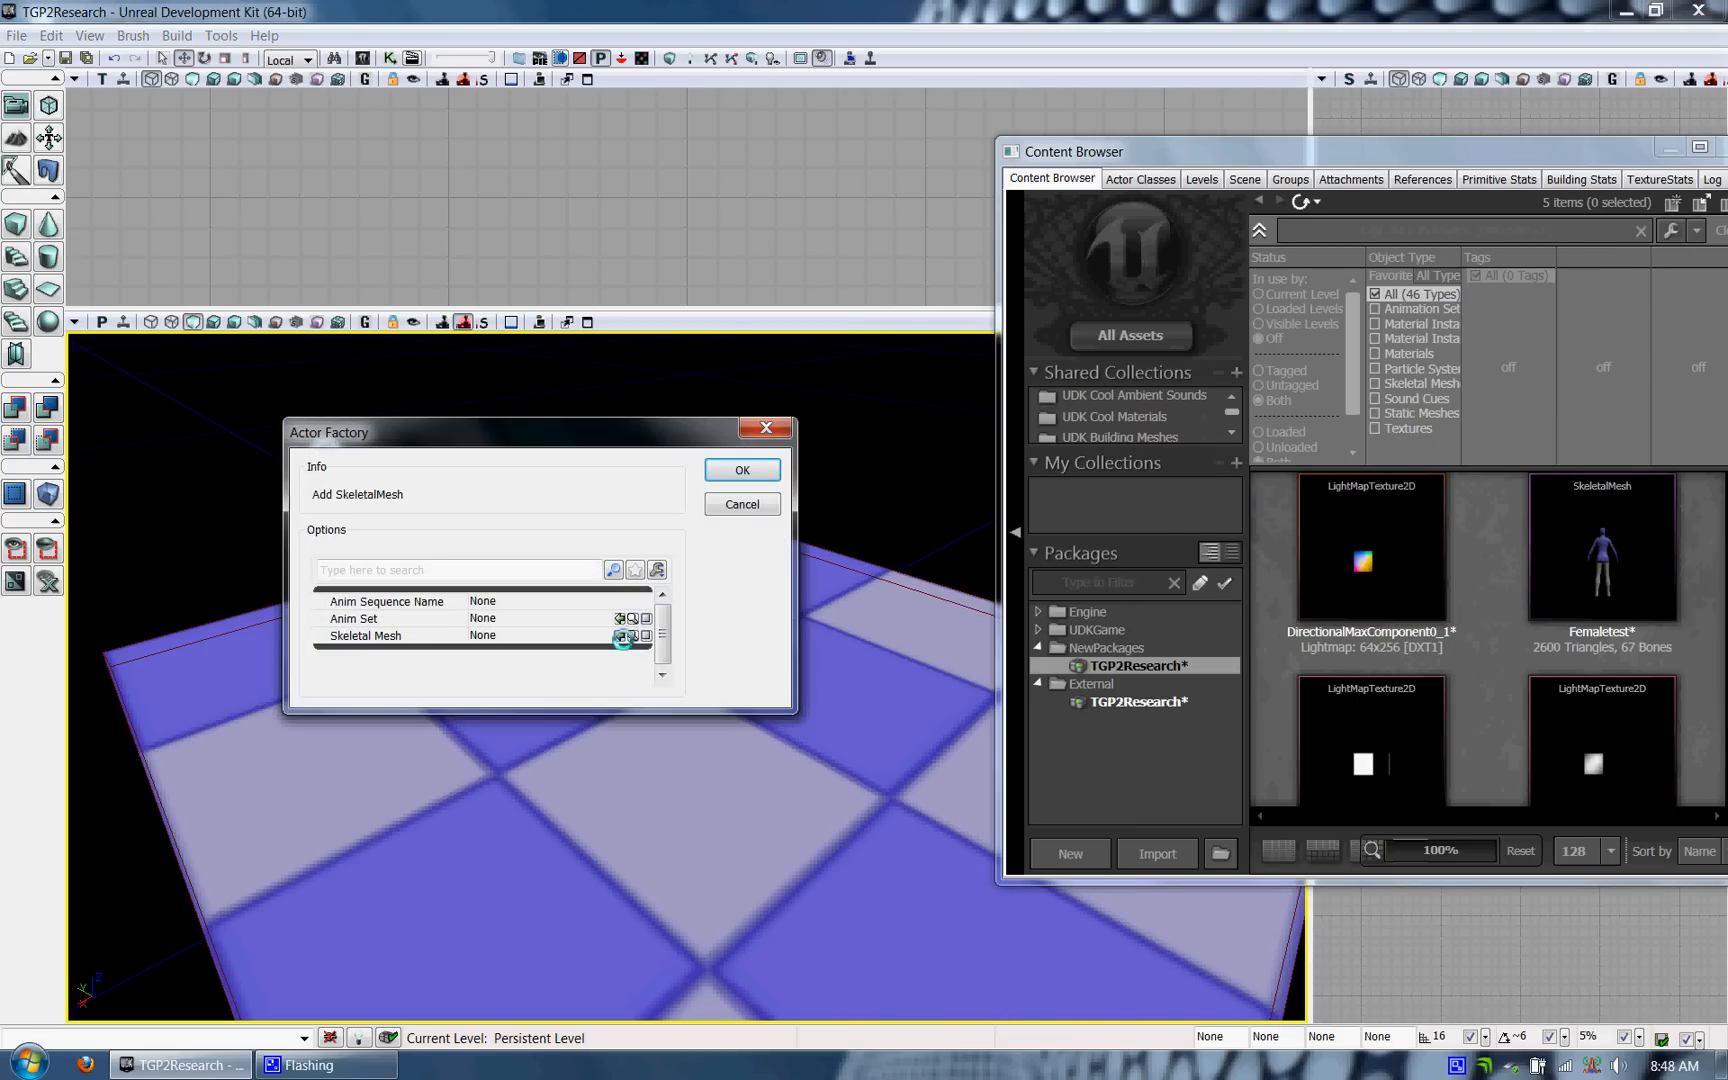
left_click(1602, 560)
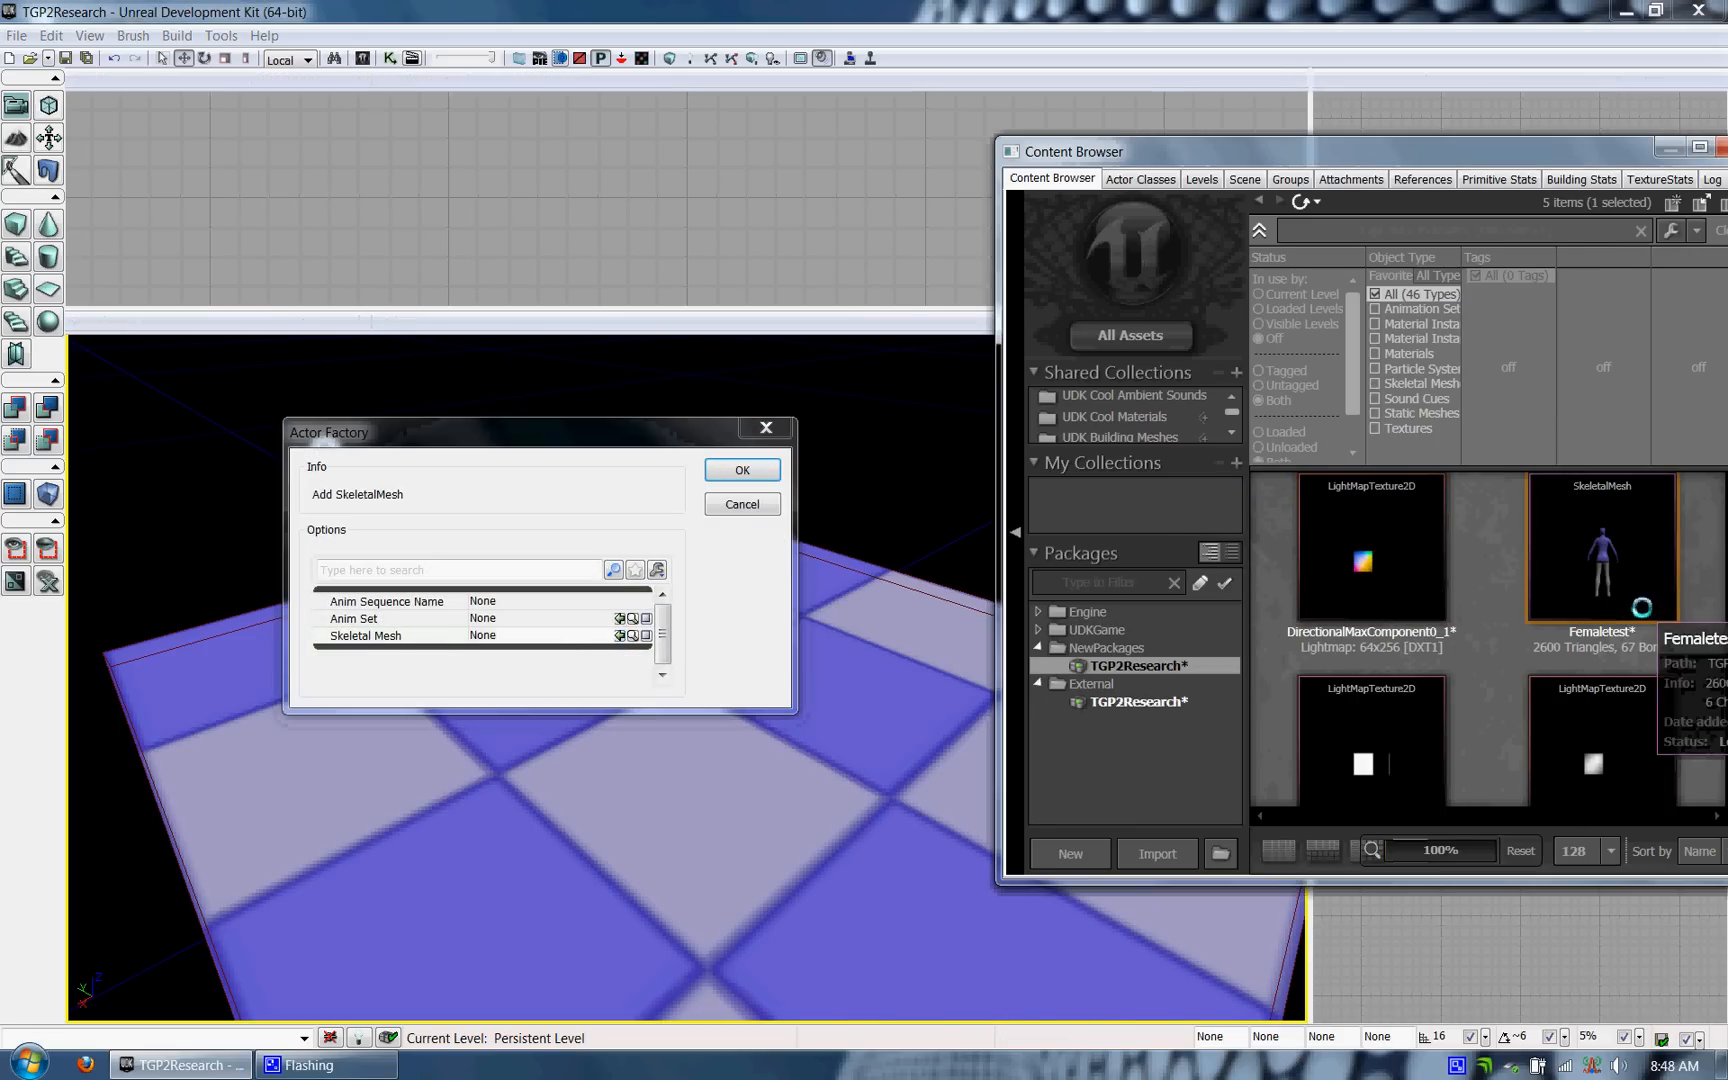
left_click(620, 636)
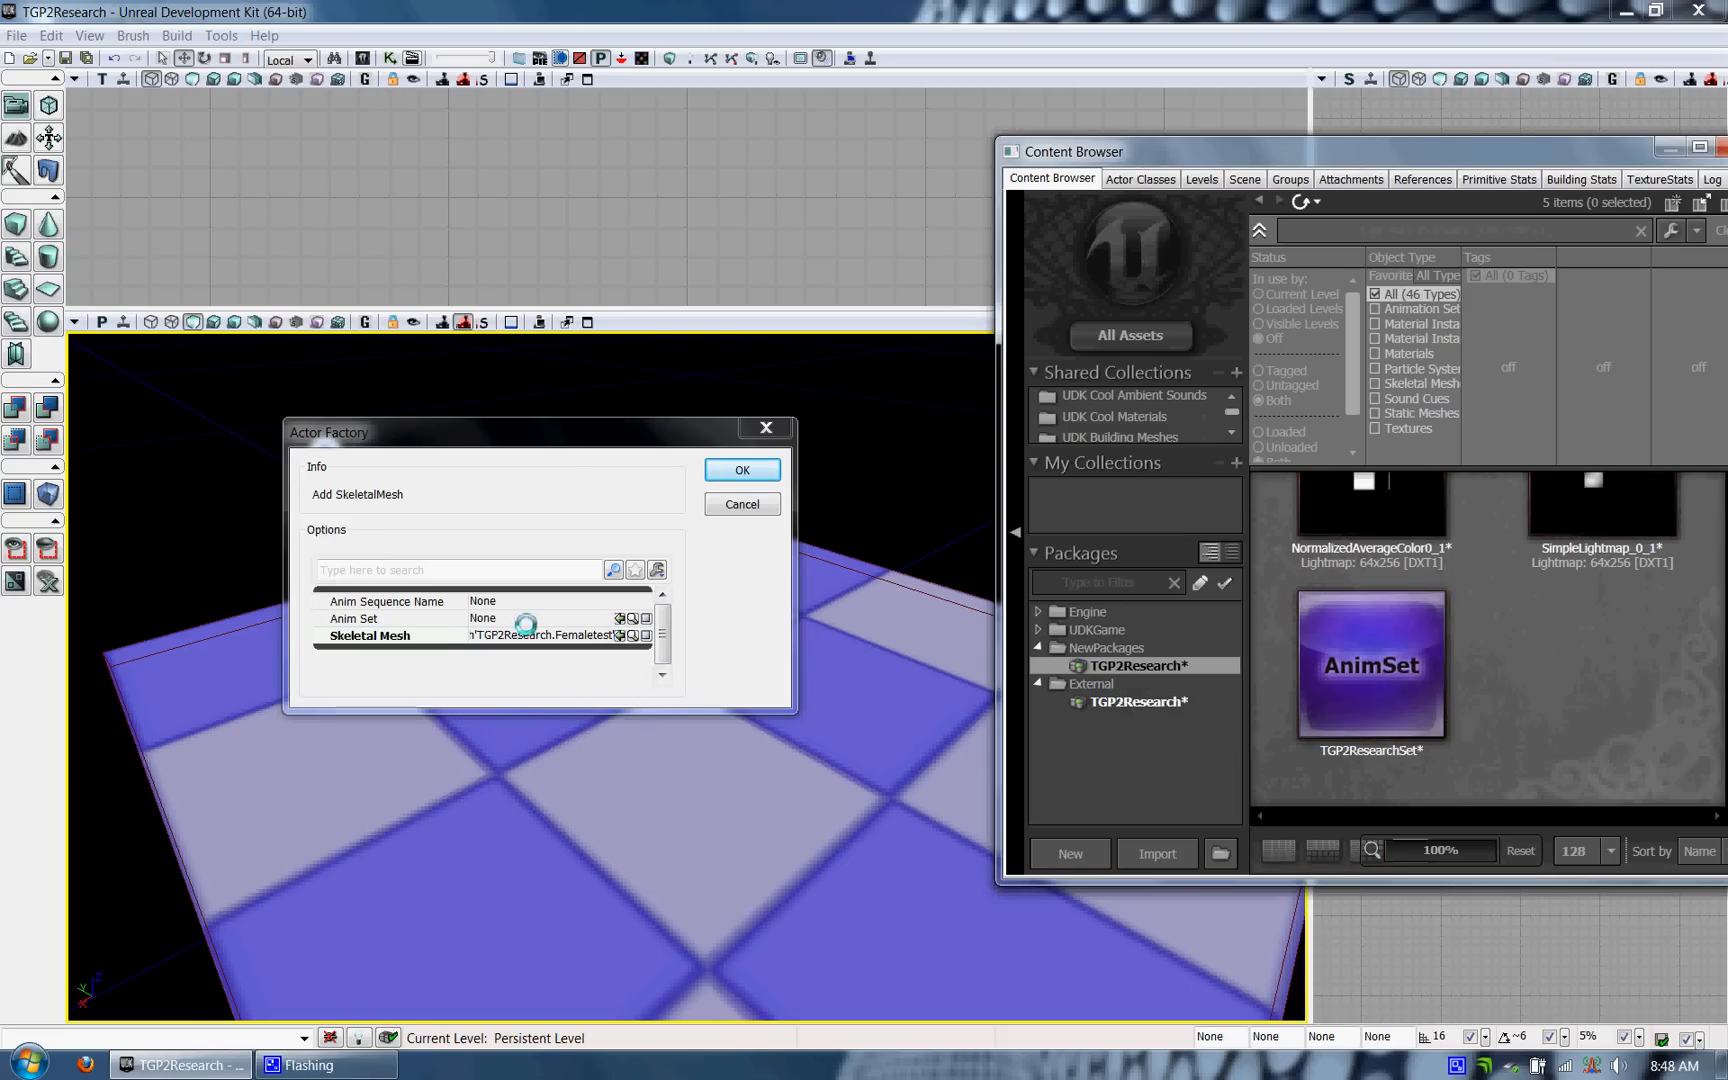
left_click(1370, 664)
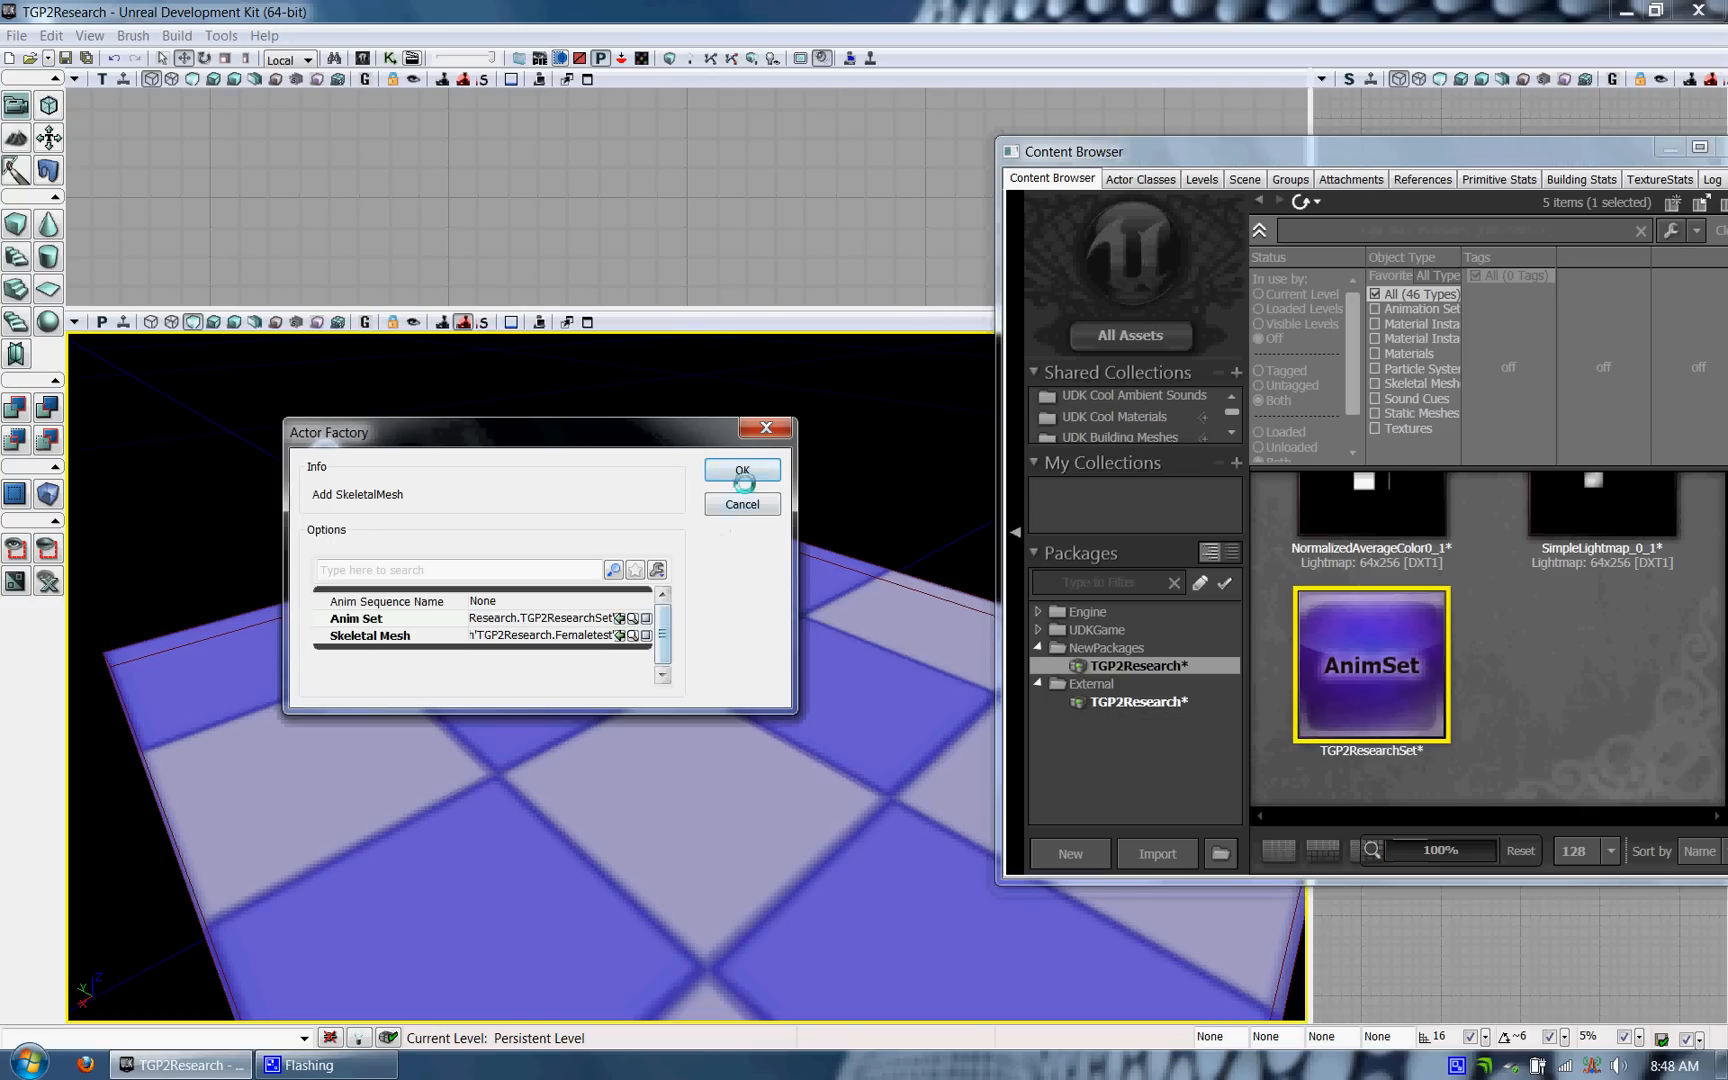
left_click(742, 470)
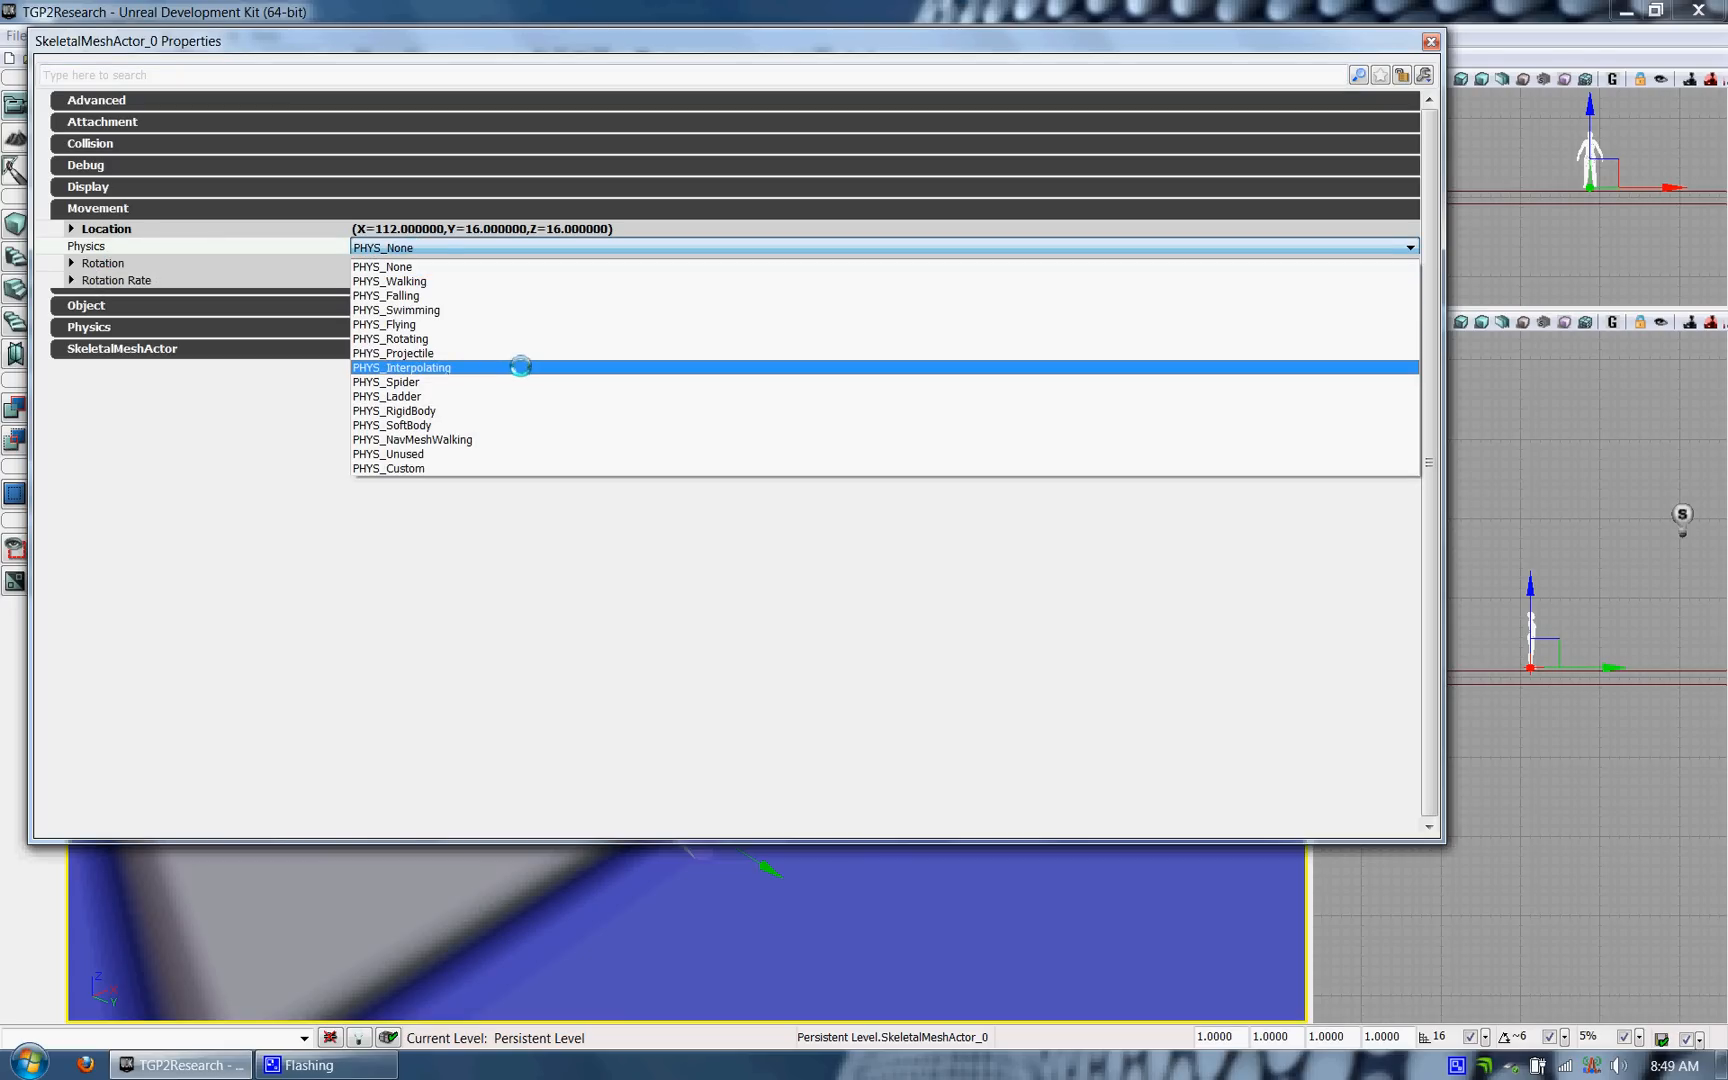
Set the actor's Movement physics to PHYS_Interpolating before playing in editor
left_click(1426, 38)
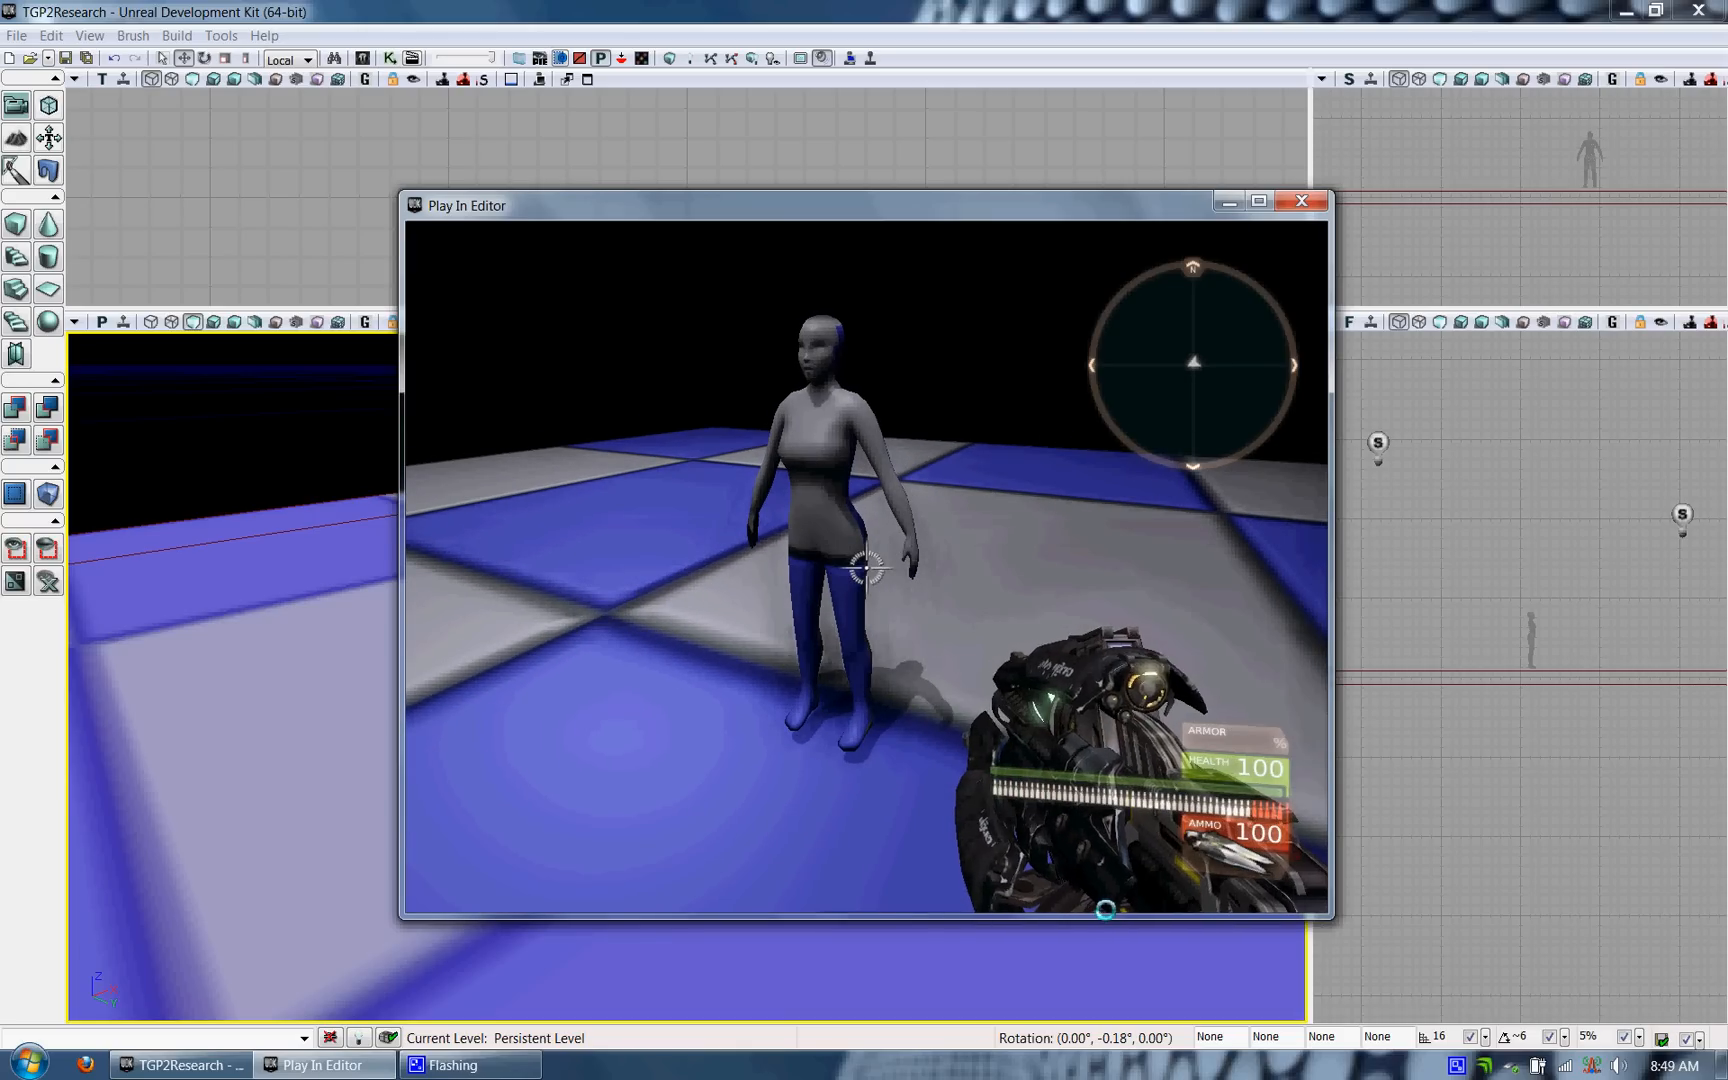
In Kismet, wire a Level Loaded event's Loaded and Visible output to a new Matinee's Play
left_click(1302, 202)
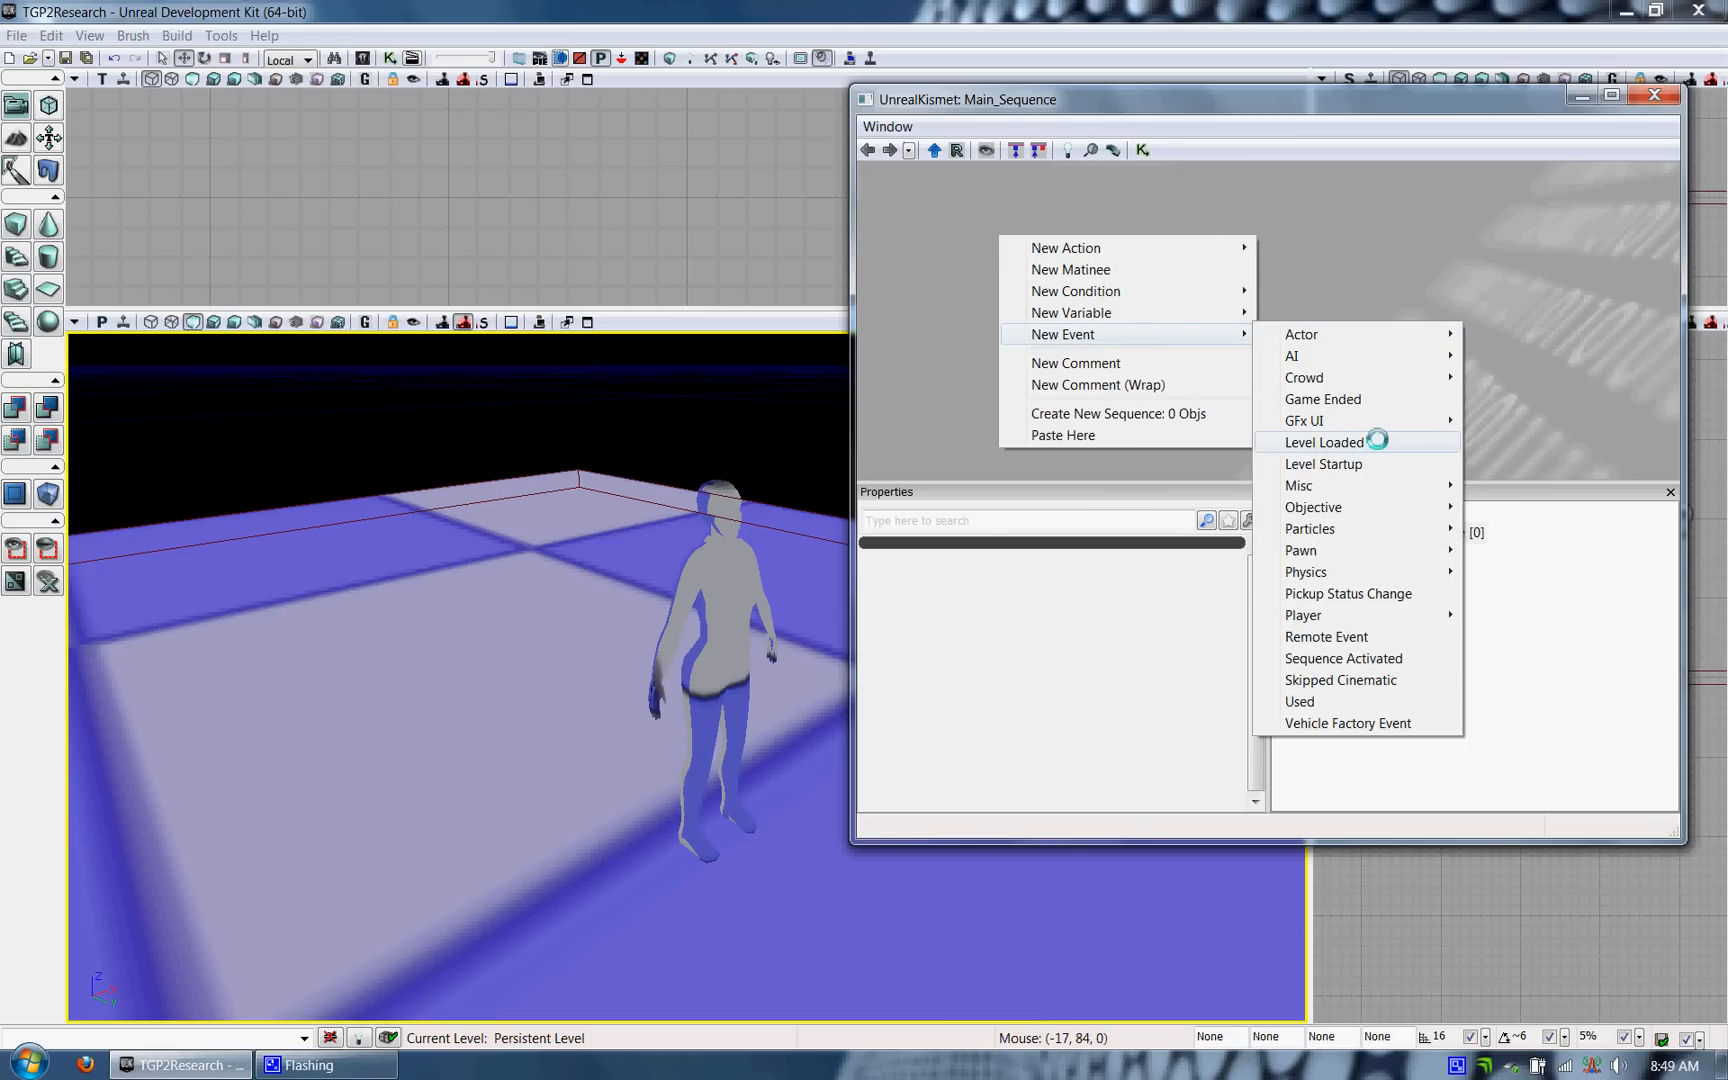
left_click(1324, 442)
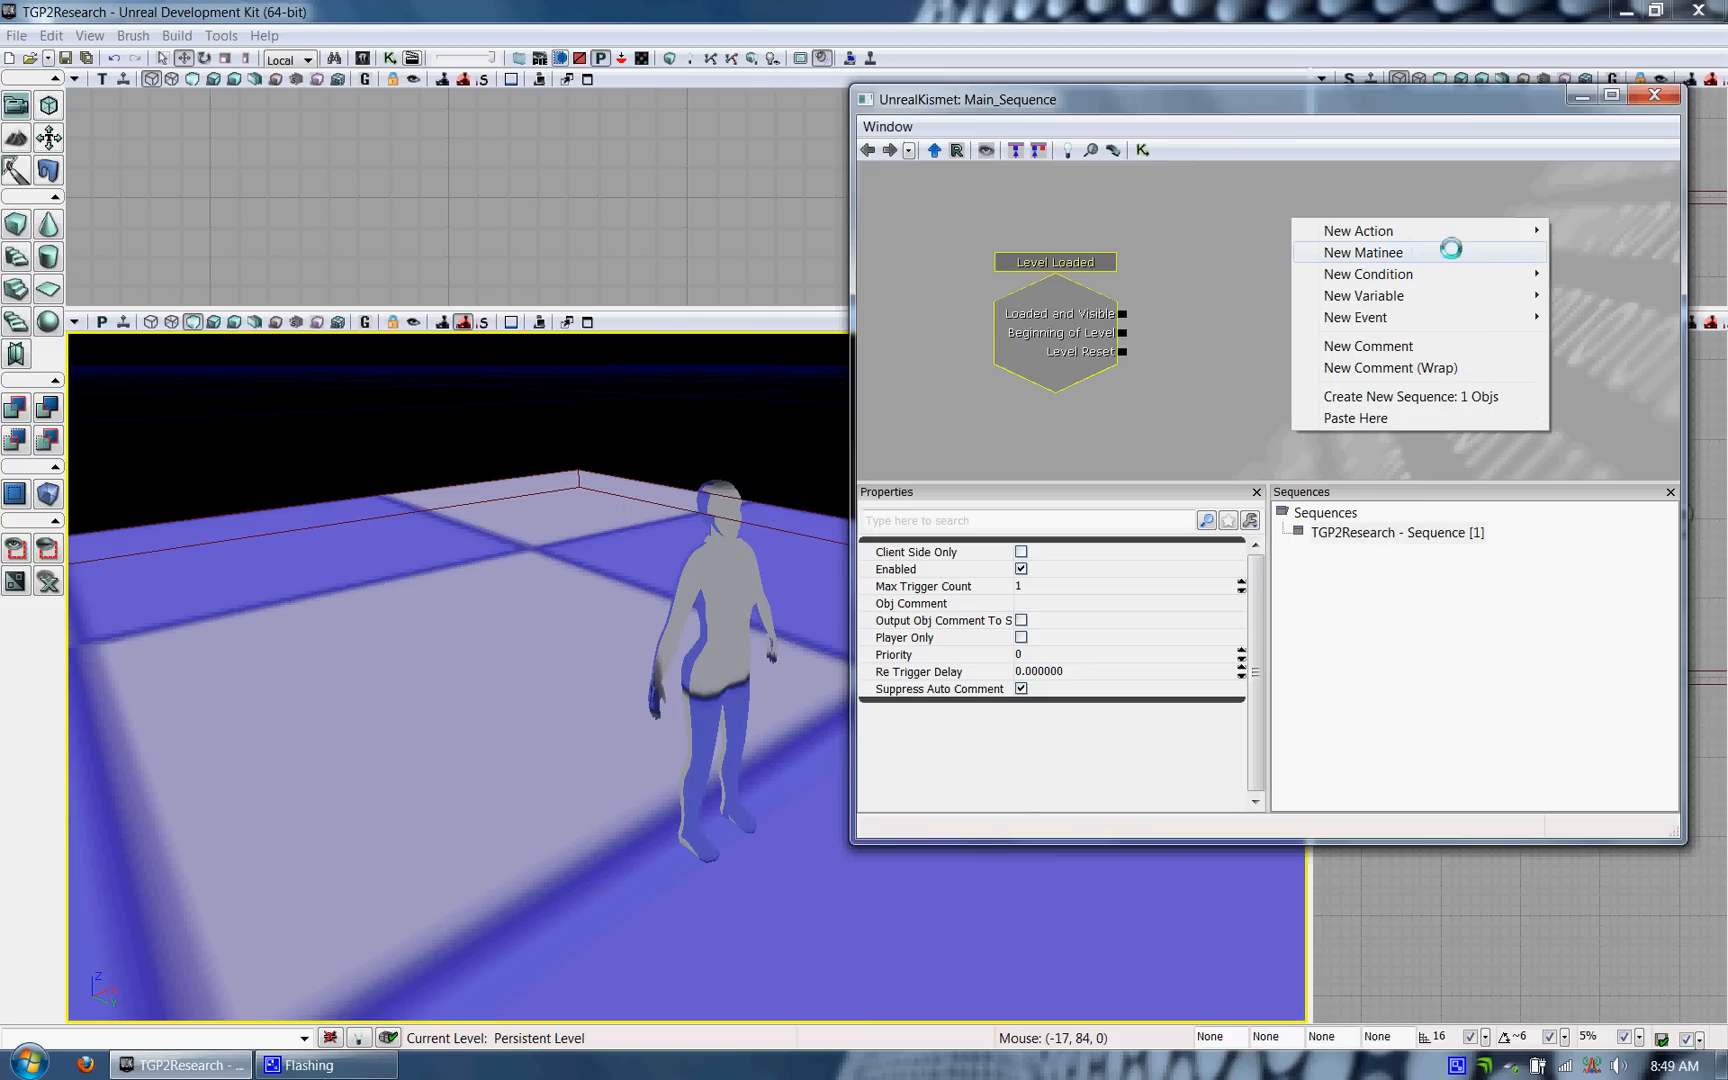
left_click(1364, 252)
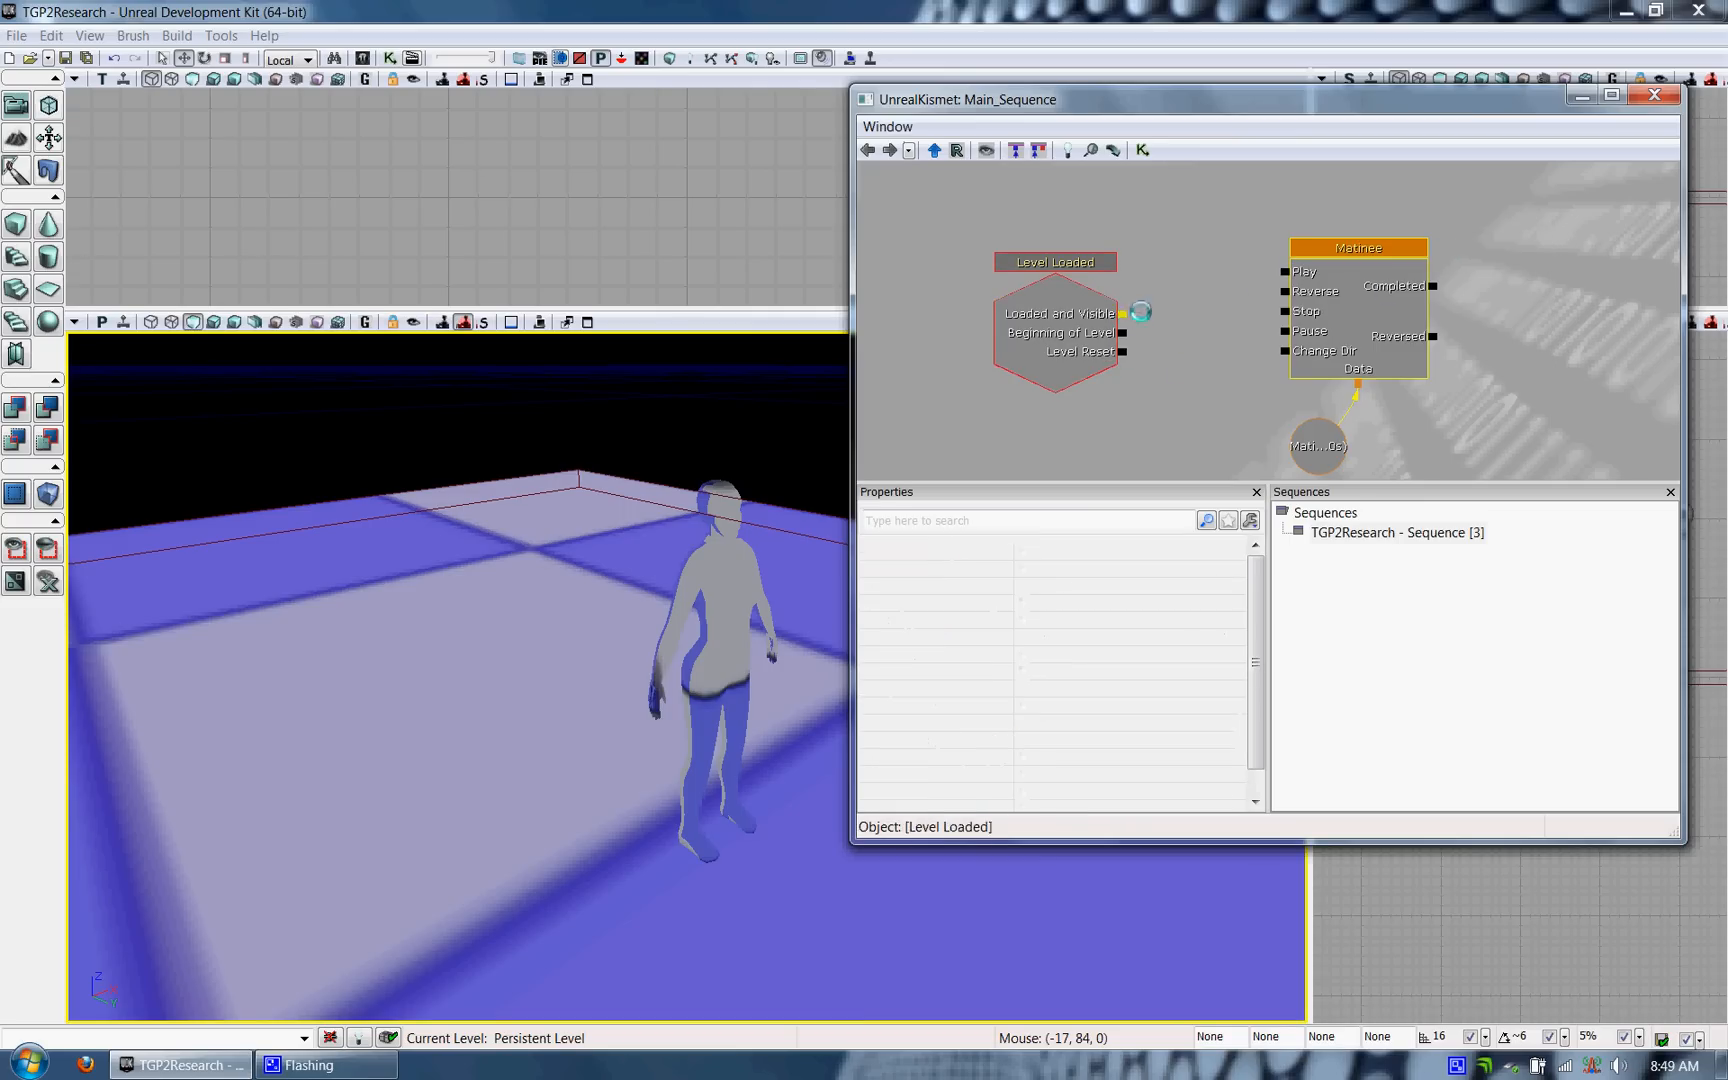
left_click_drag(1124, 312, 1284, 272)
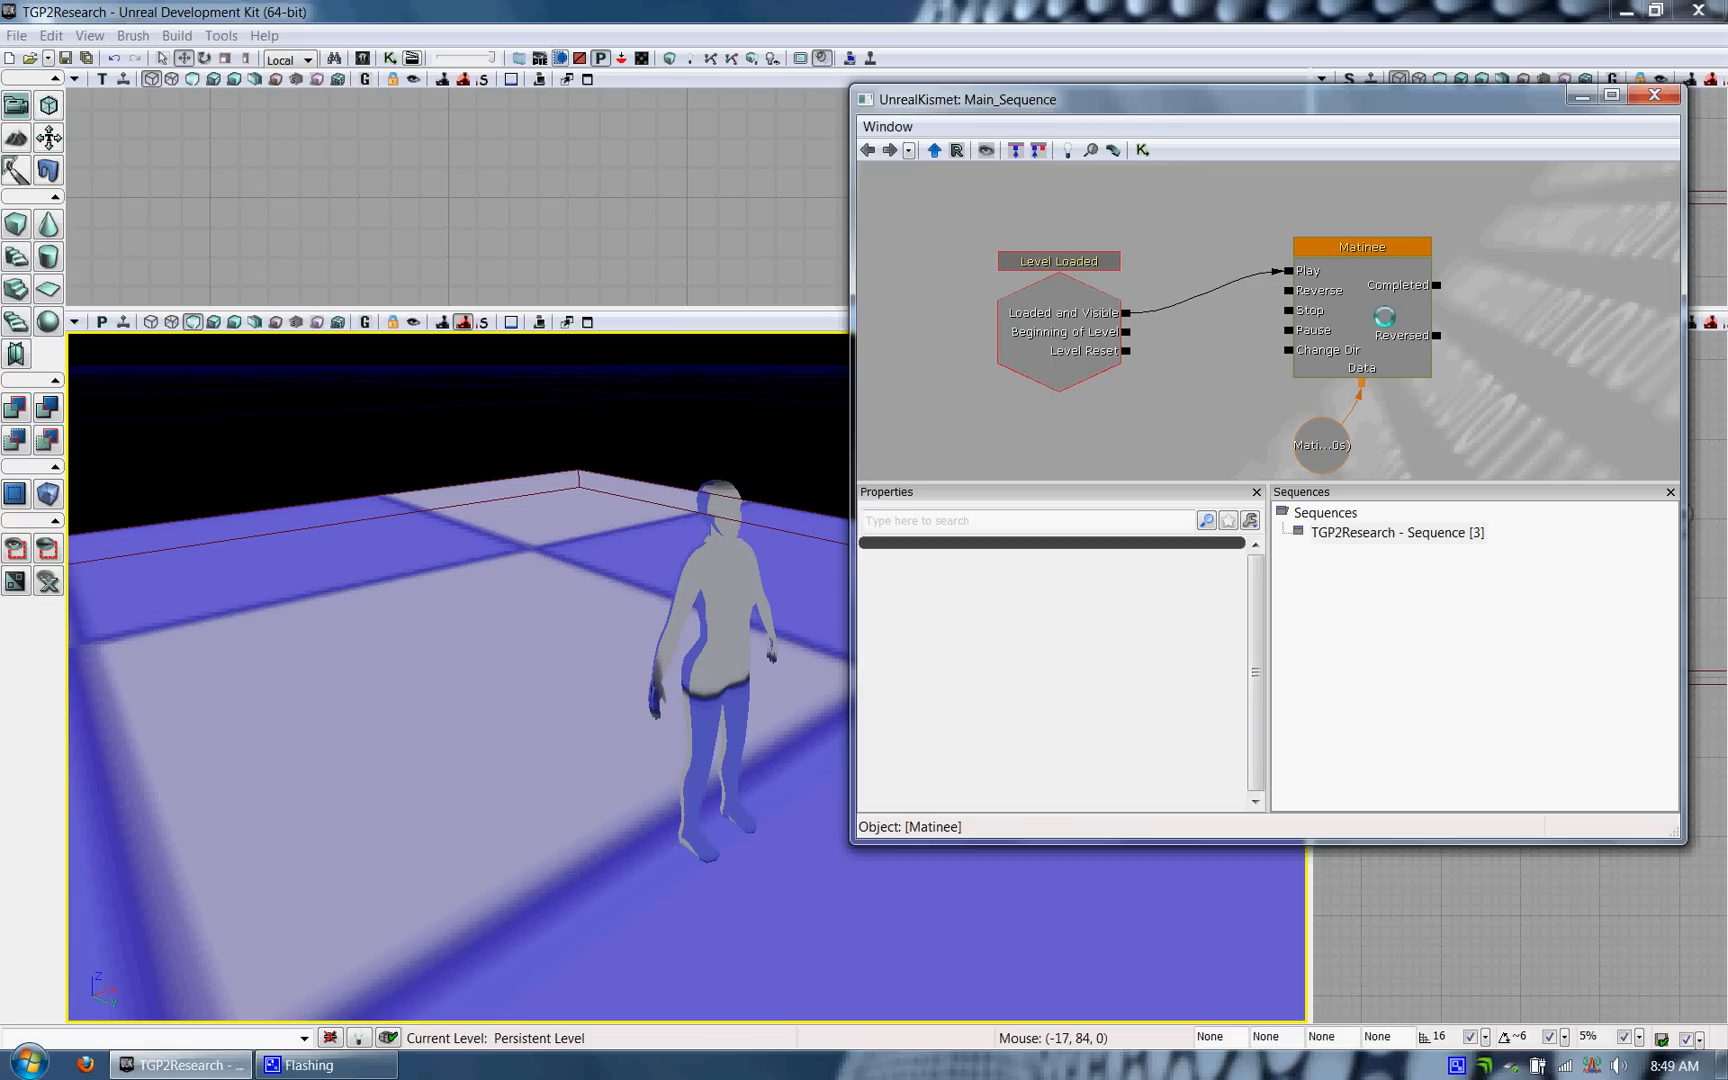
double_click(1354, 246)
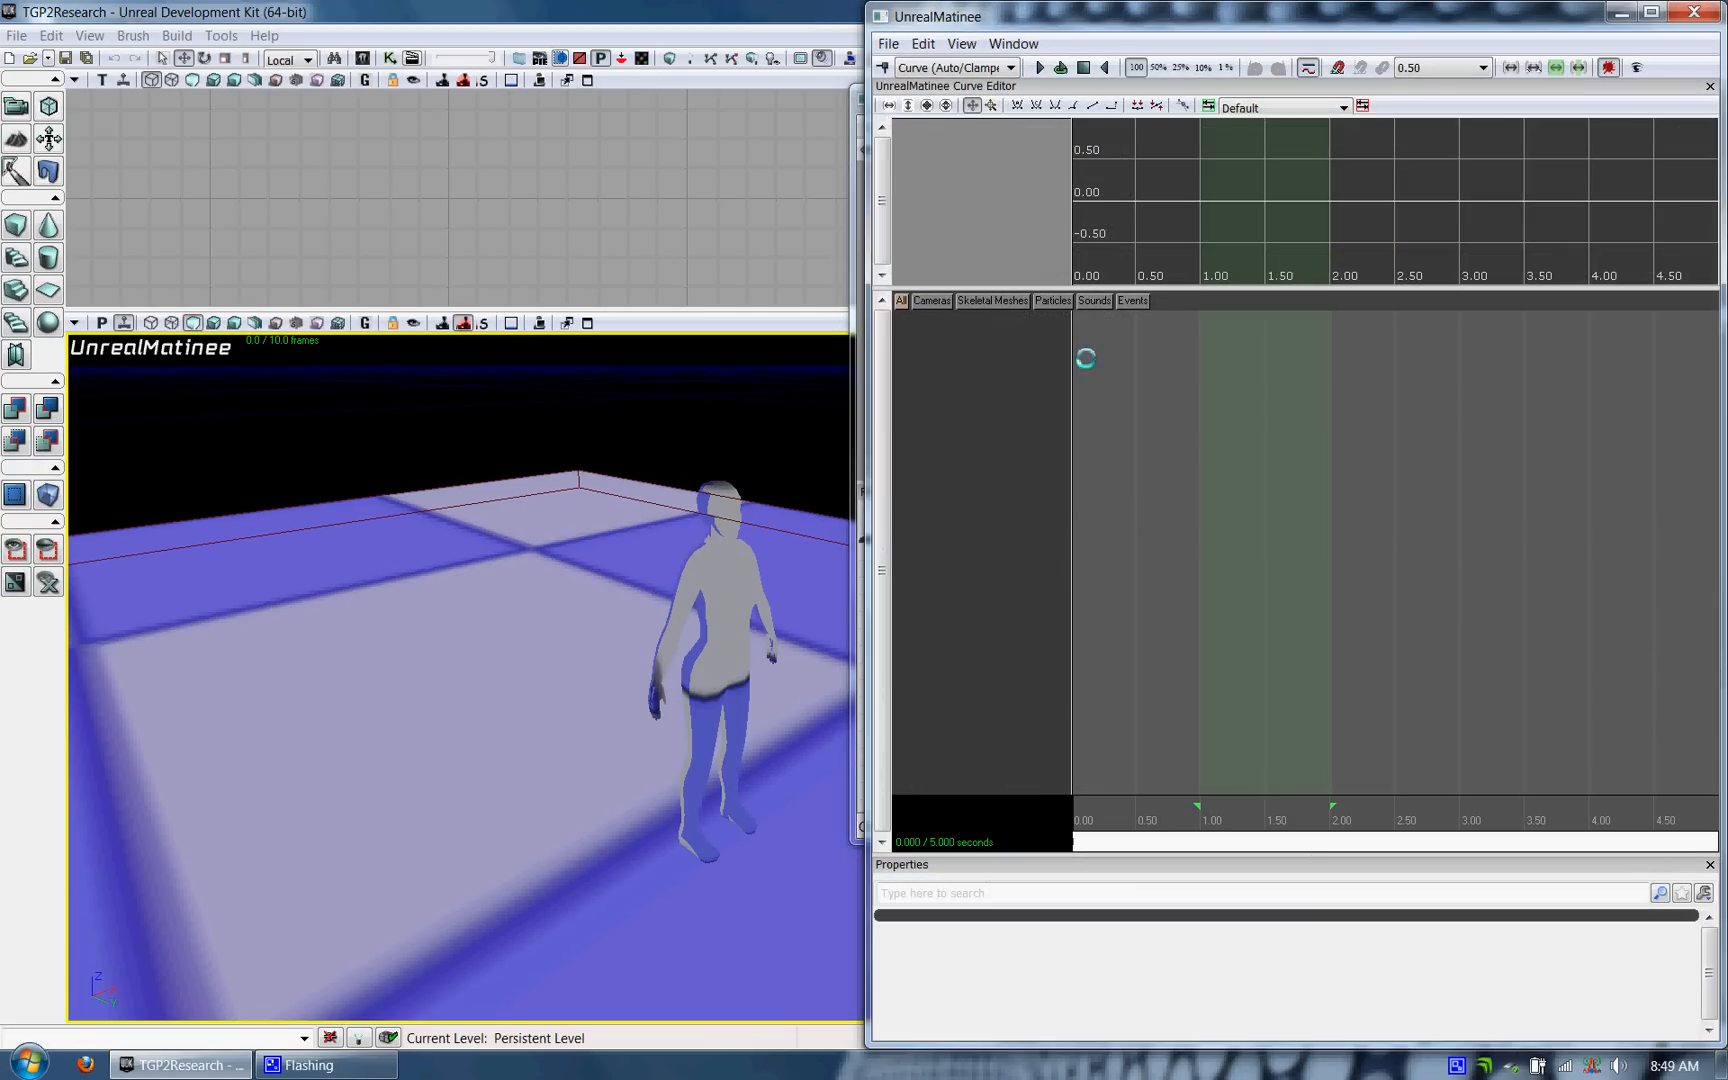
Add a New Skeletal Mesh Group with the default name NewSkeletalMeshGroup
right_click(1086, 358)
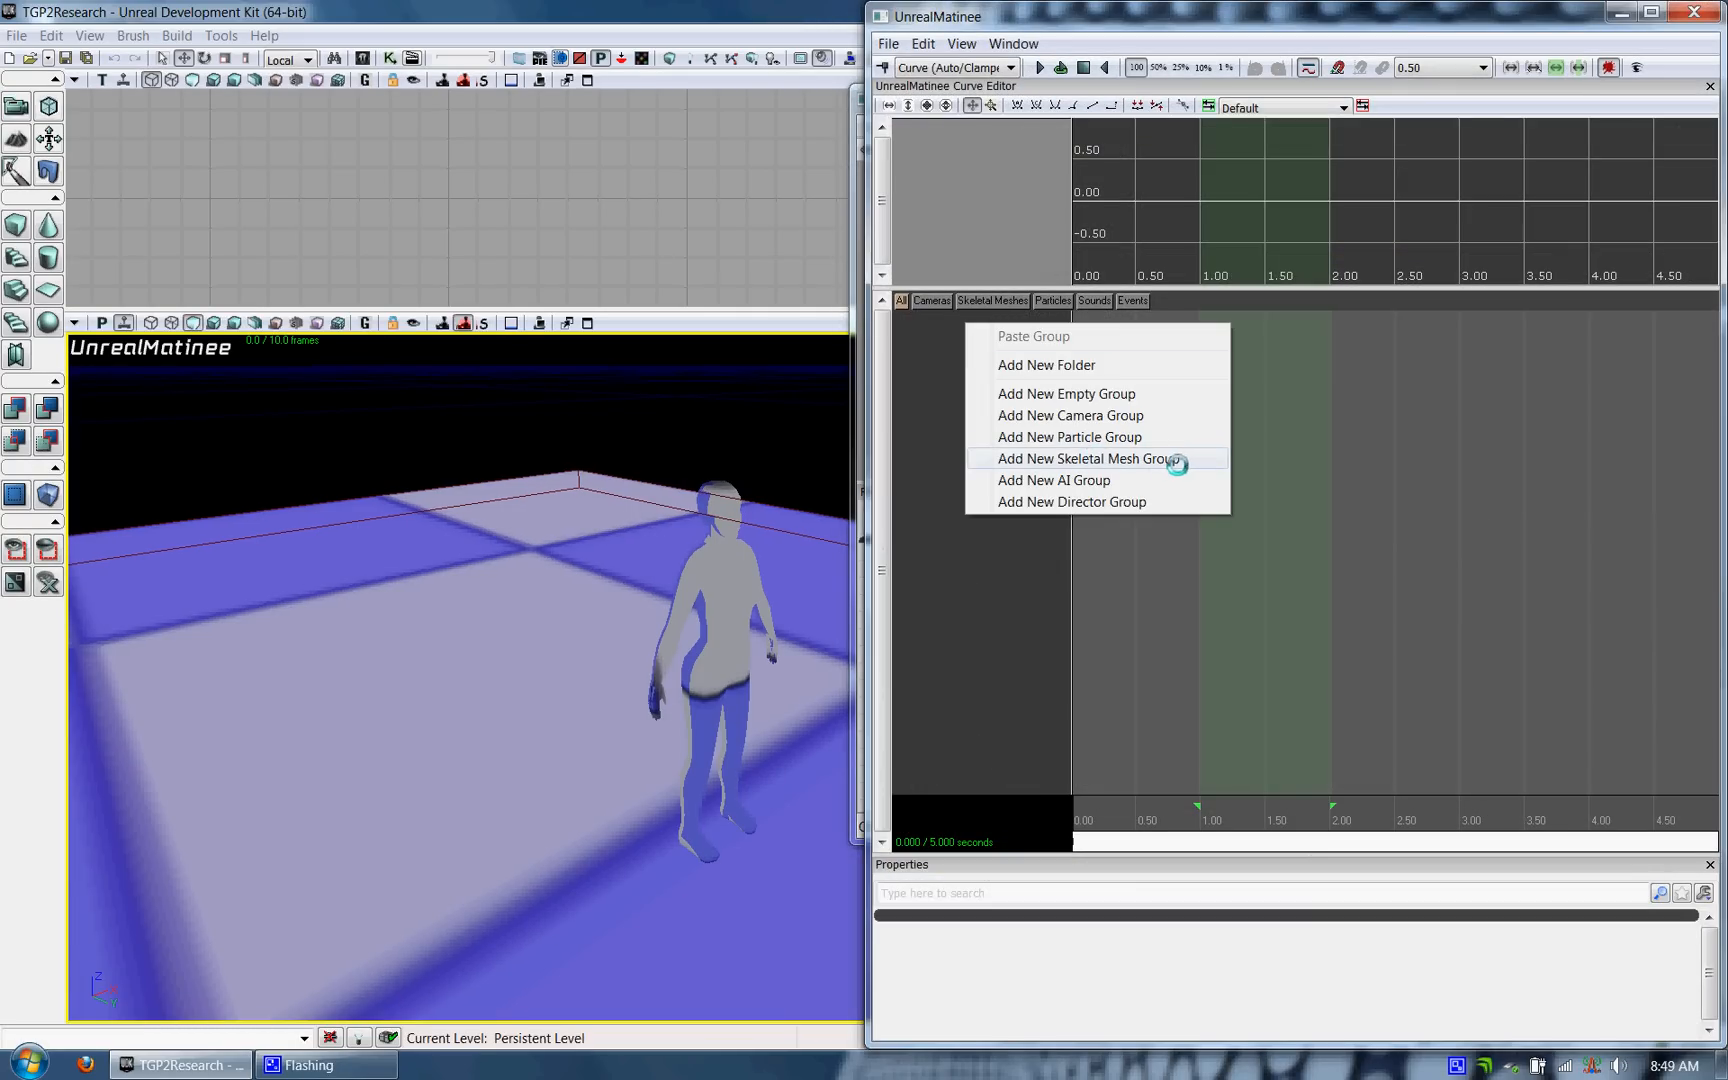
left_click(1080, 460)
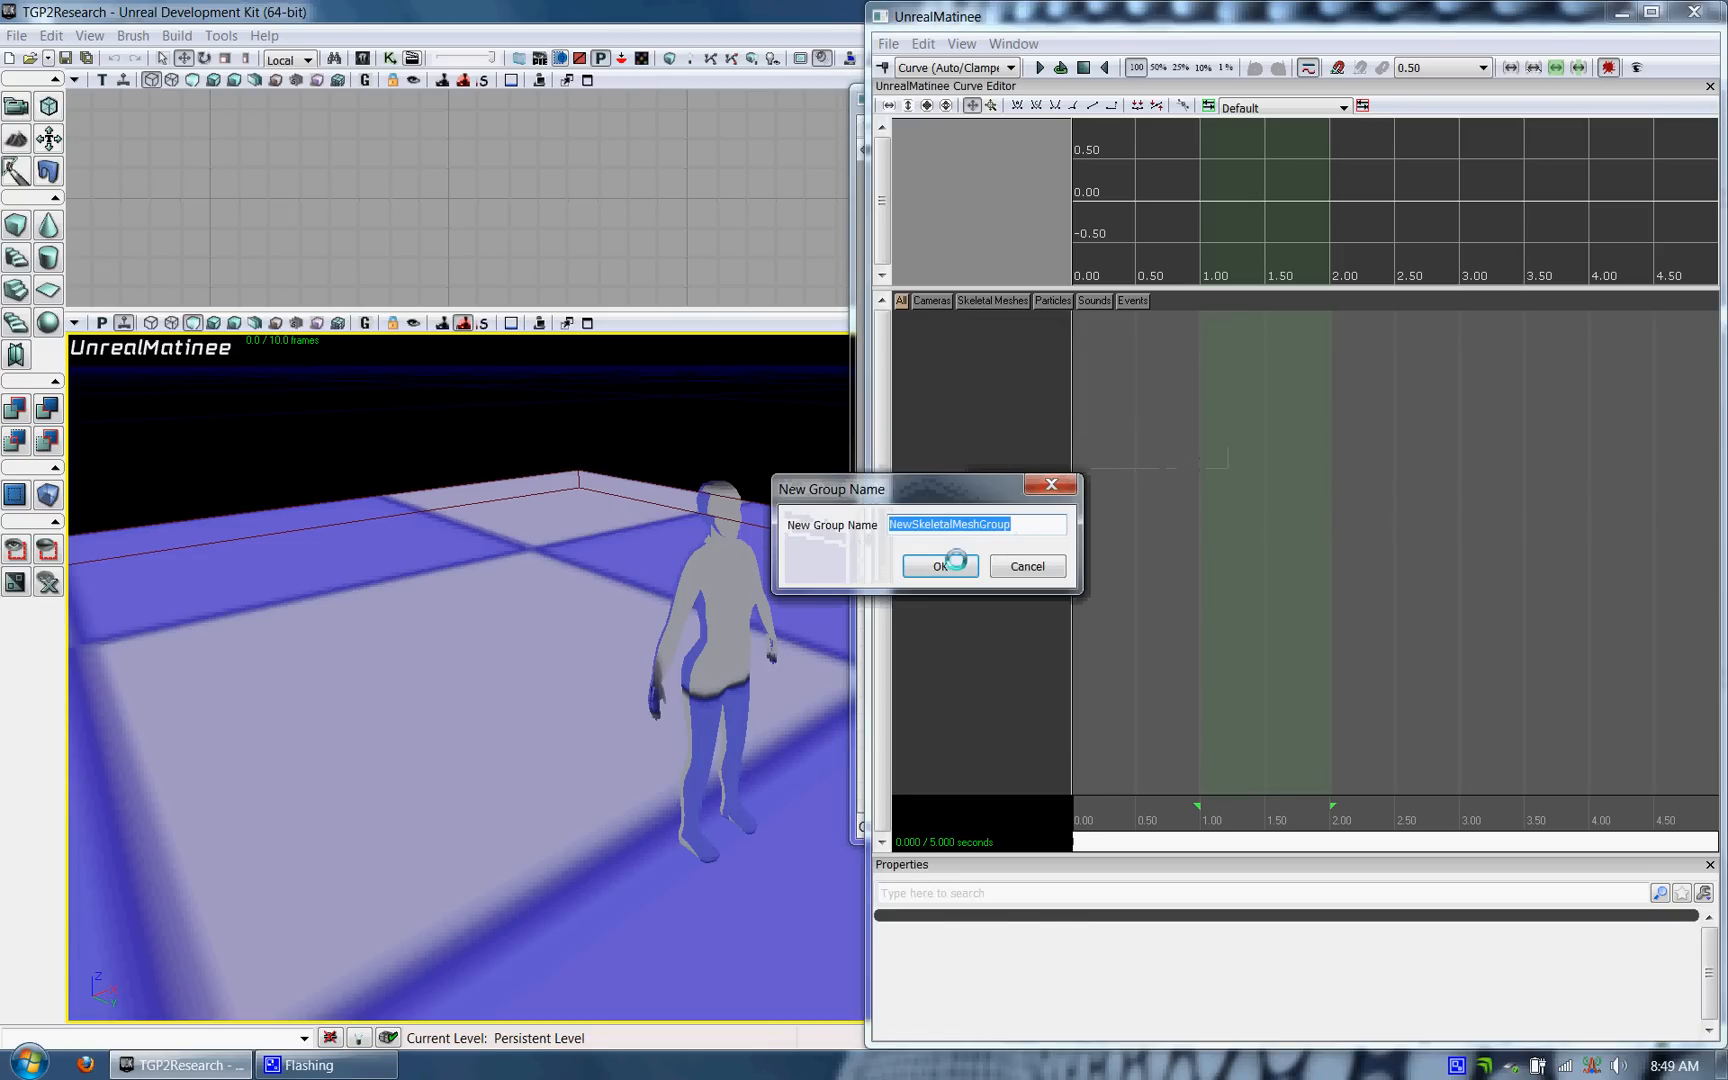
left_click(940, 566)
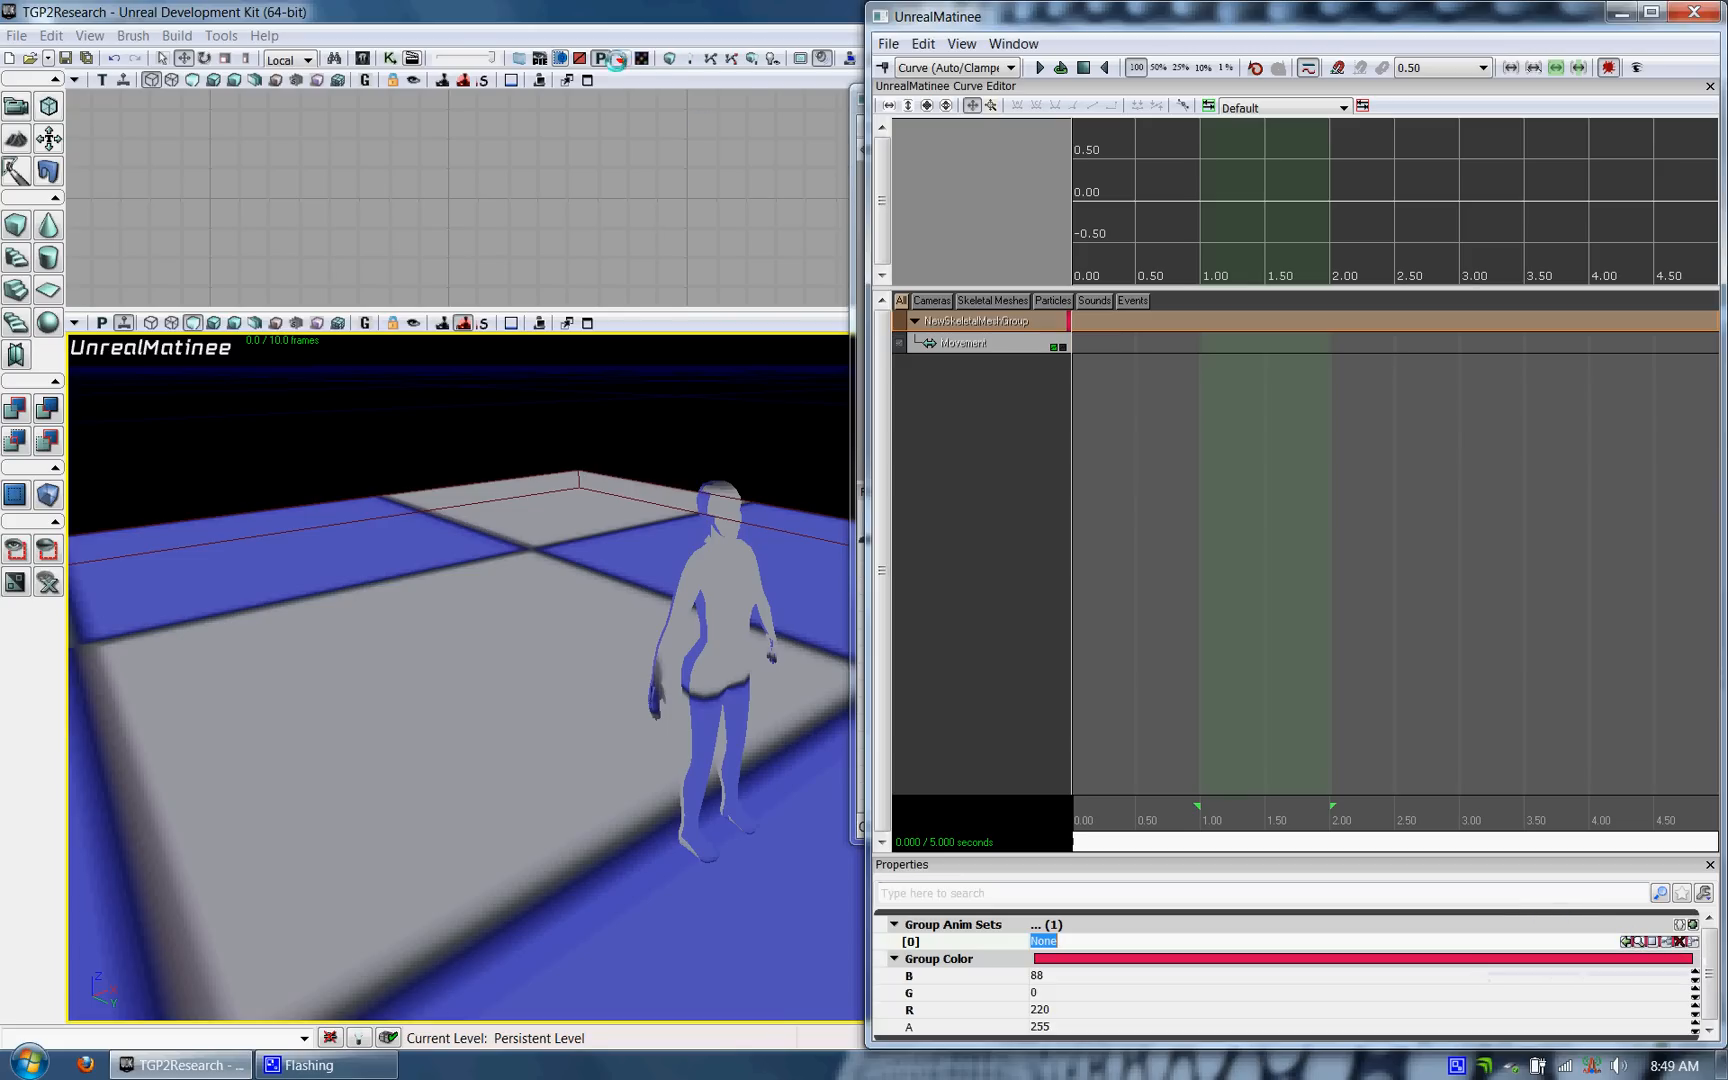
mouse_move(364, 58)
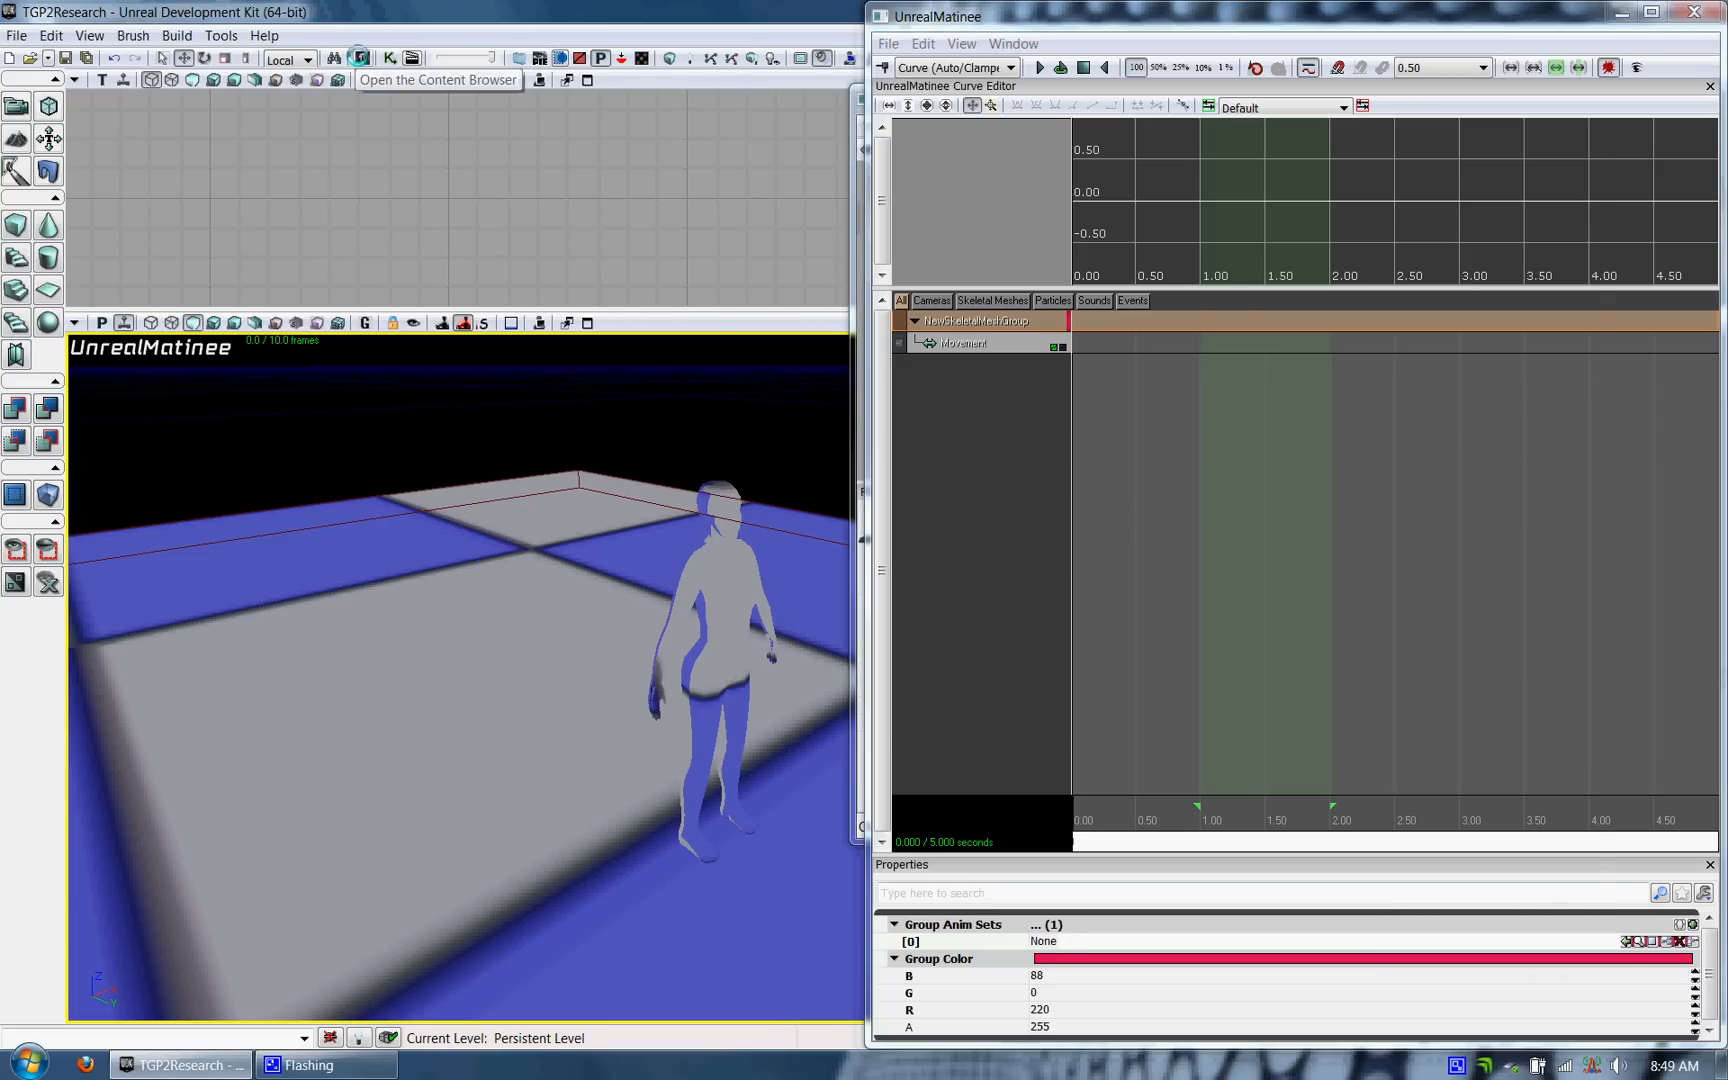
Assign TGP2ResearchSet to the group's anim sets and link the SkeletalMeshActor in Kismet
left_click(362, 58)
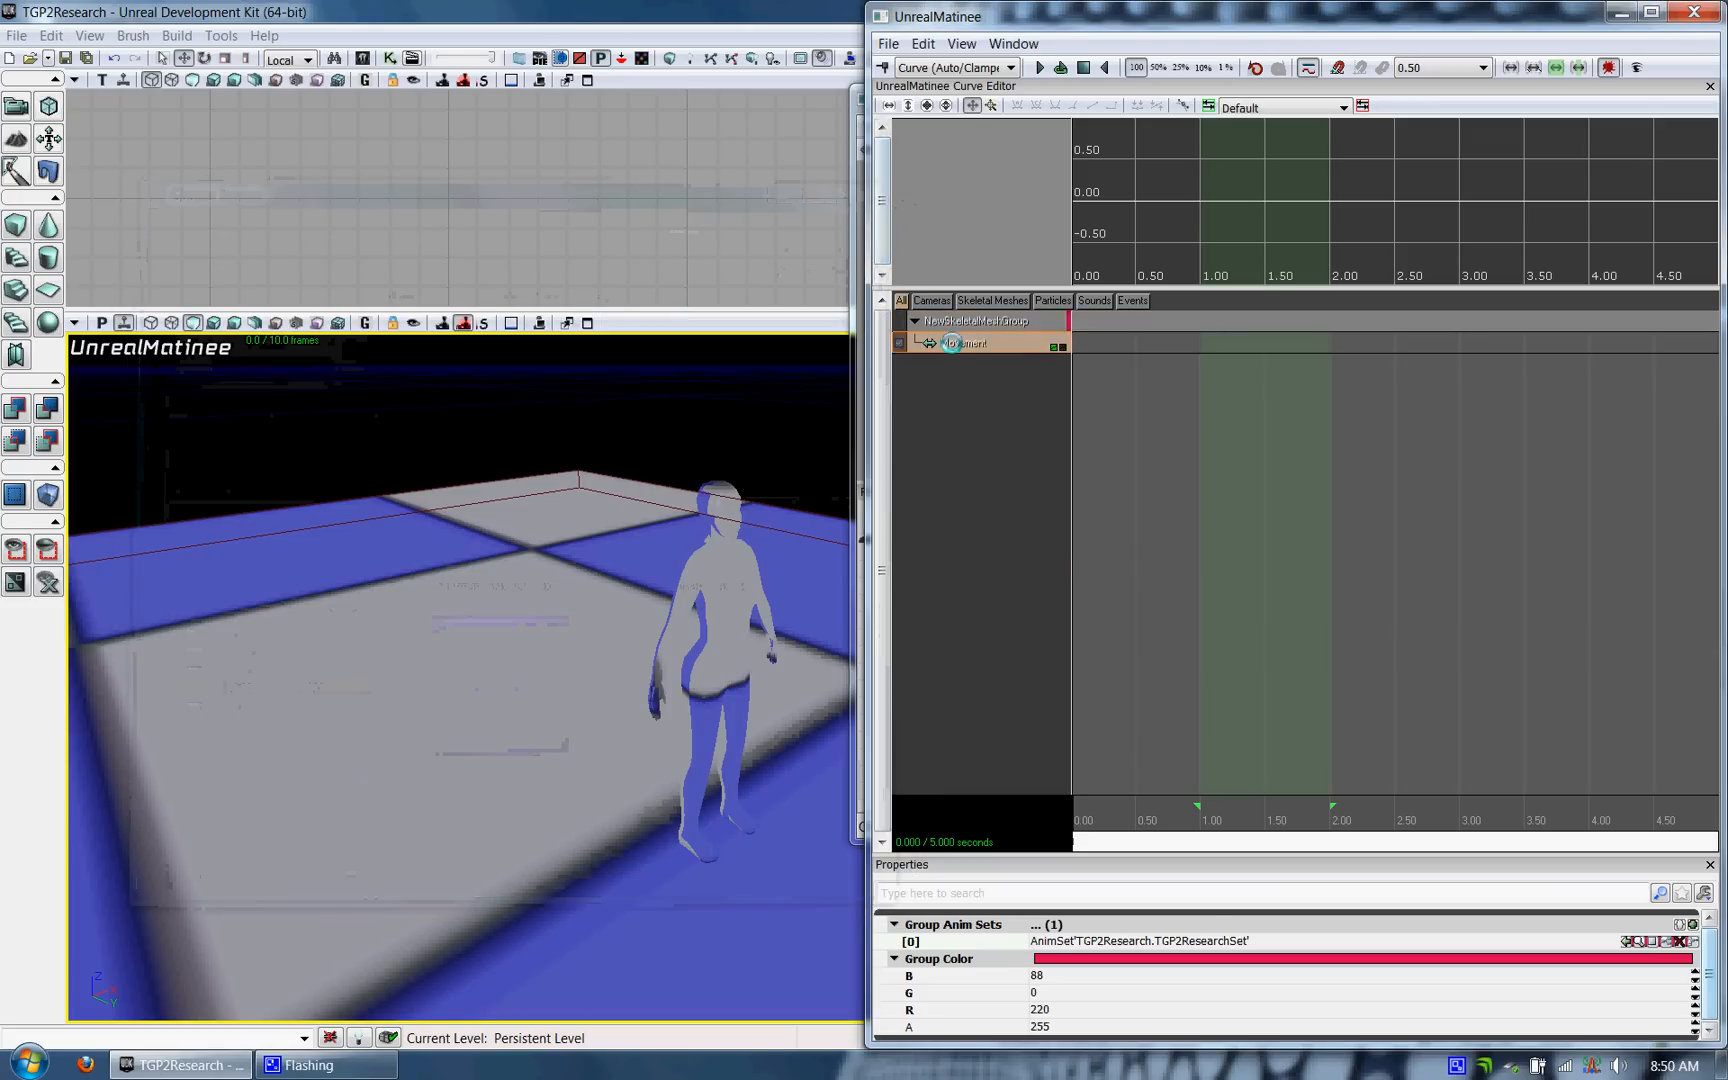
right_click(952, 344)
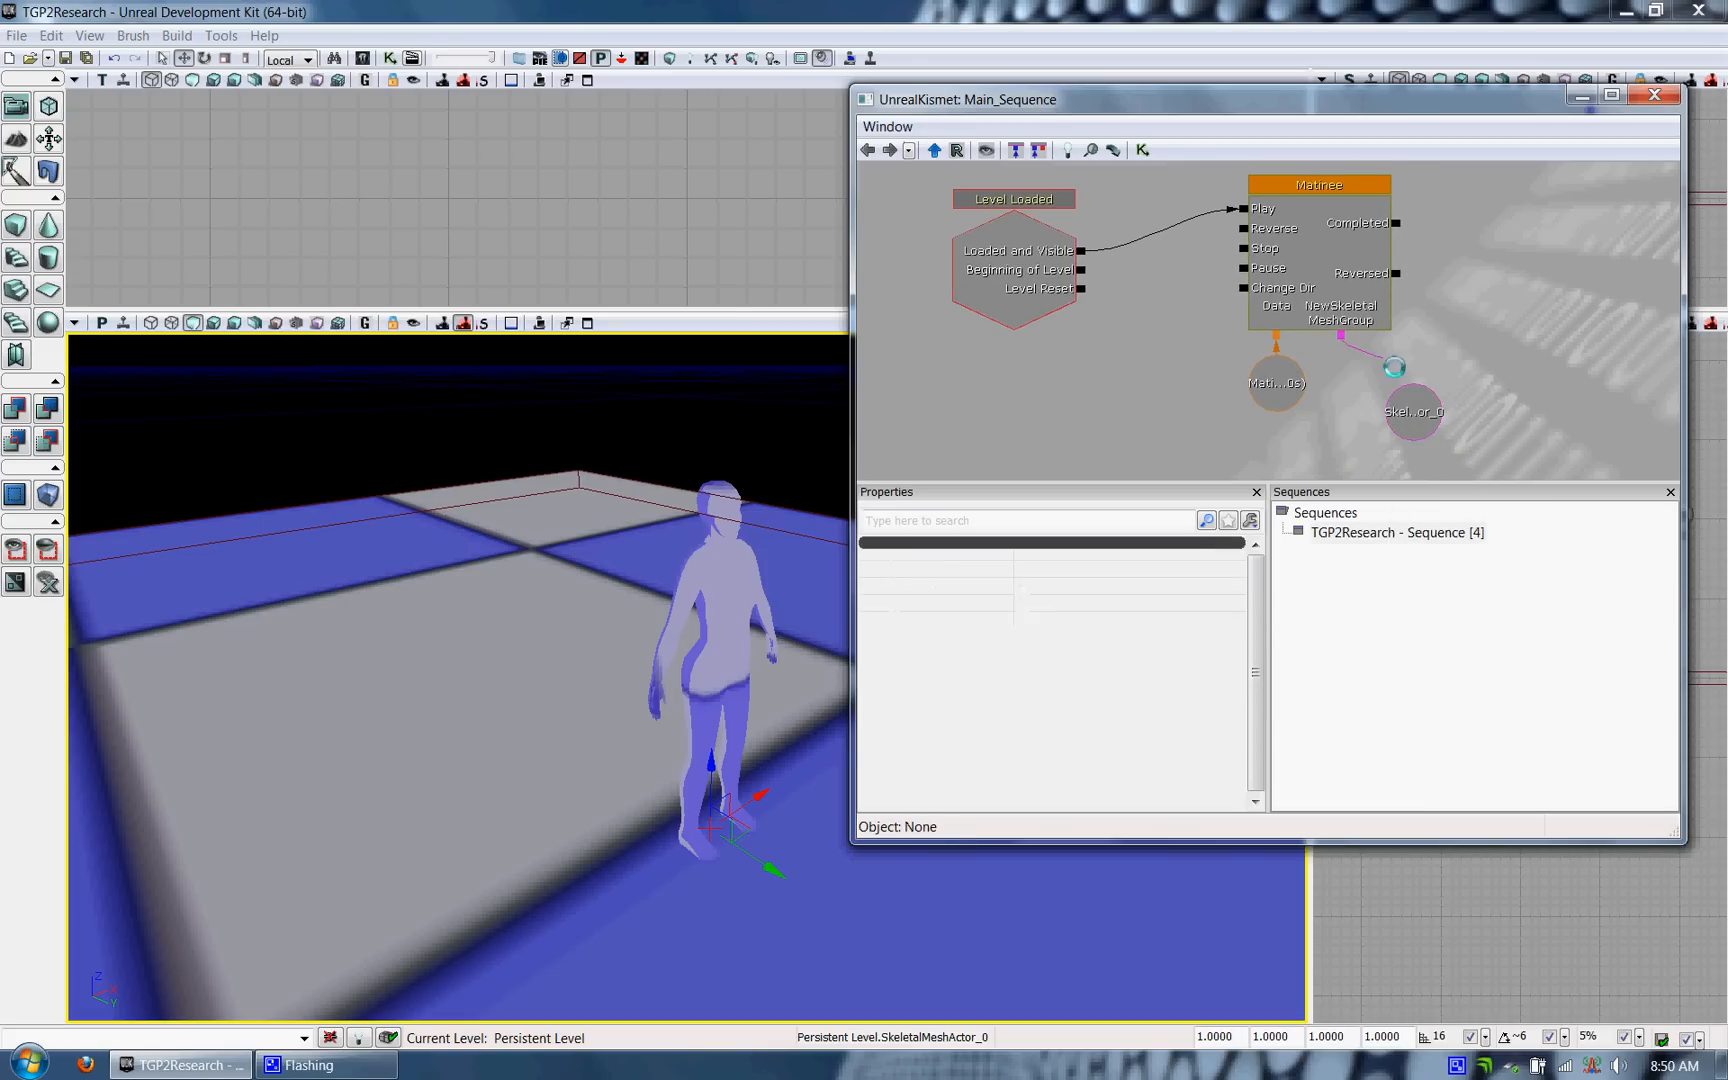
Add an Anim Control track to the skeletal mesh group and maximize the Matinee editor
left_click(1412, 412)
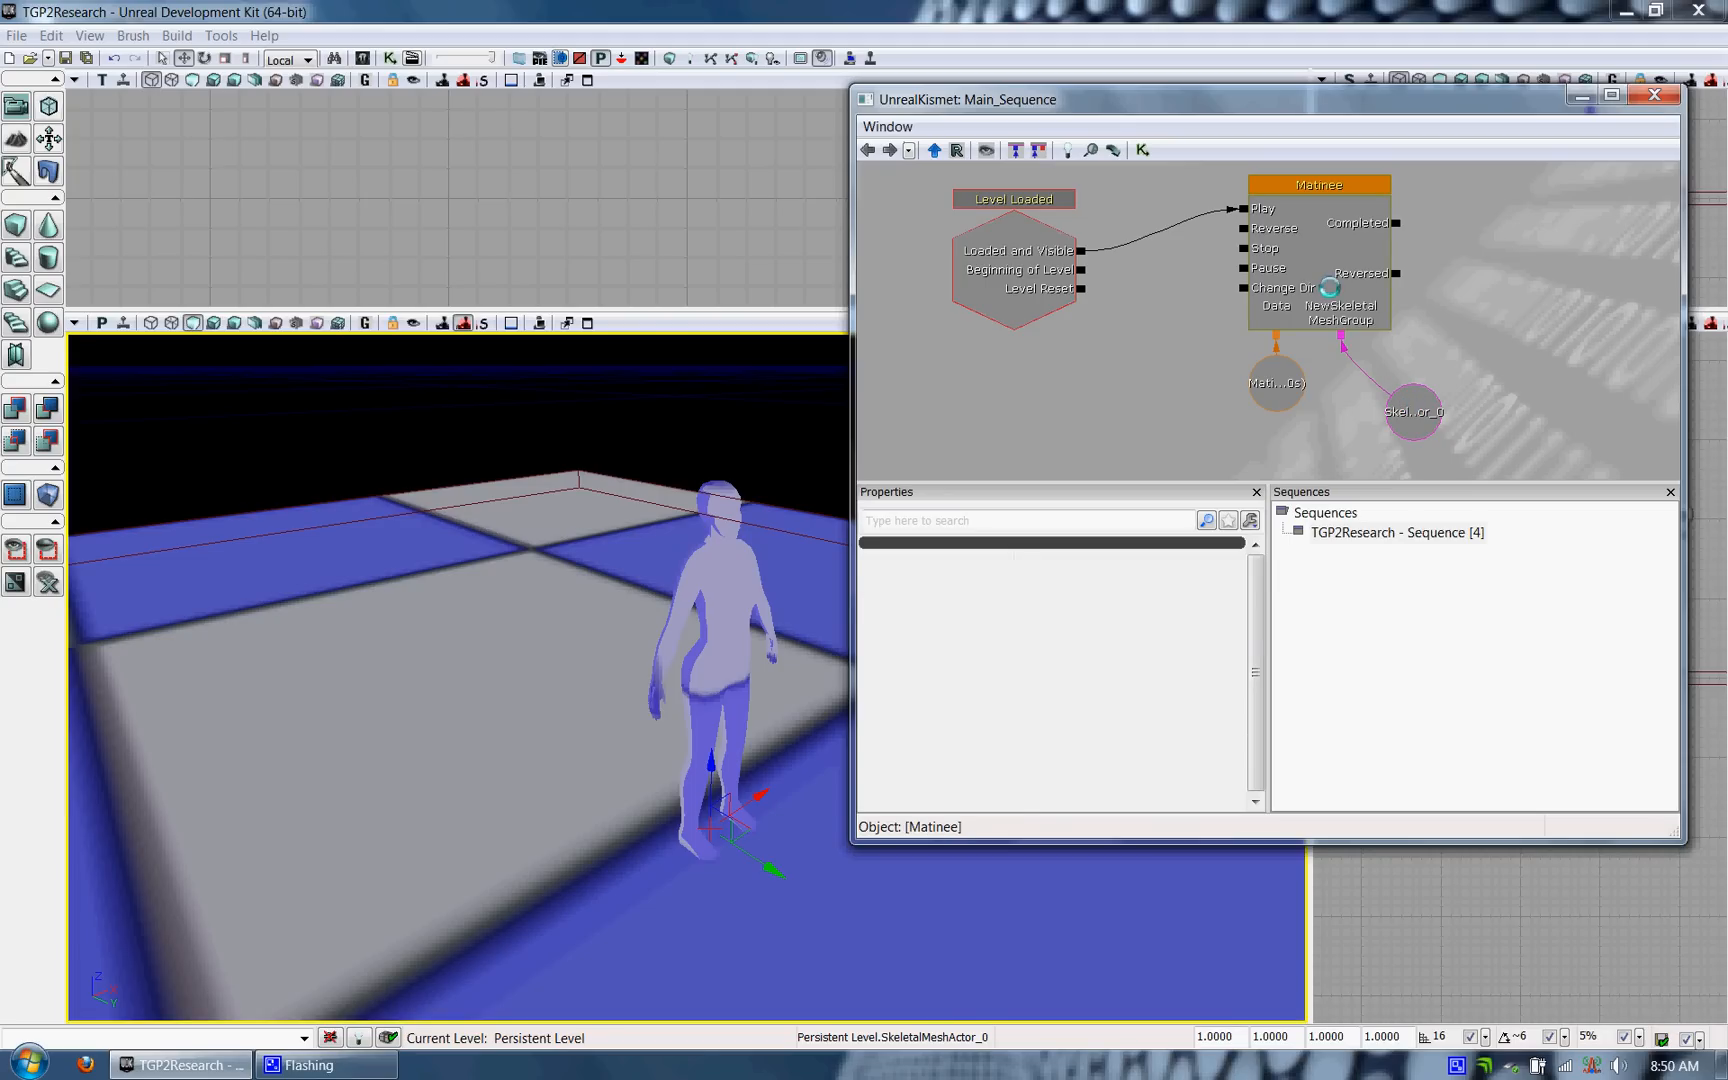
double_click(1318, 184)
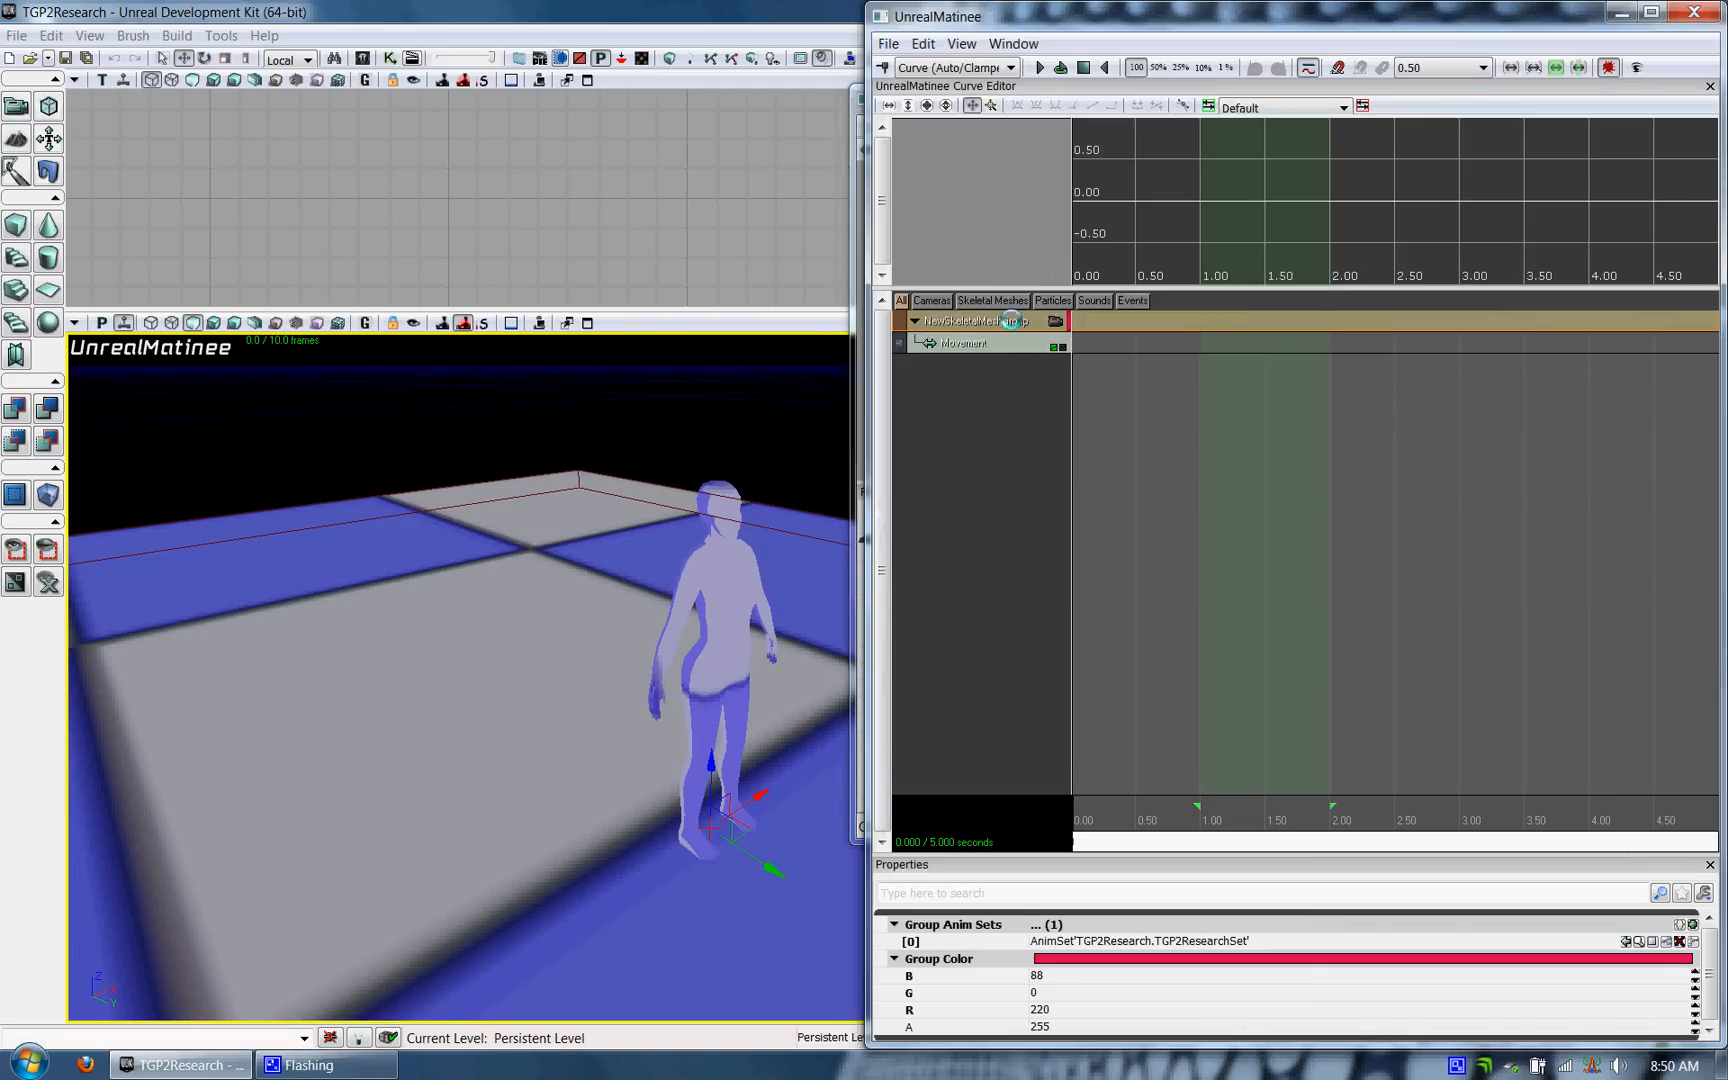
right_click(1006, 320)
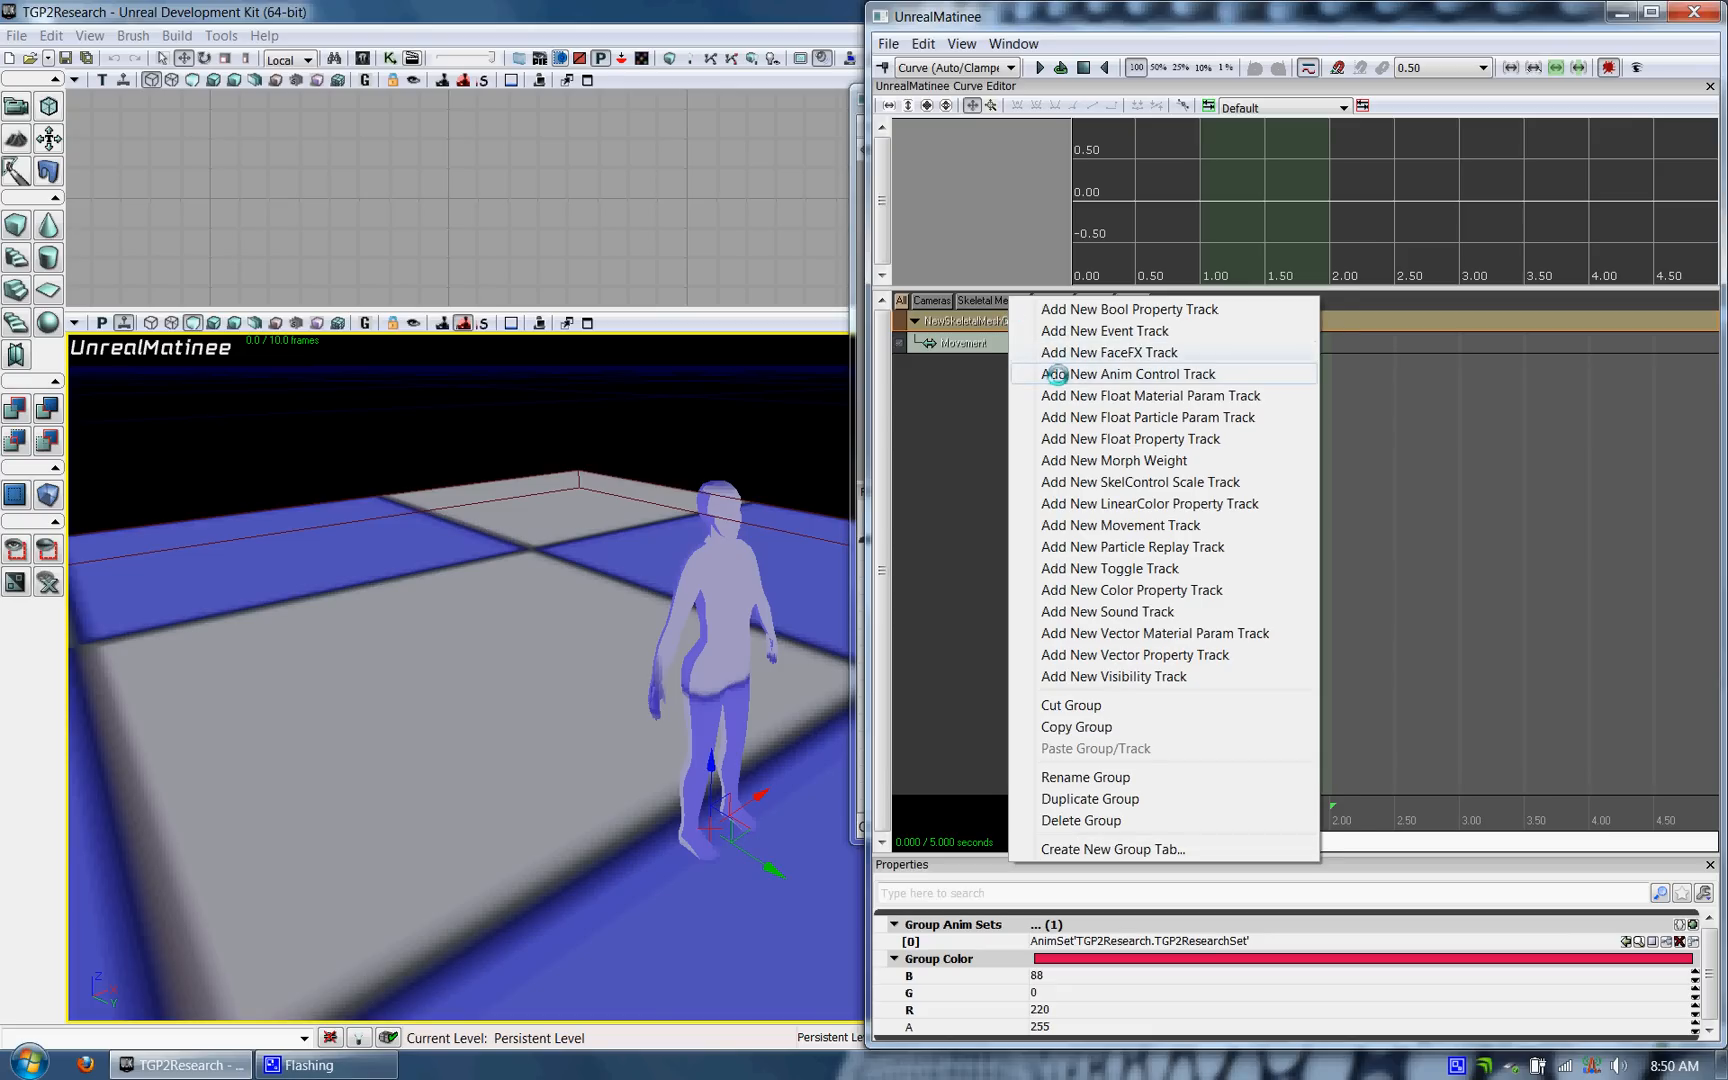
left_click(1128, 372)
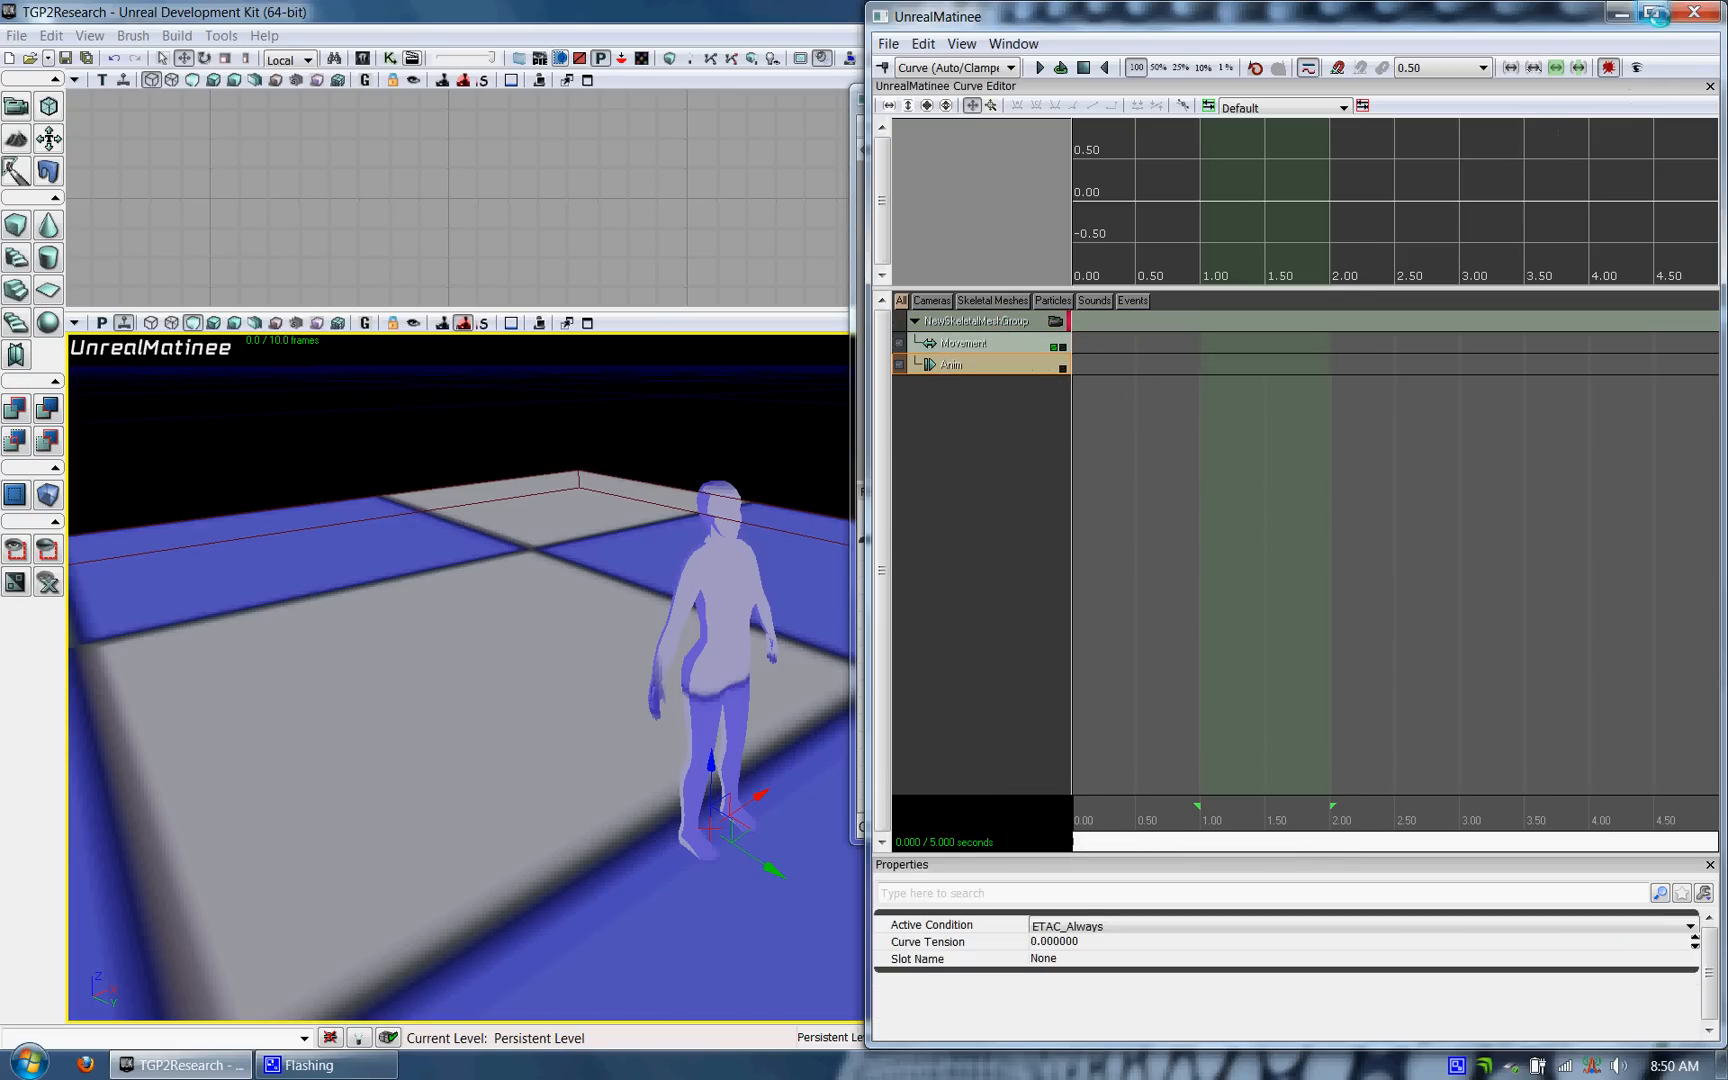
left_click(1652, 14)
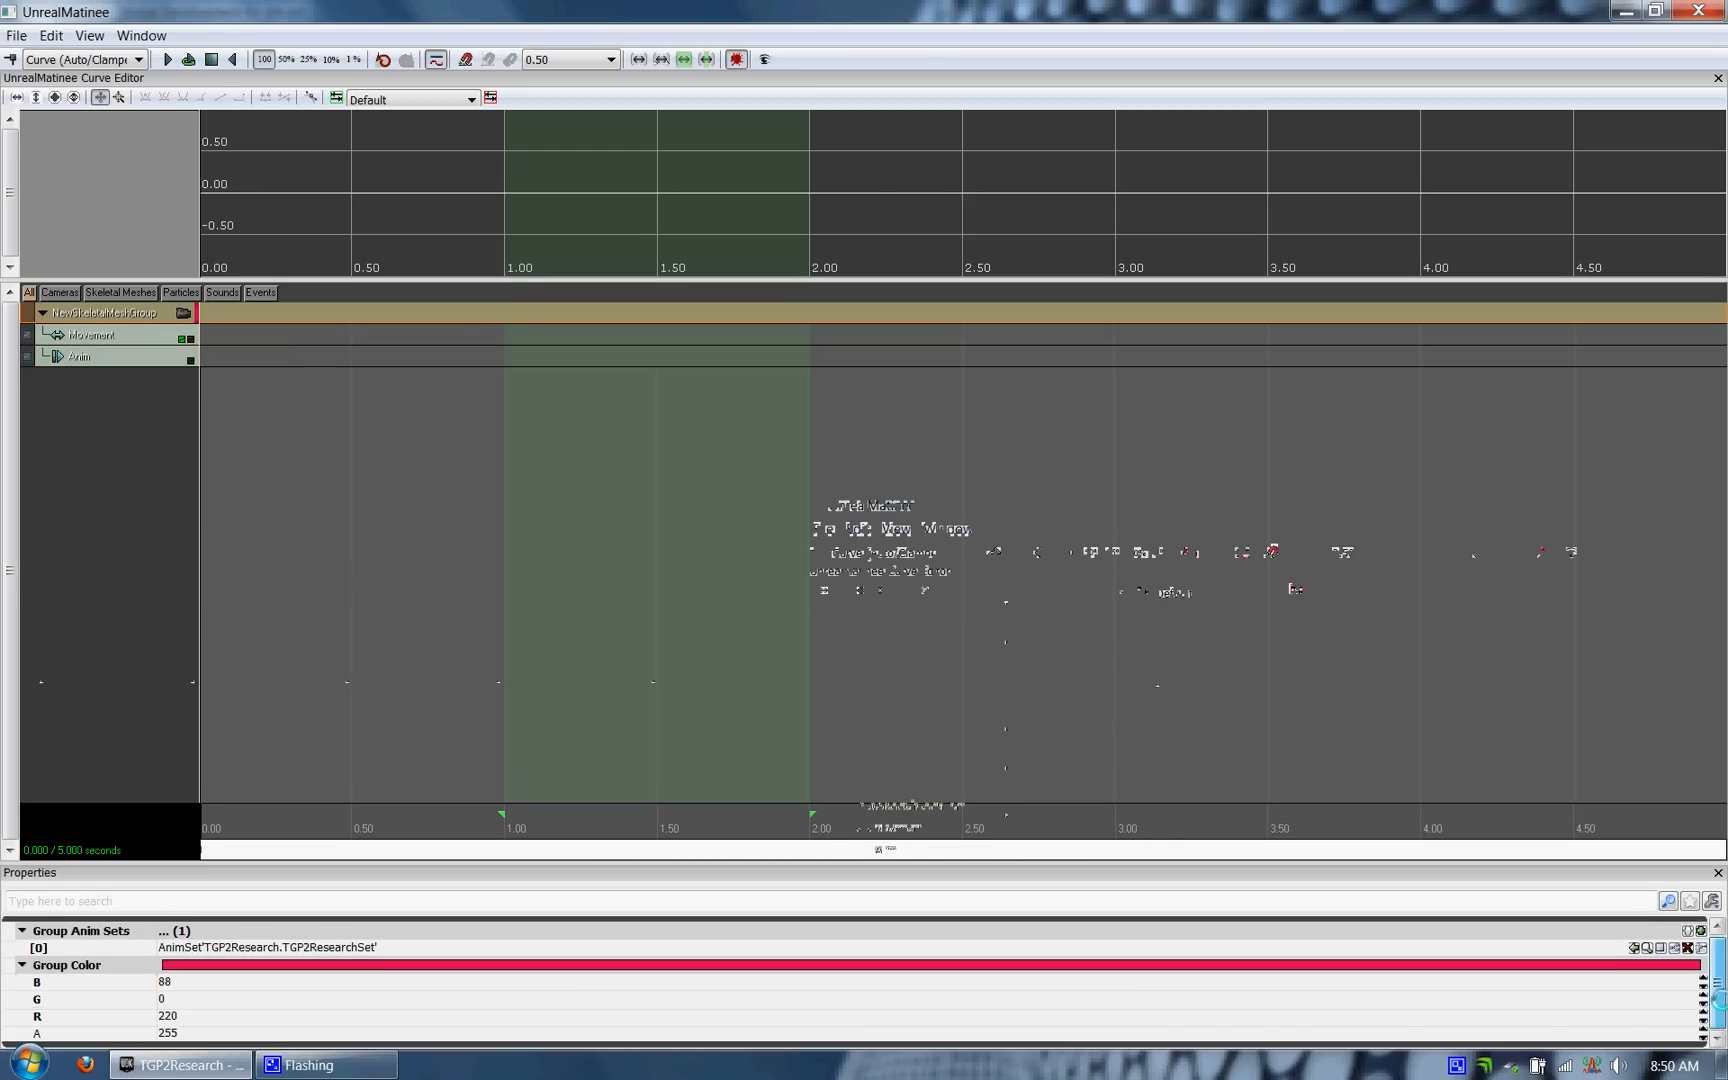
Add a key on the Anim track and assign the Wave animation sequence to it
left_click(78, 356)
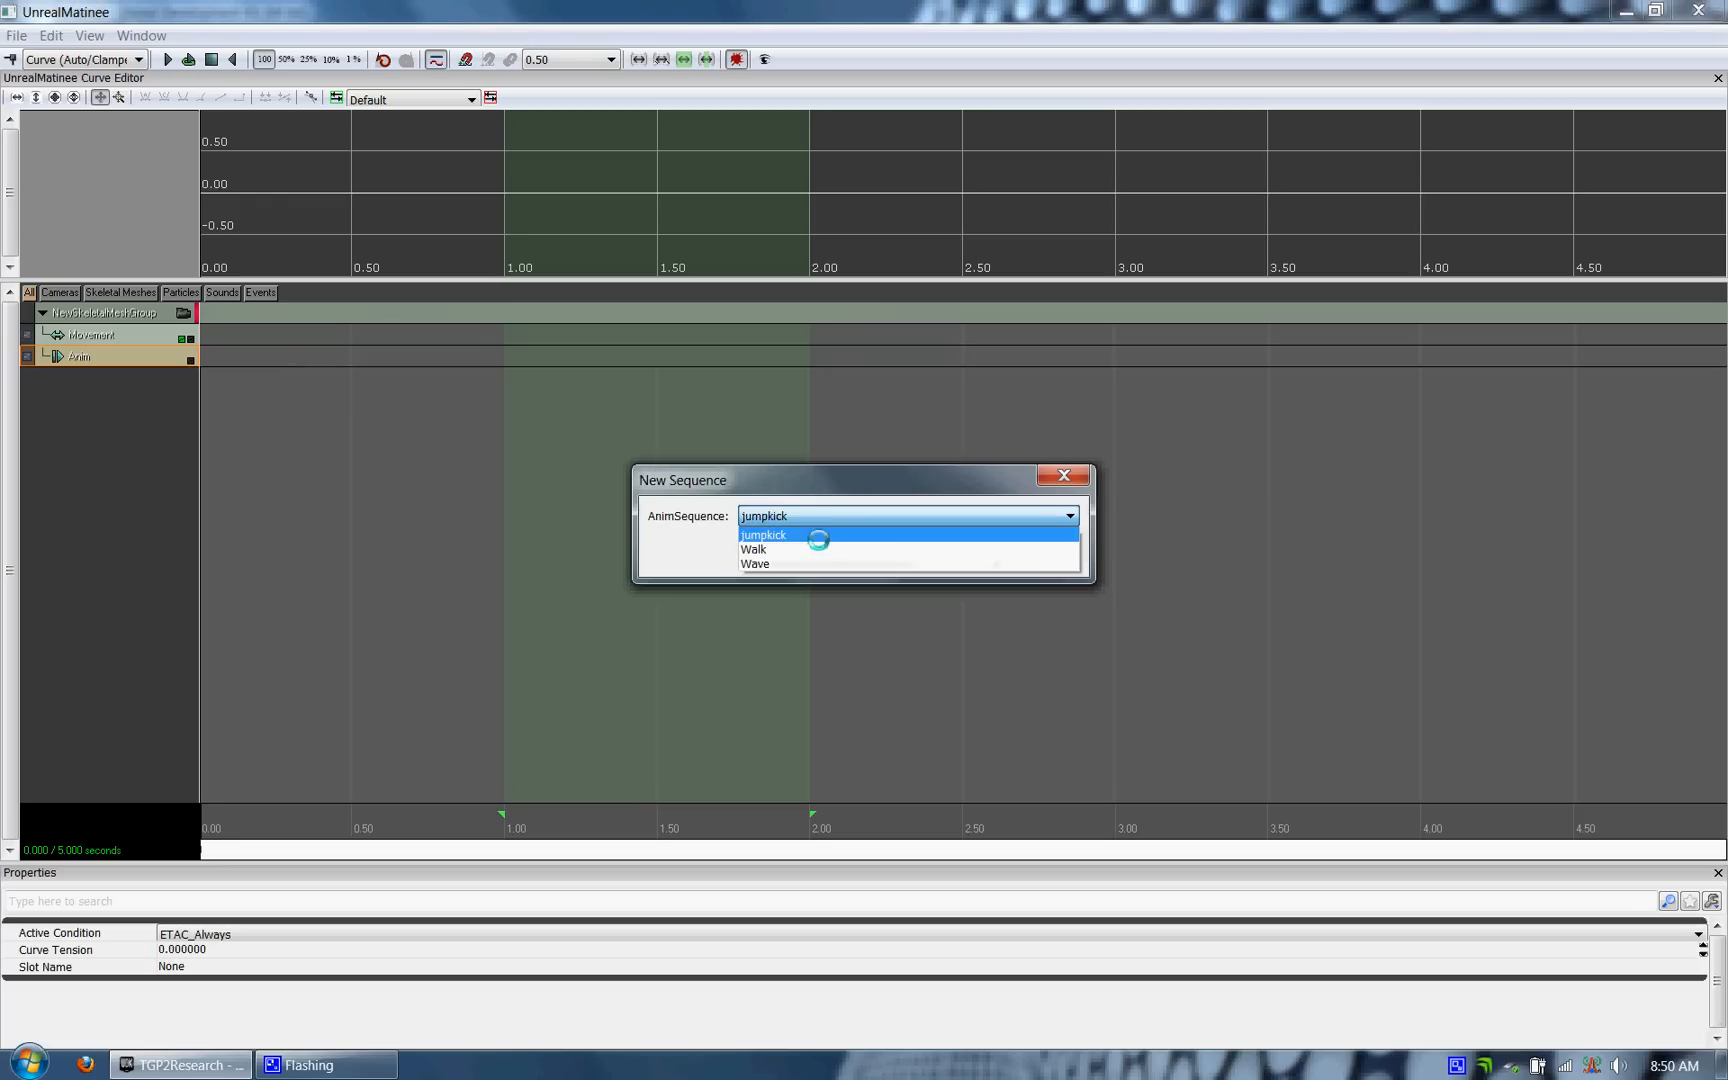
mouse_move(804, 564)
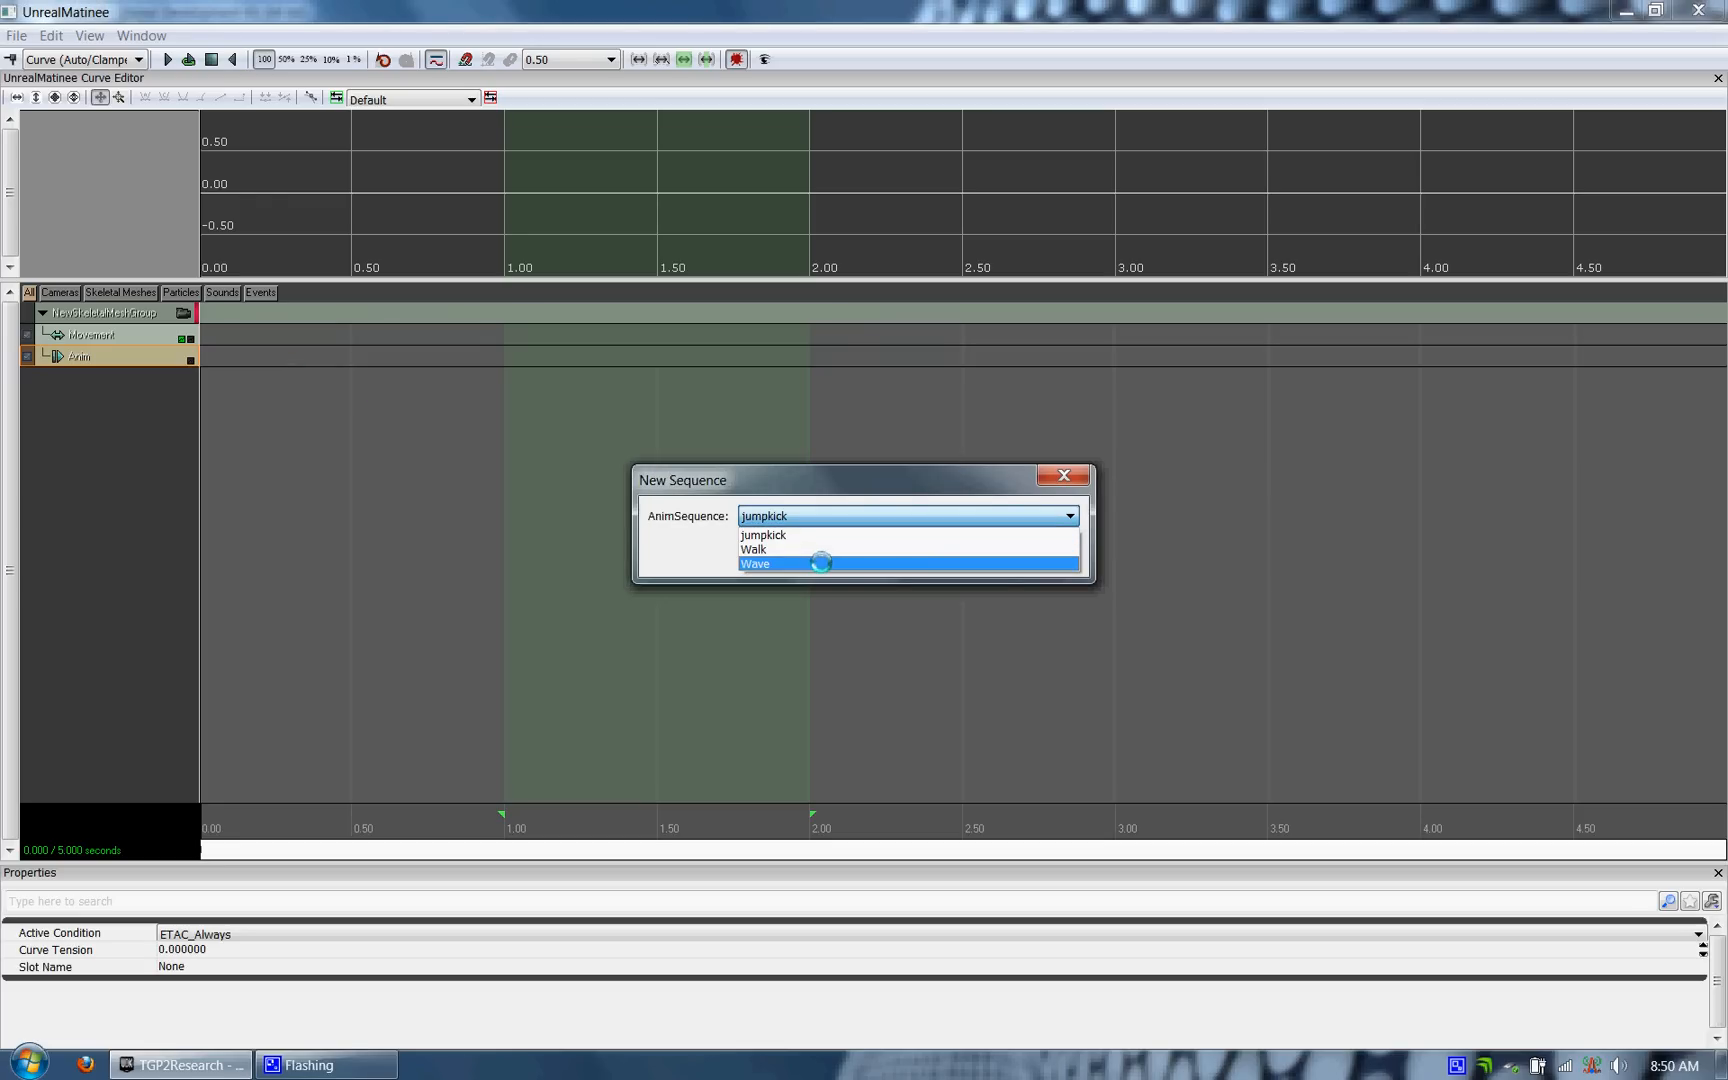
left_click(756, 564)
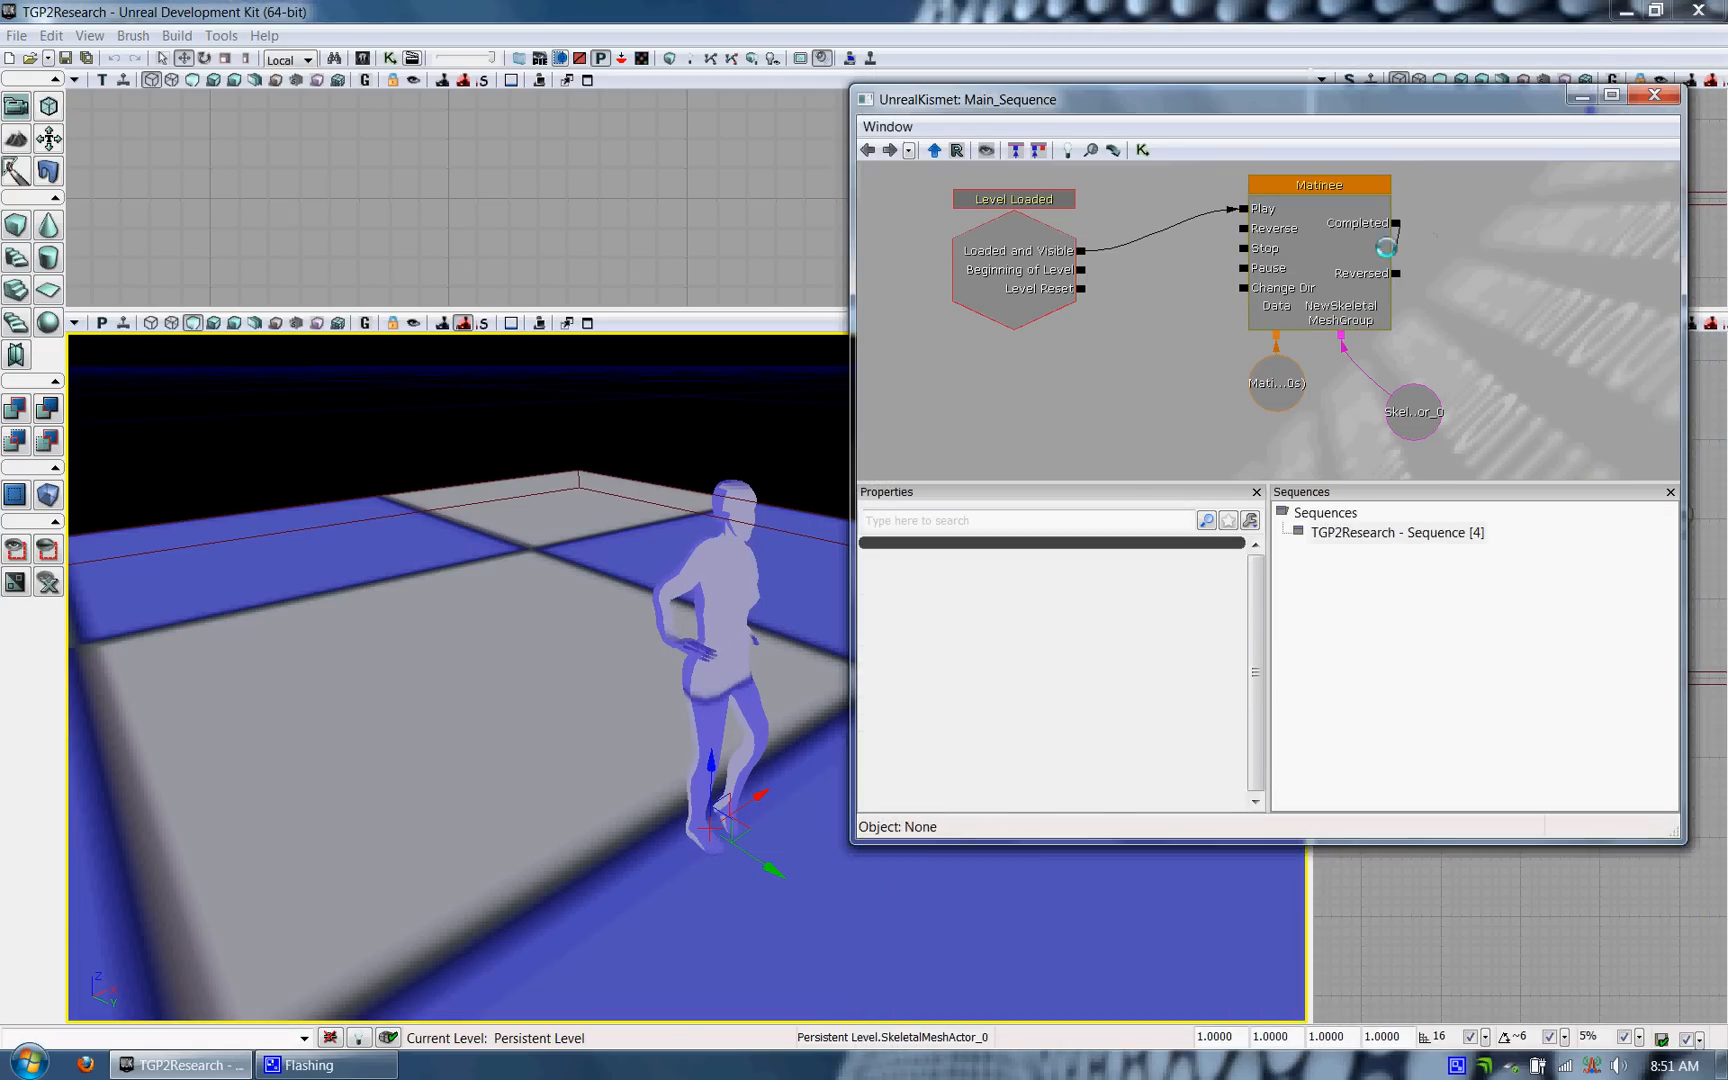
Wire the Matinee's Completed output back into Play, then launch Play From Here in the viewport
left_click(1318, 184)
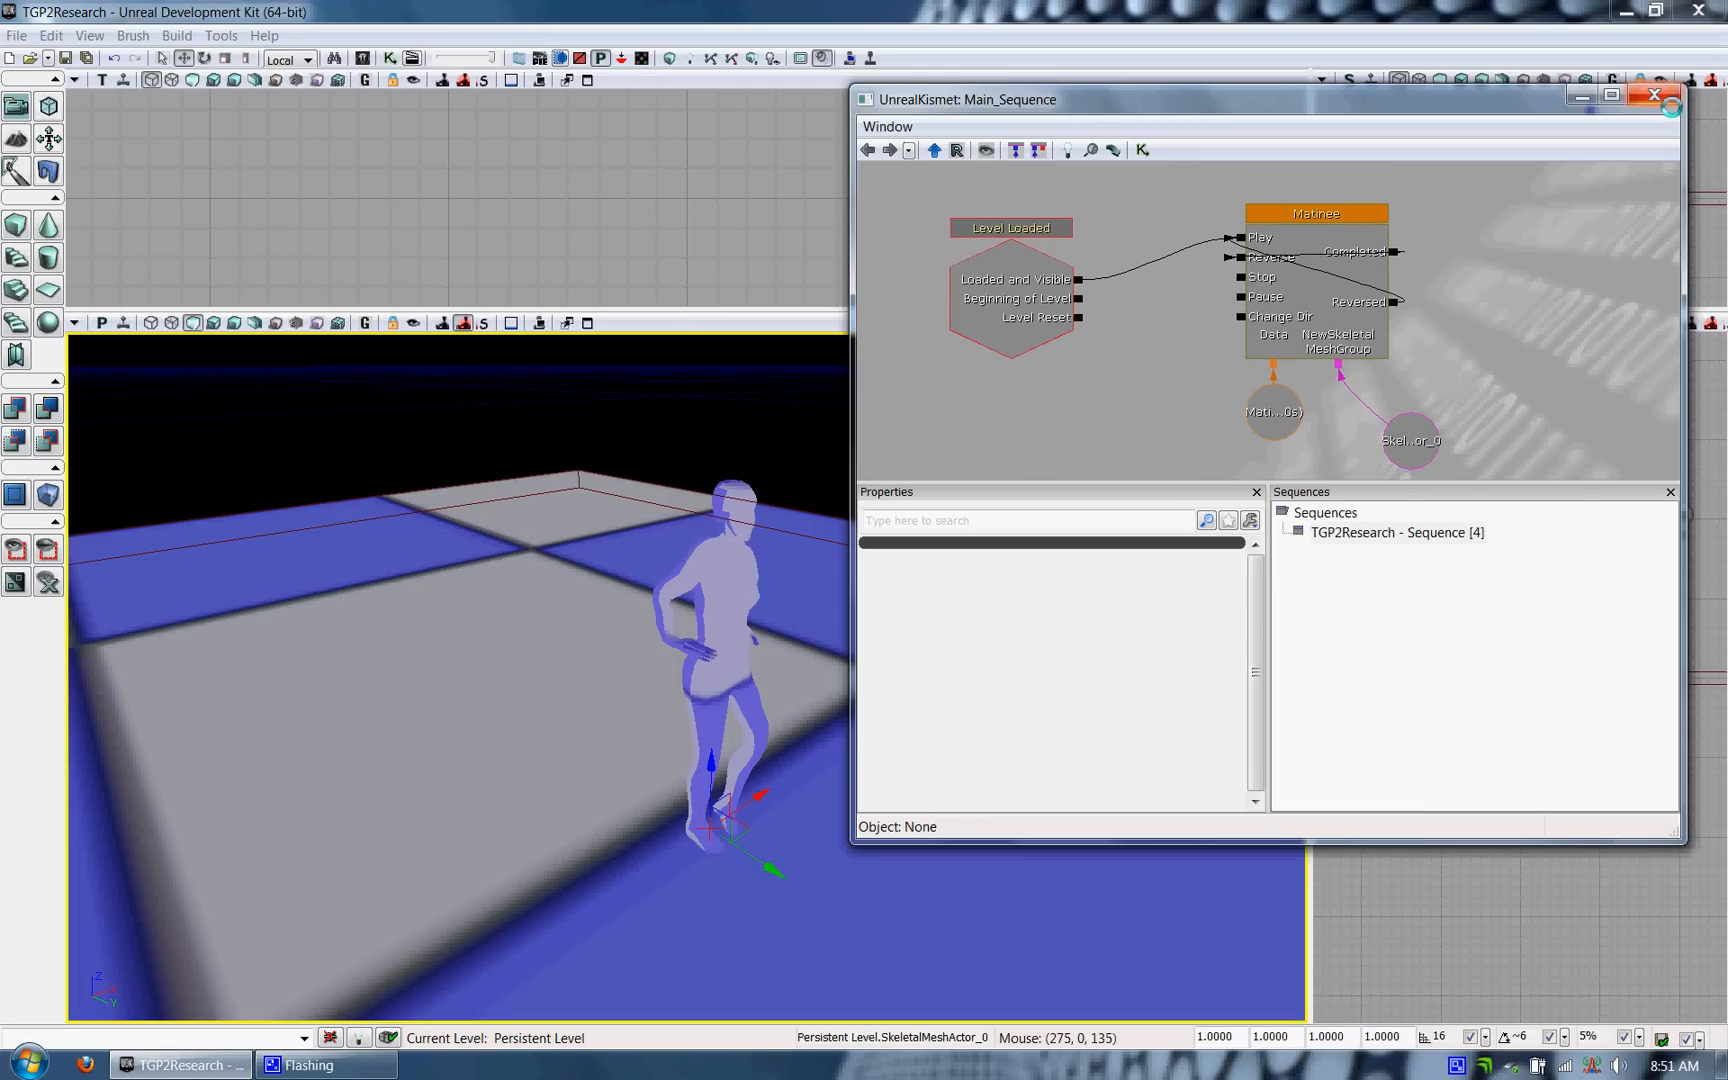
left_click(1652, 94)
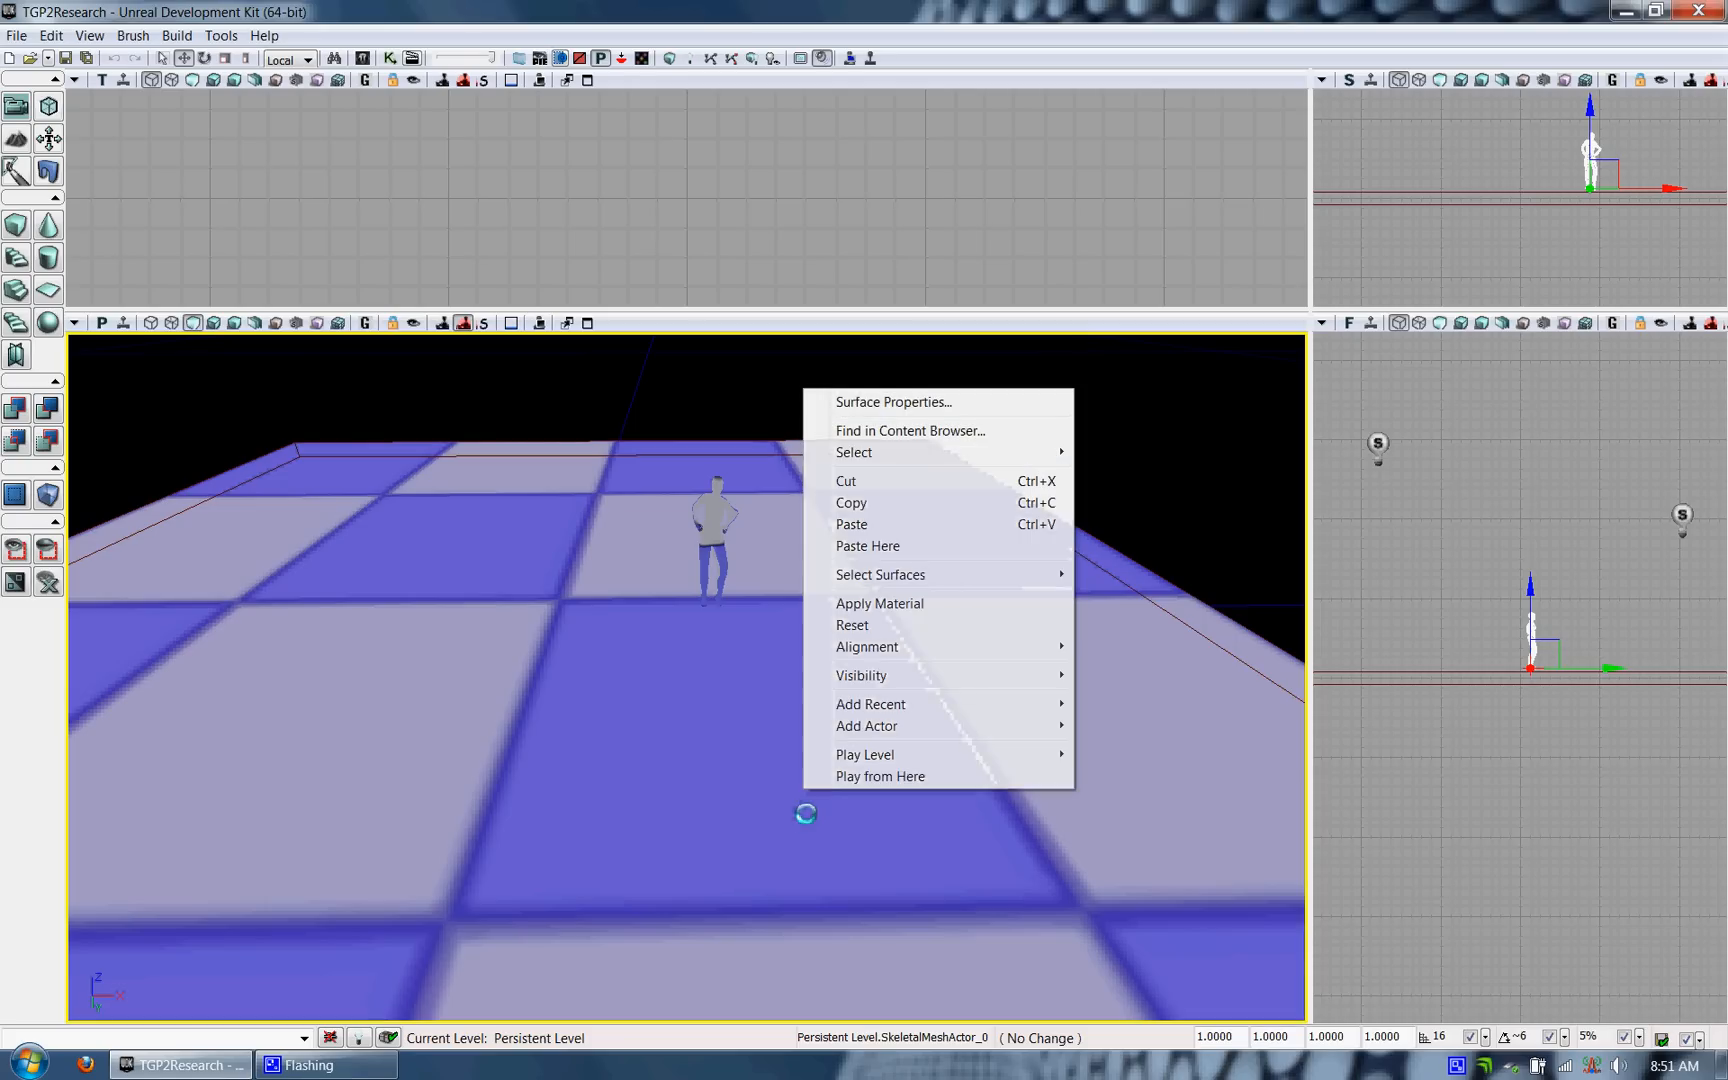
left_click(864, 754)
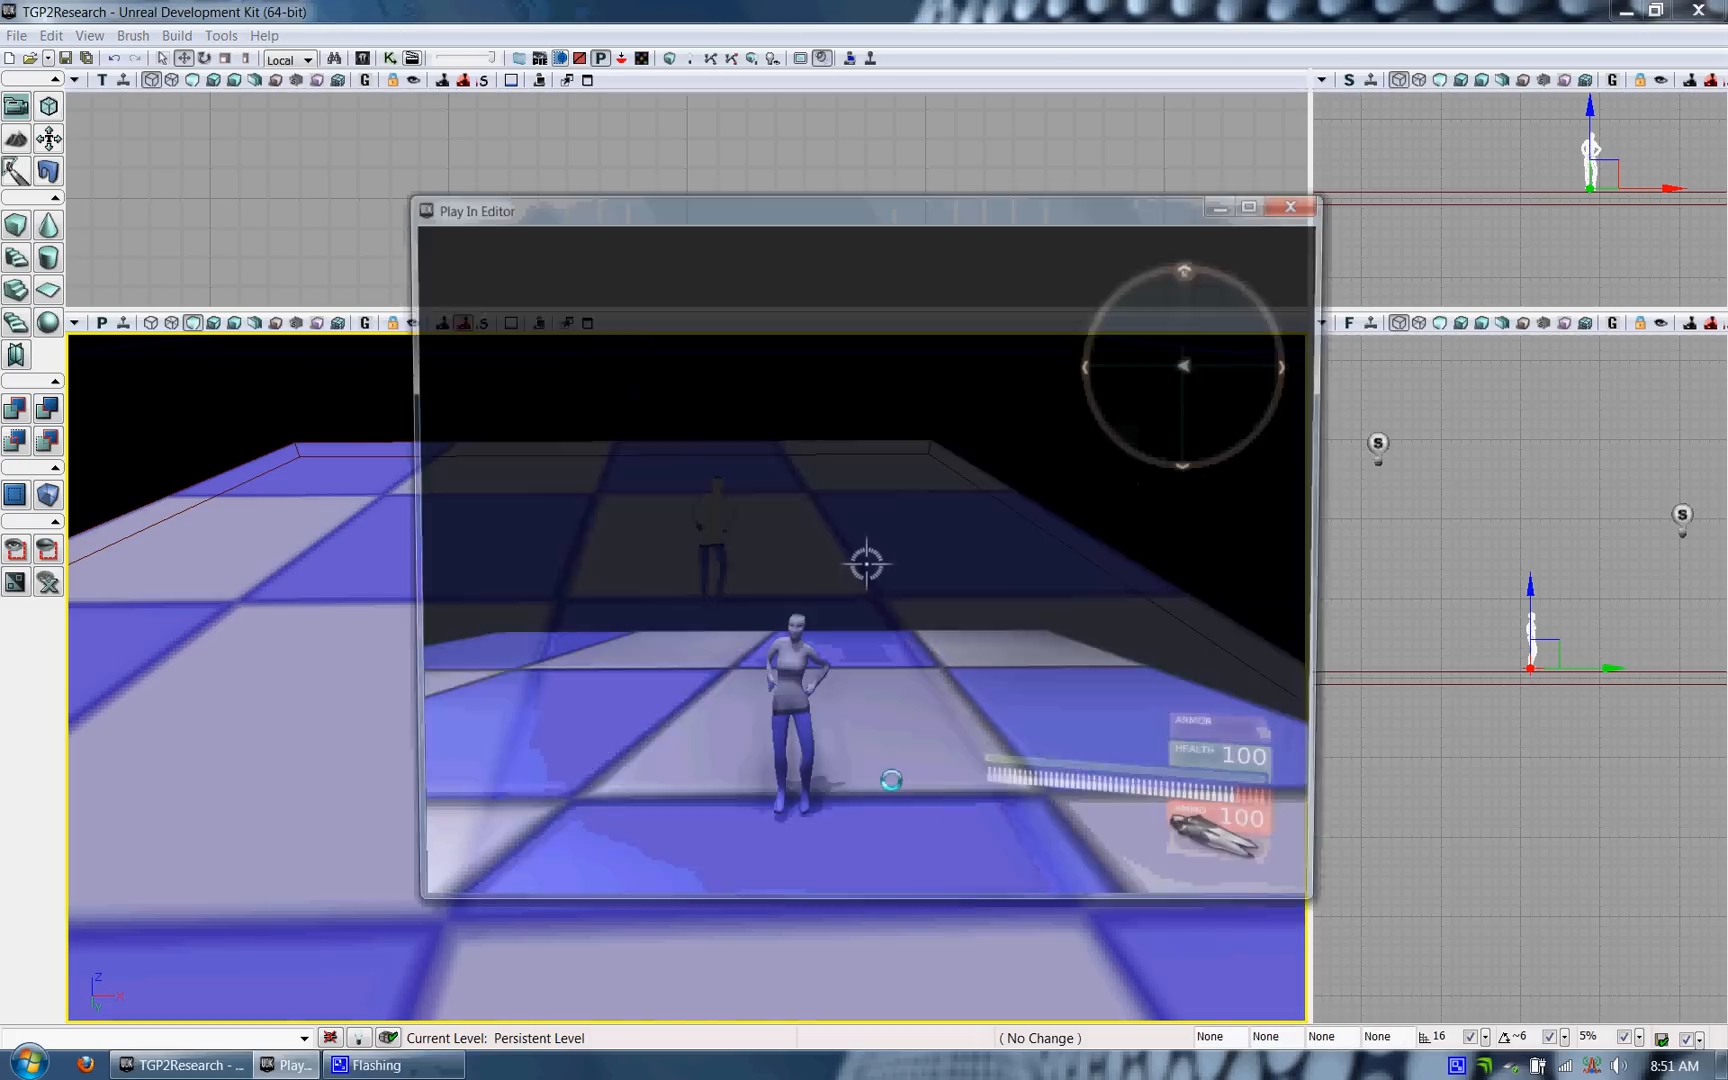